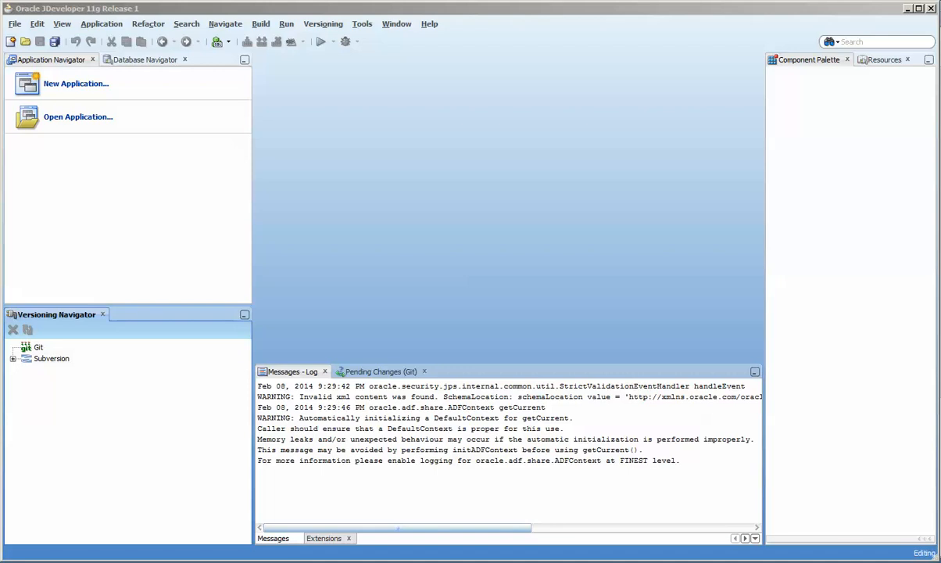
pyautogui.moveTo(42, 352)
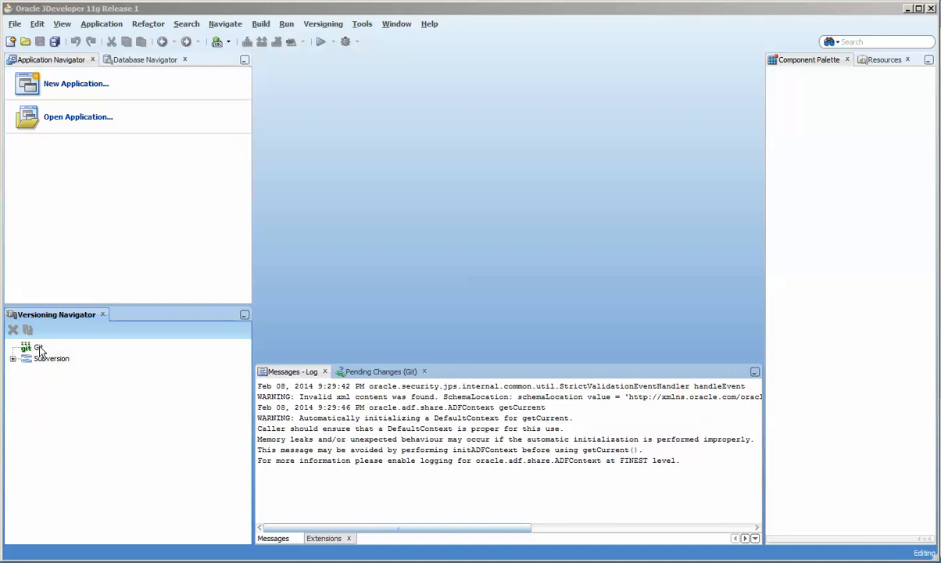
# Select the Git repositories node and bring up its context menu offering Clone.
pyautogui.click(38, 347)
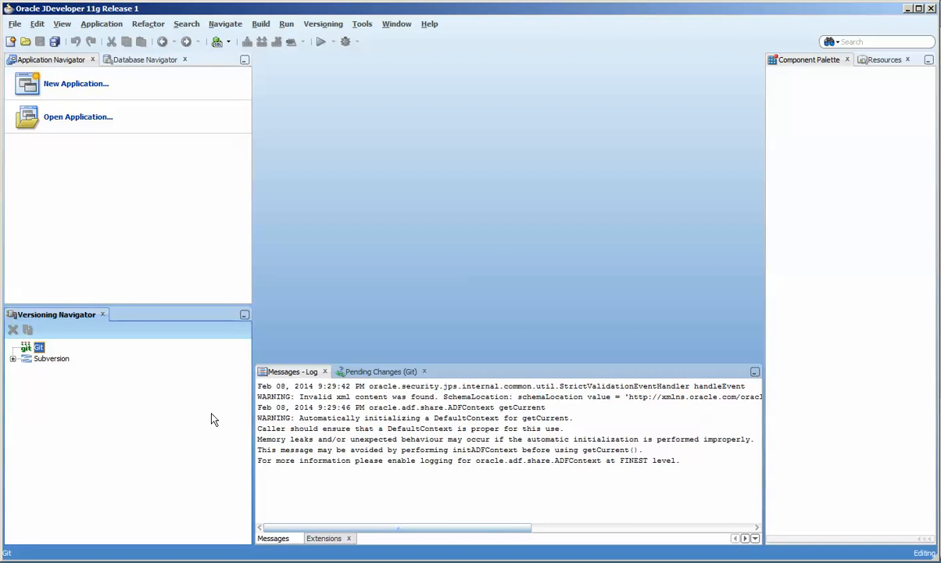
pyautogui.moveTo(223, 448)
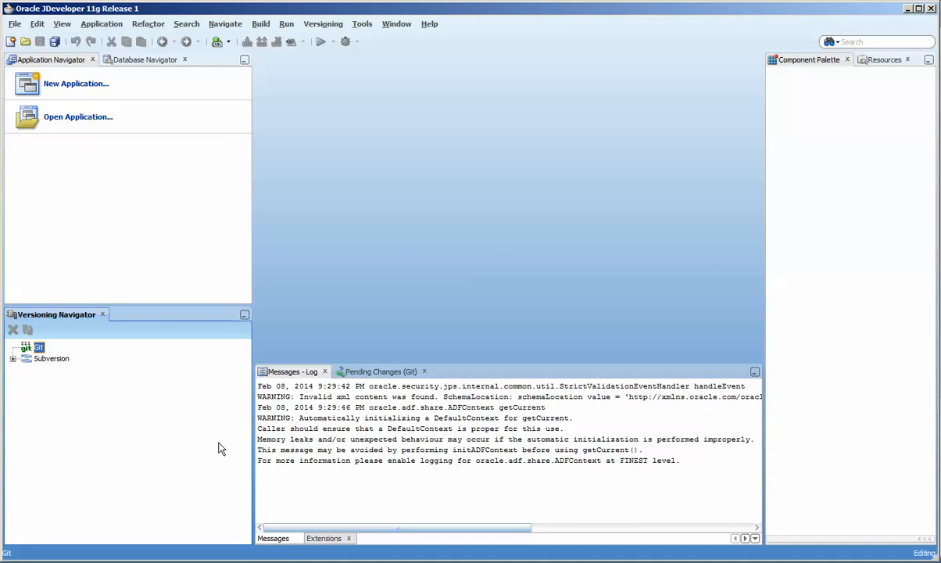
pyautogui.moveTo(219, 456)
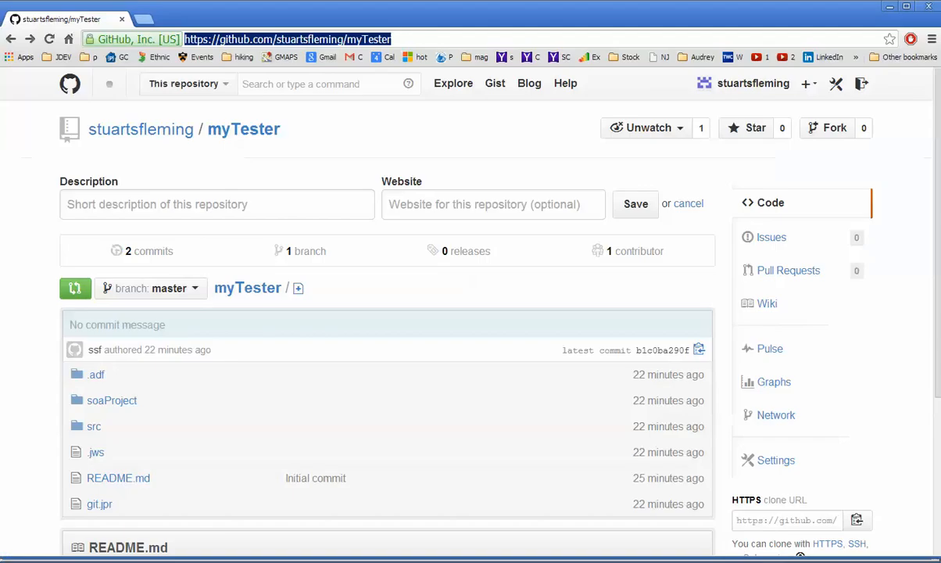
pyautogui.moveTo(248, 287)
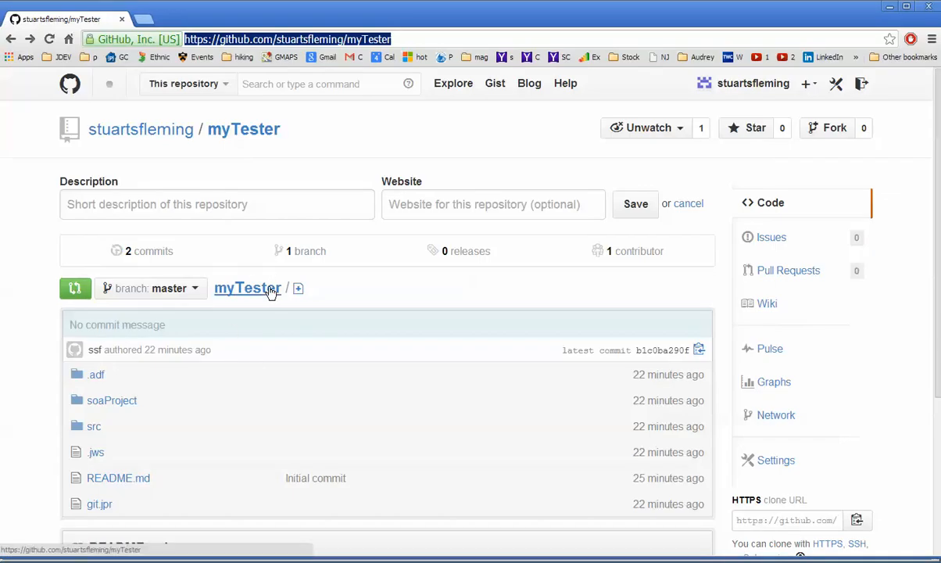
pyautogui.scroll(-3)
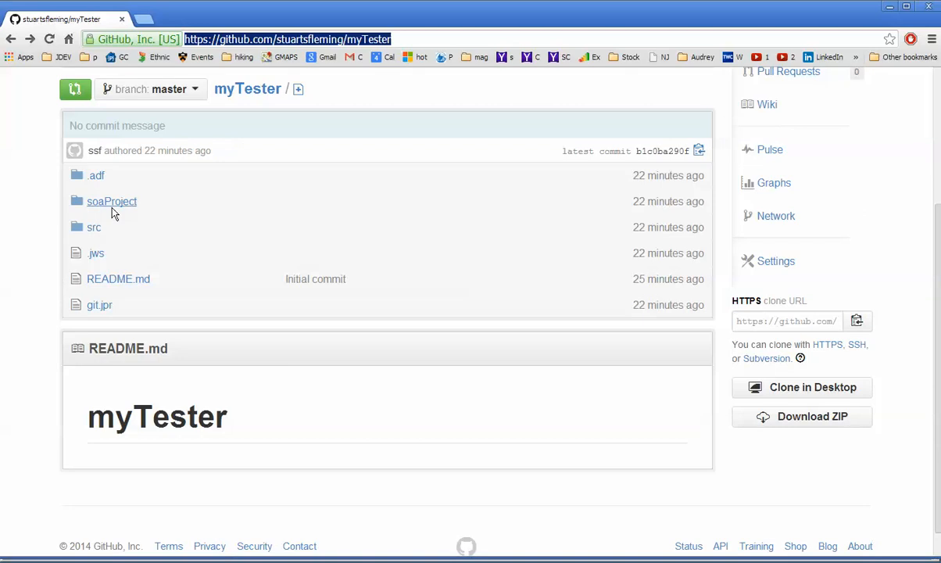
pyautogui.click(111, 201)
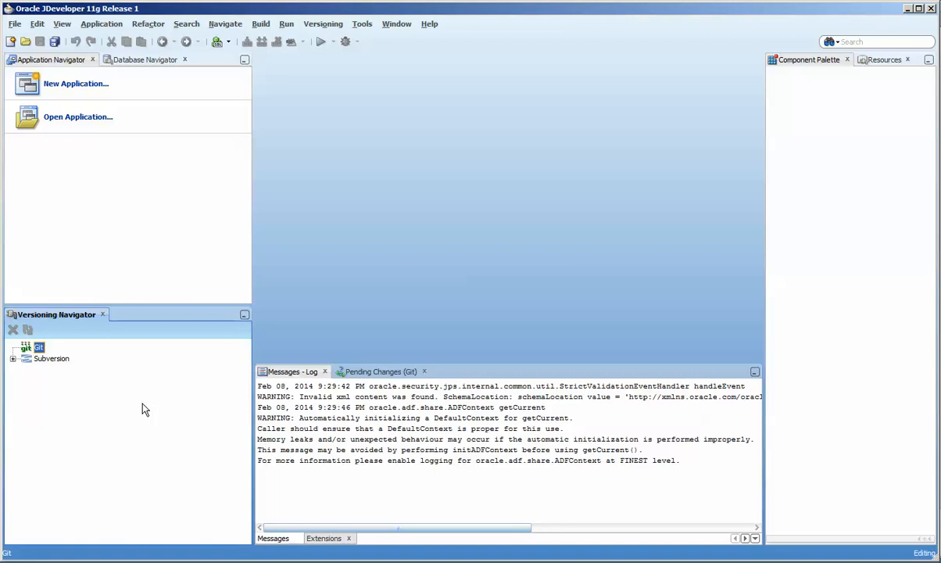
pyautogui.moveTo(157, 405)
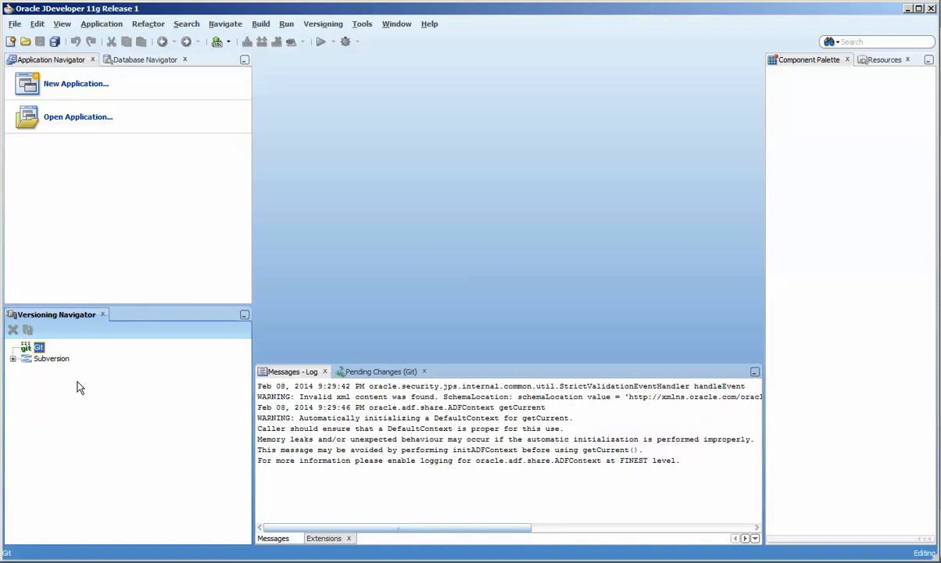
pyautogui.rightClick(38, 347)
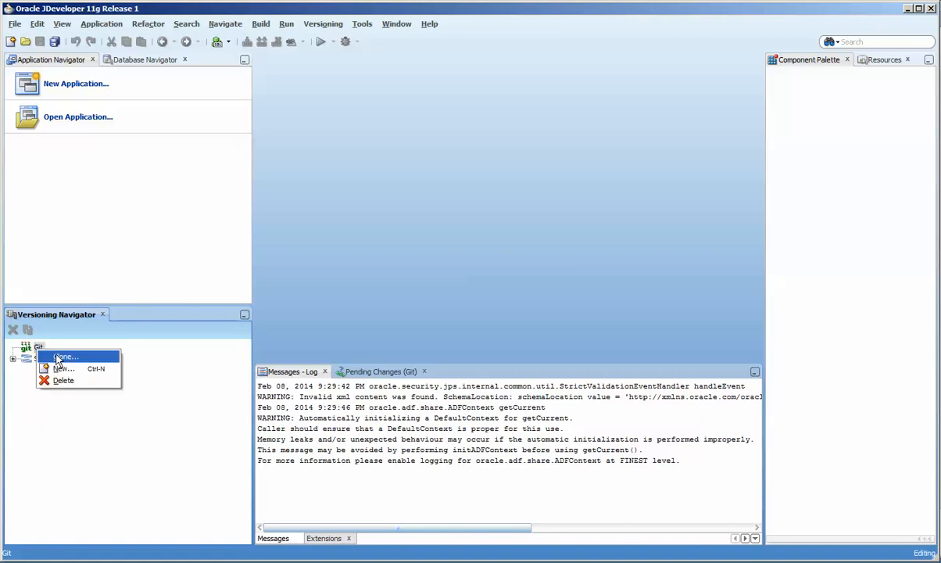
pyautogui.click(66, 356)
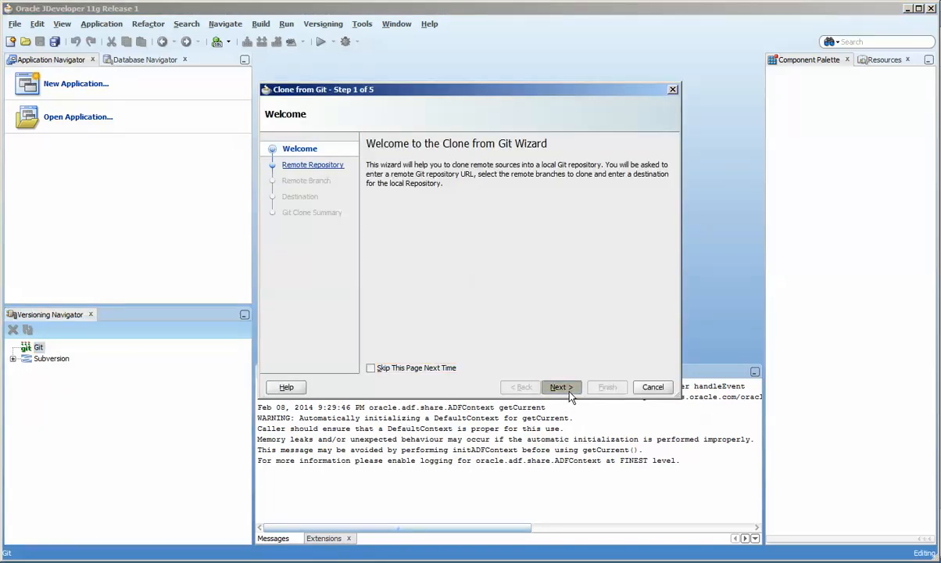
pyautogui.click(561, 387)
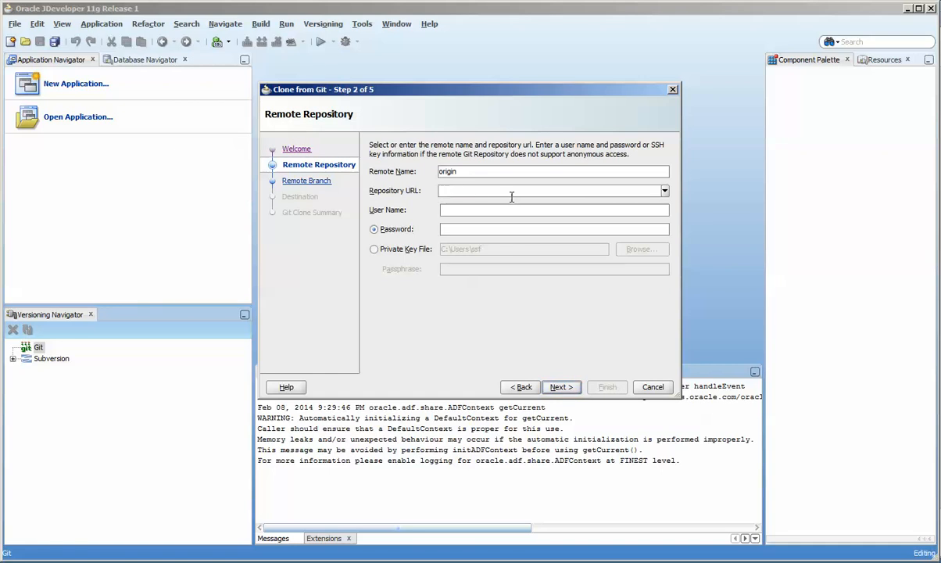
pyautogui.write('https://github.com/stuartsfleming/myTester')
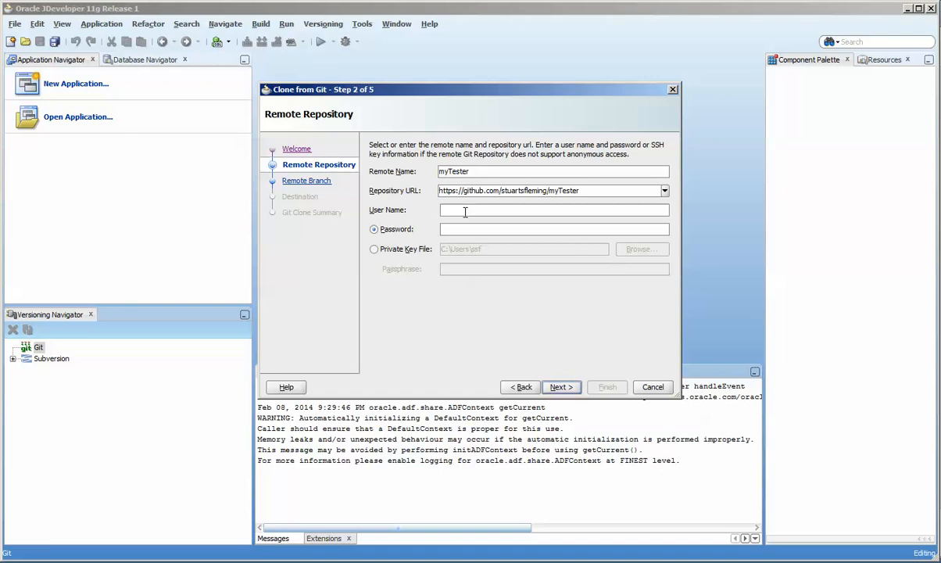
pyautogui.write('stuartsfleming')
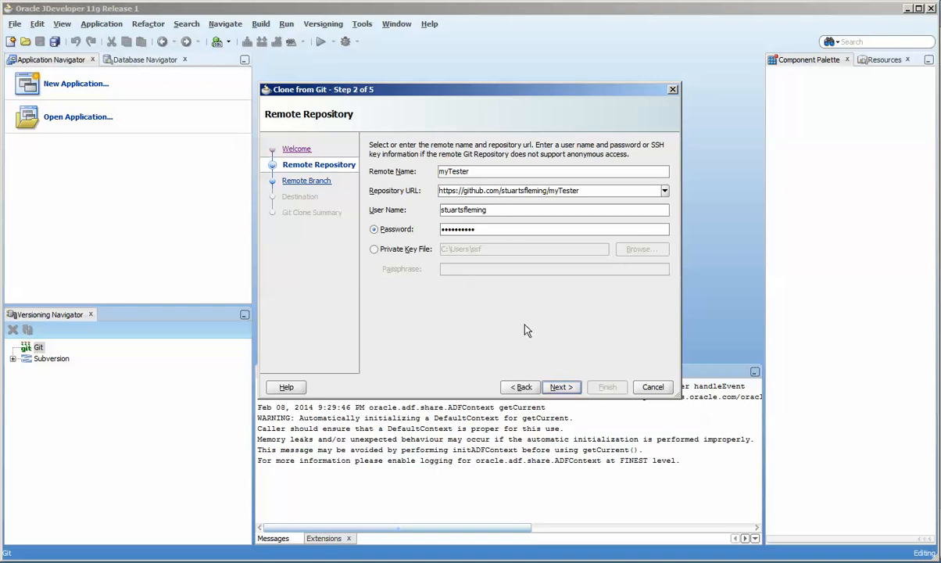
# Accept master as the remote branch and the default myTester destination to reach the summary.
pyautogui.click(561, 387)
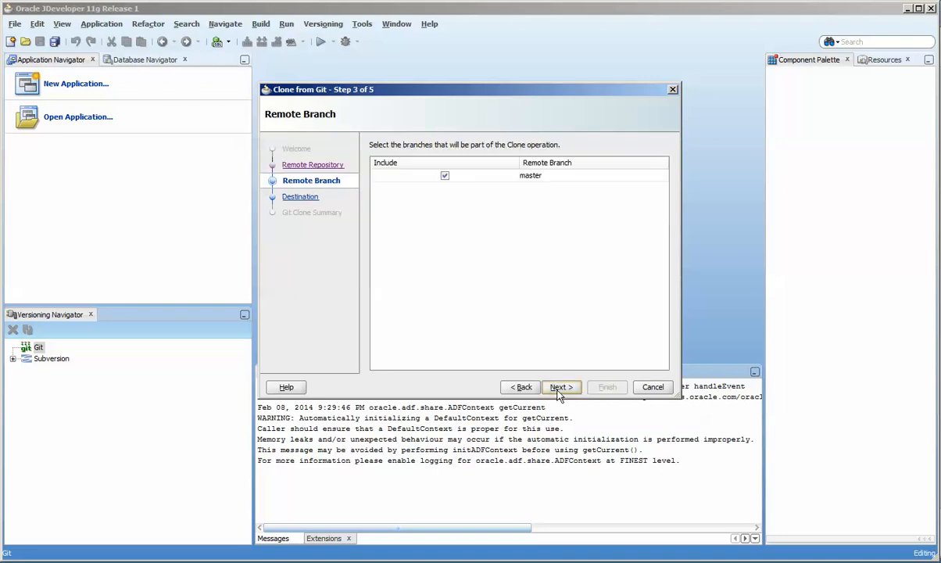
pyautogui.moveTo(560, 387)
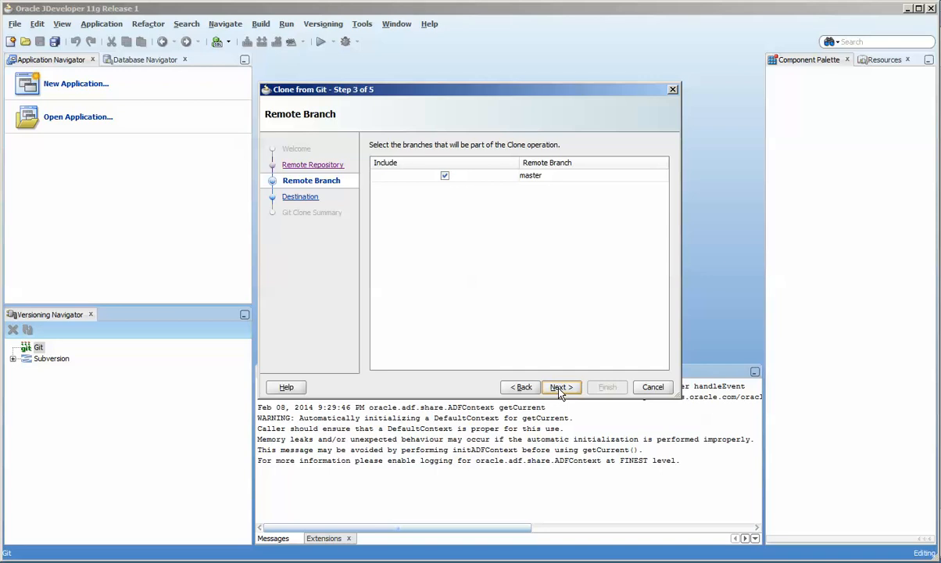
pyautogui.moveTo(567, 394)
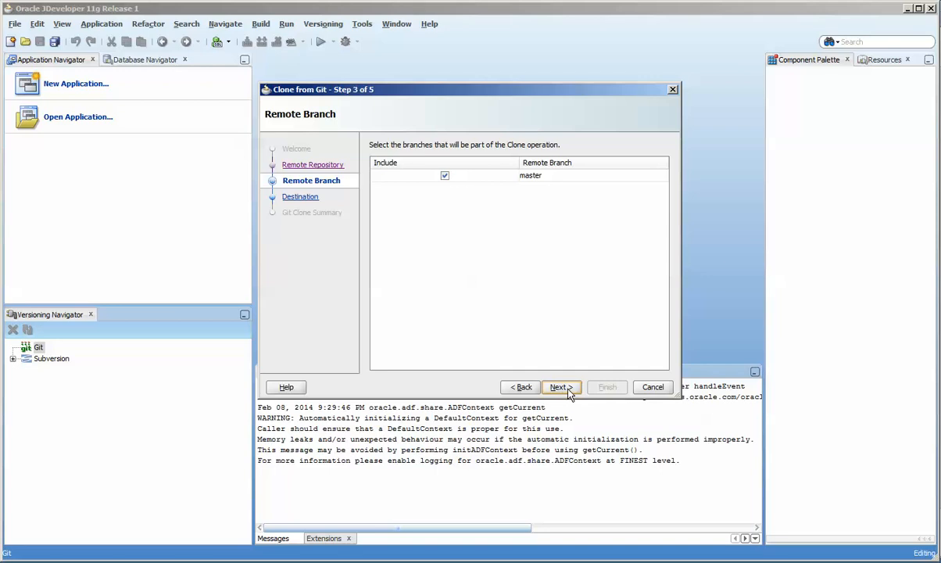
pyautogui.click(520, 386)
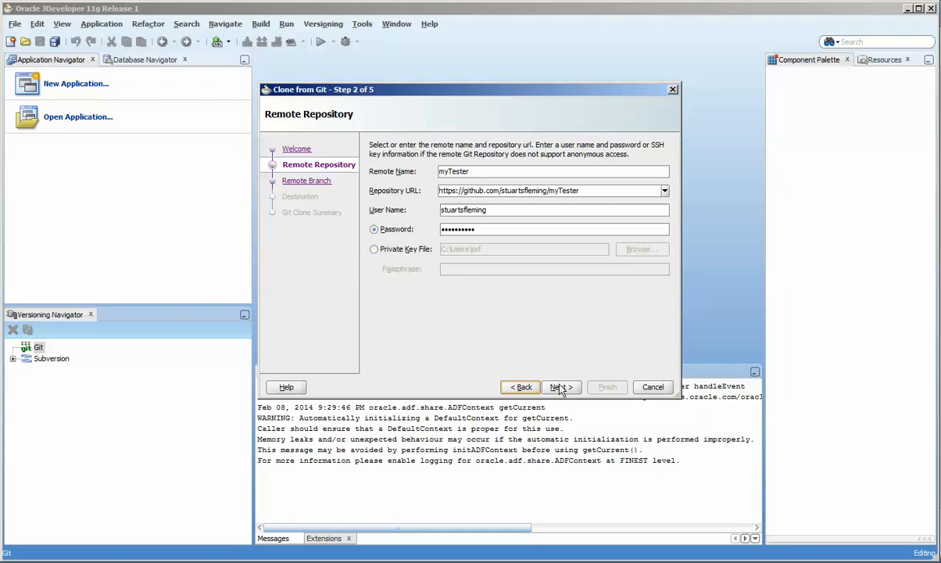
pyautogui.click(559, 387)
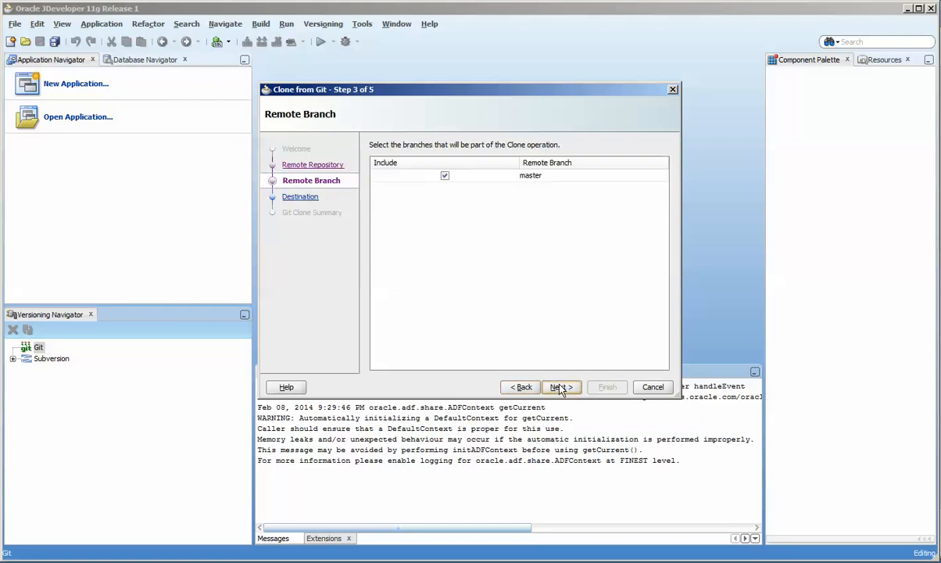
pyautogui.click(559, 388)
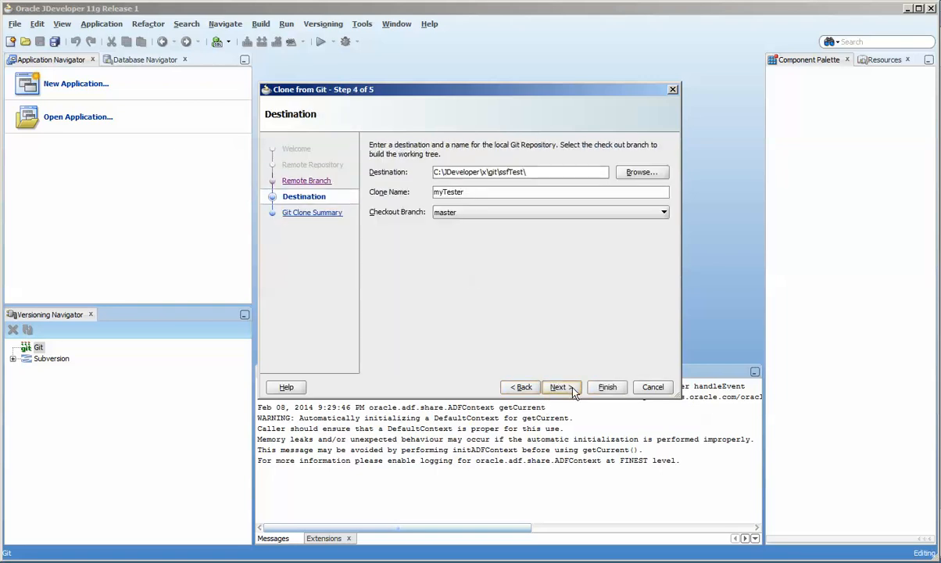
pyautogui.moveTo(483, 291)
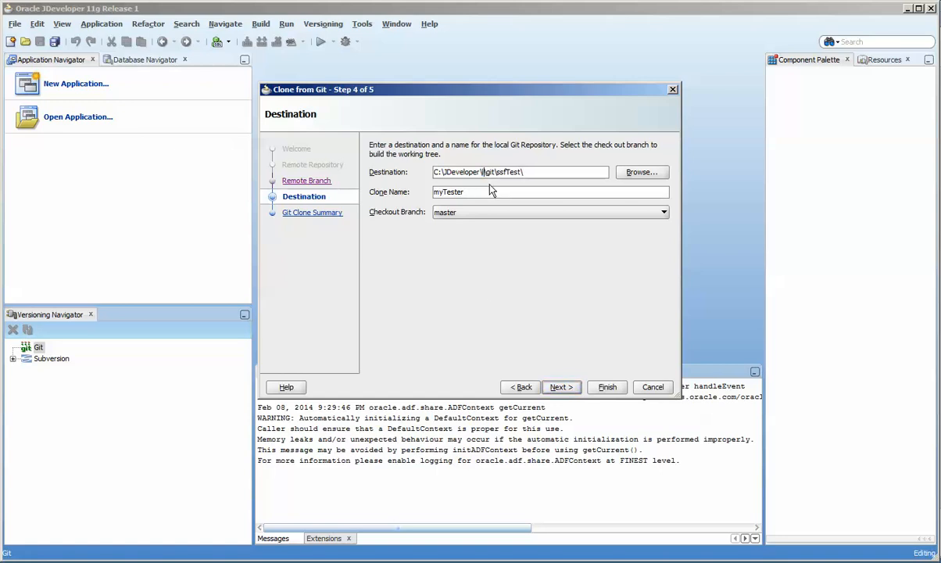
pyautogui.click(560, 387)
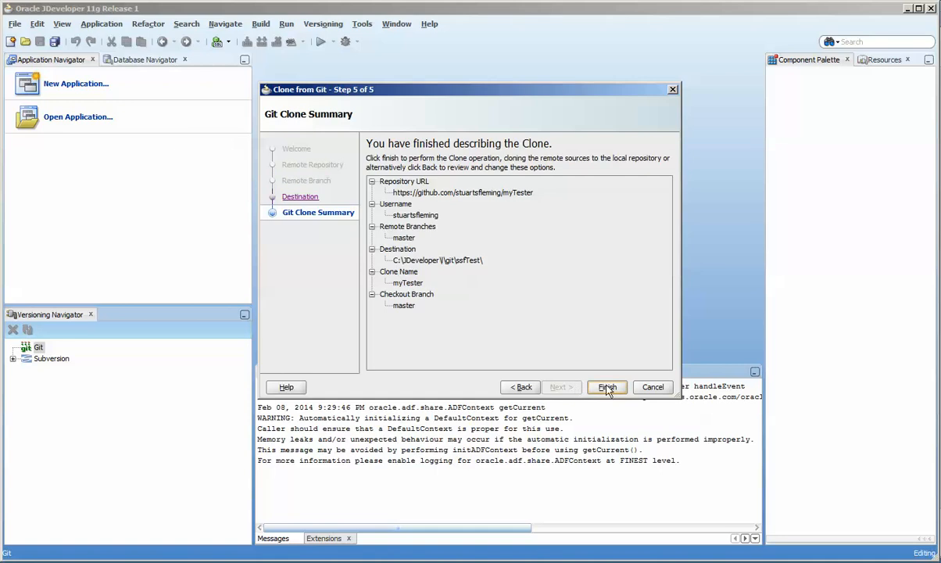
# Finish the clone and expand soaProject down to SOA Content.
pyautogui.click(607, 387)
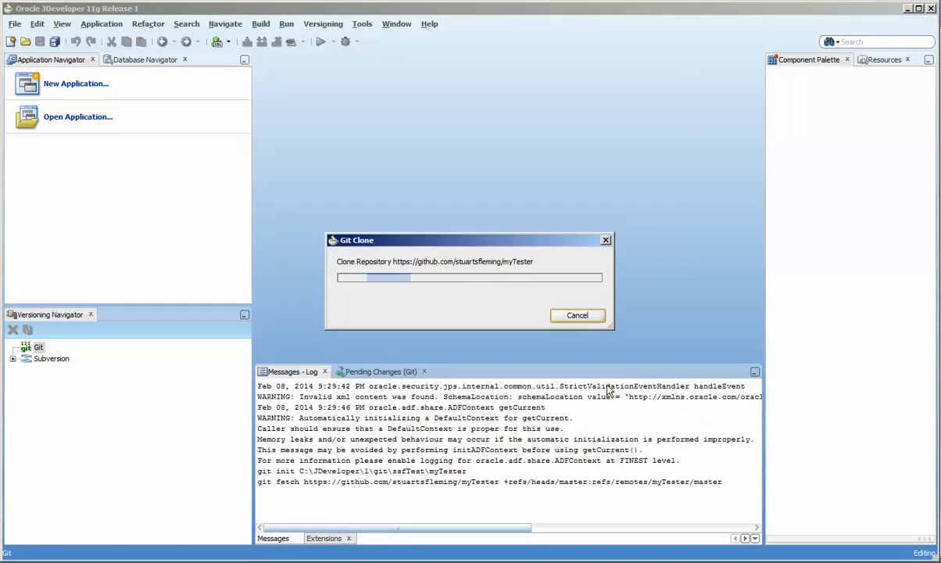
pyautogui.moveTo(350, 327)
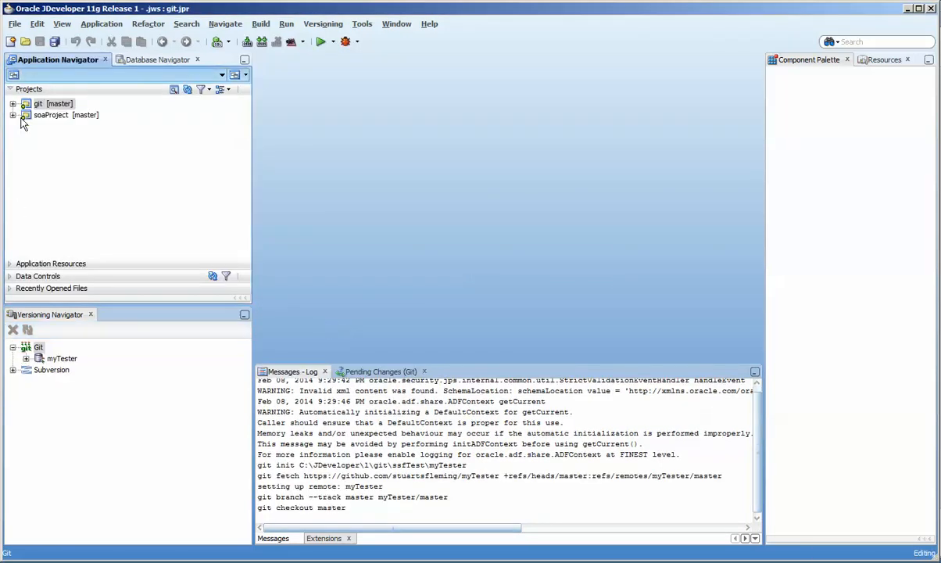
pyautogui.click(13, 115)
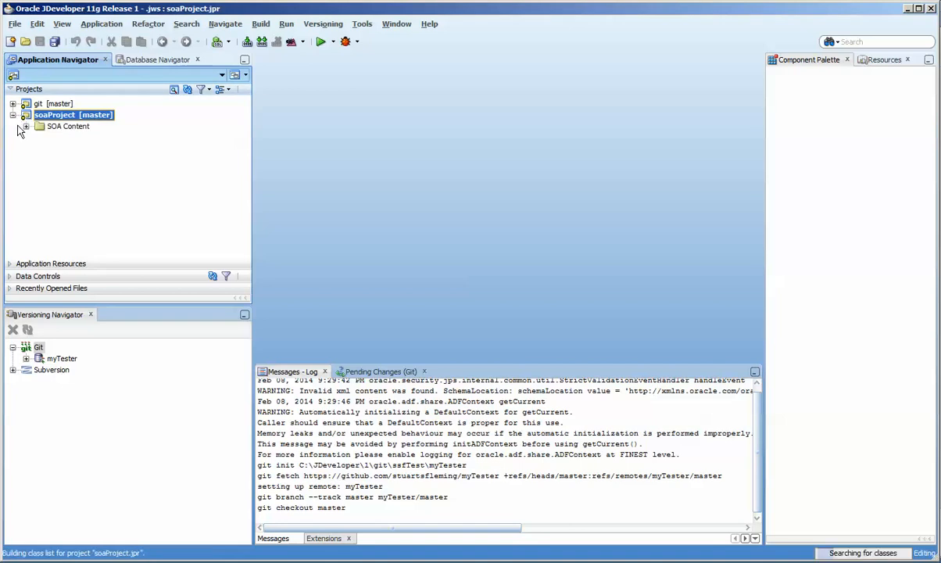
pyautogui.click(26, 126)
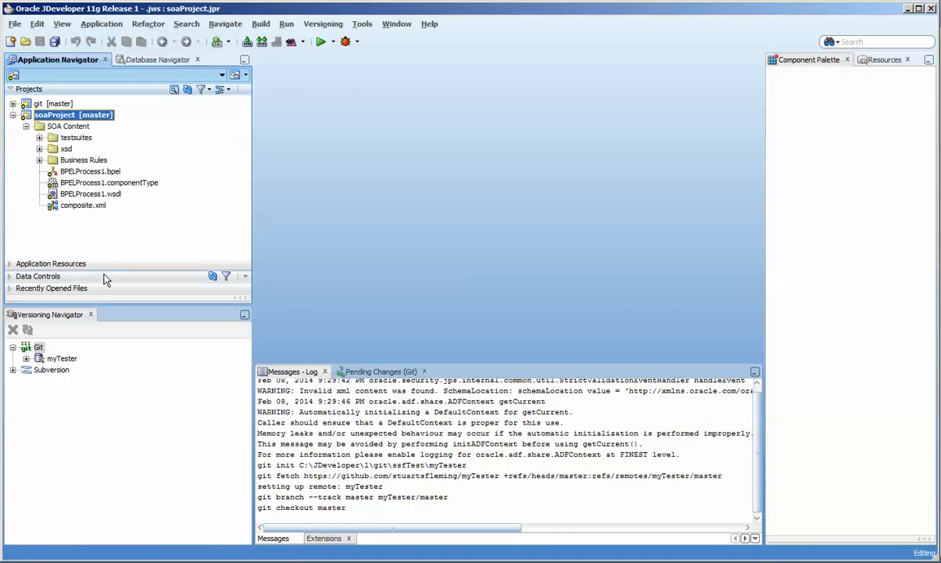
# Expand Git > myTester > Branches to reveal the remote master branch.
pyautogui.click(20, 347)
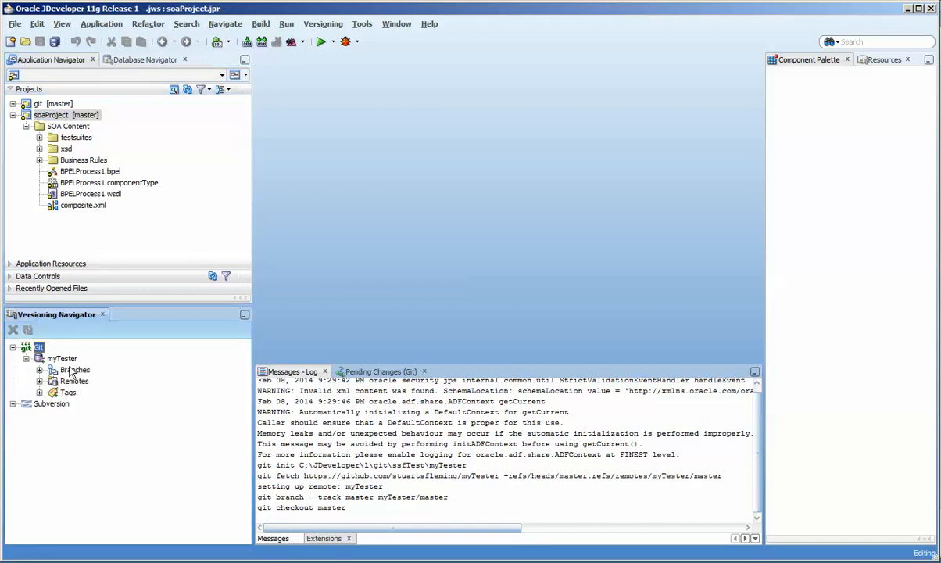
pyautogui.click(40, 370)
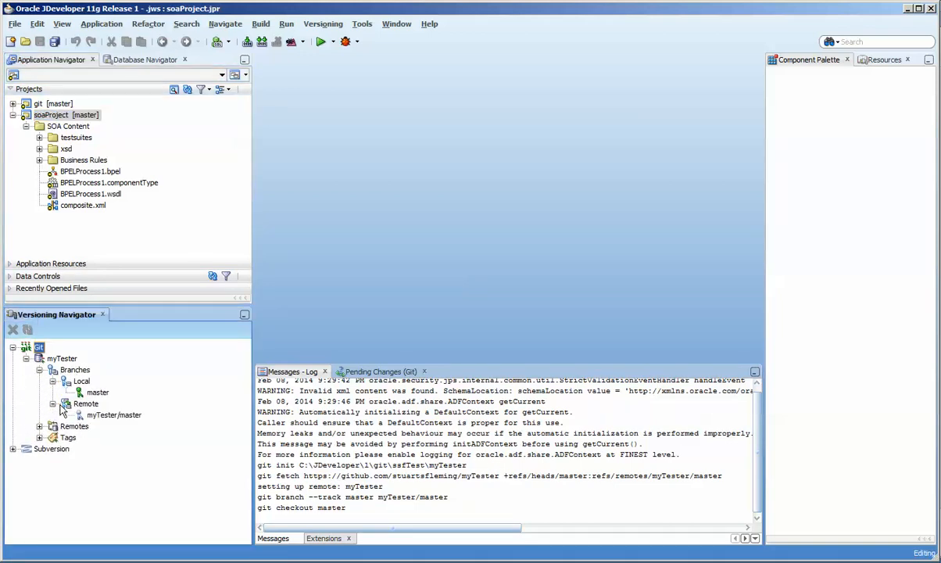
pyautogui.click(98, 391)
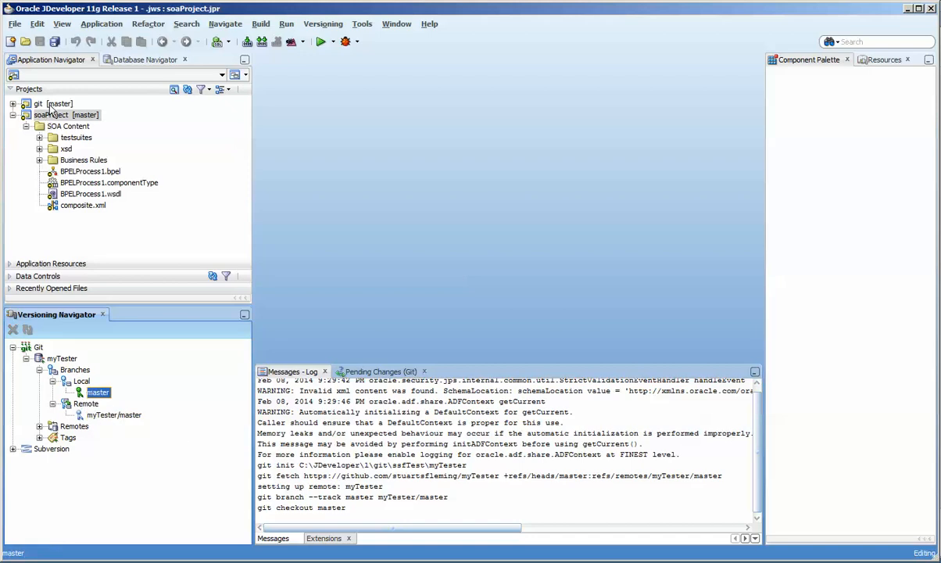
pyautogui.click(36, 23)
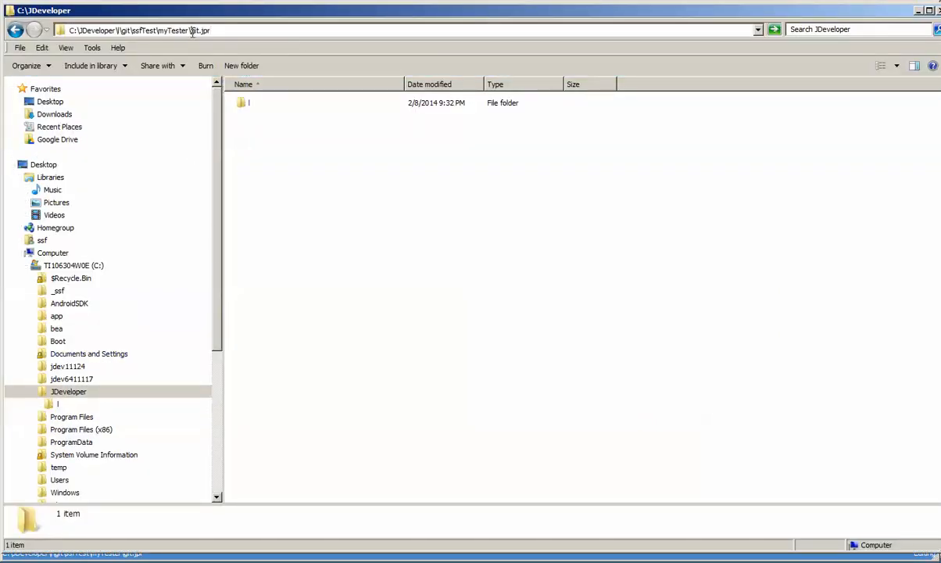
pyautogui.doubleClick(248, 102)
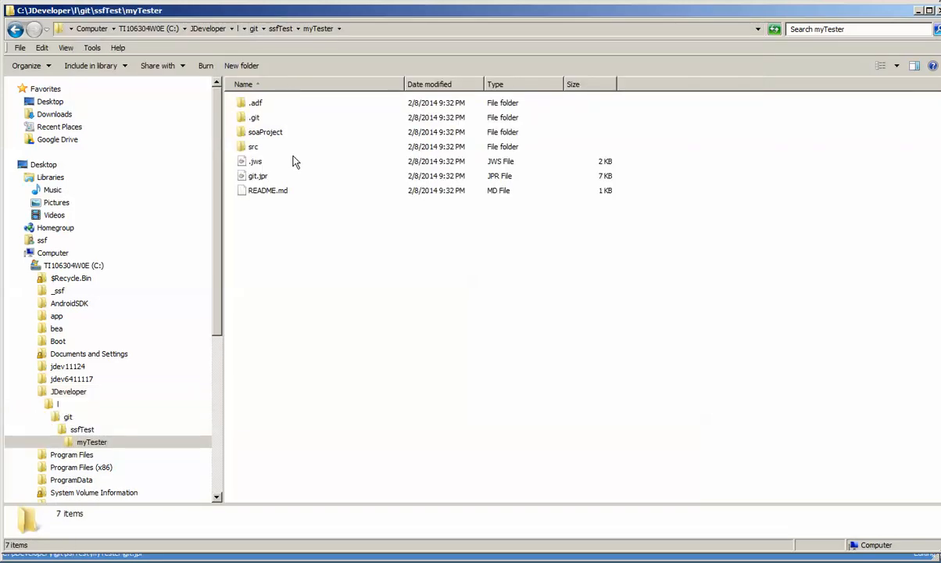
pyautogui.moveTo(257, 173)
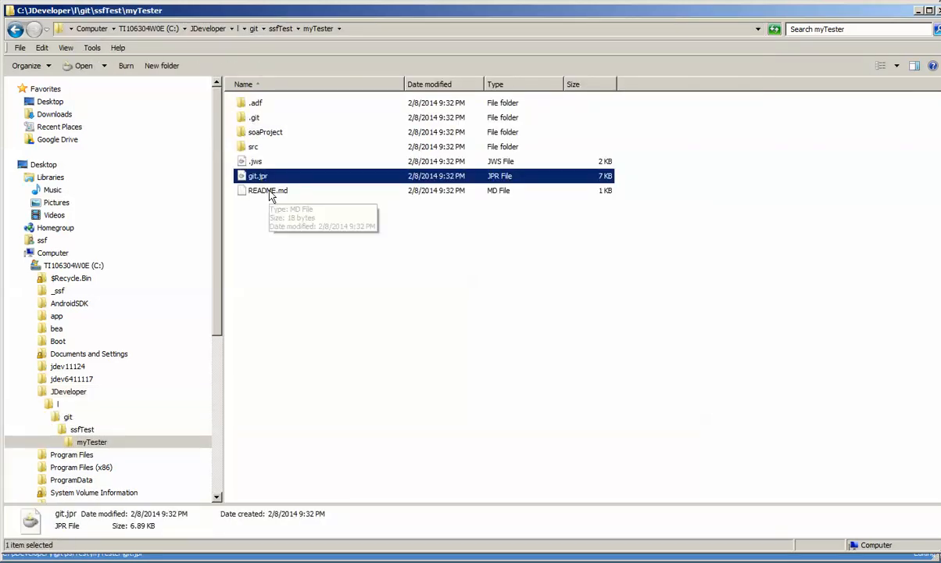
pyautogui.click(255, 162)
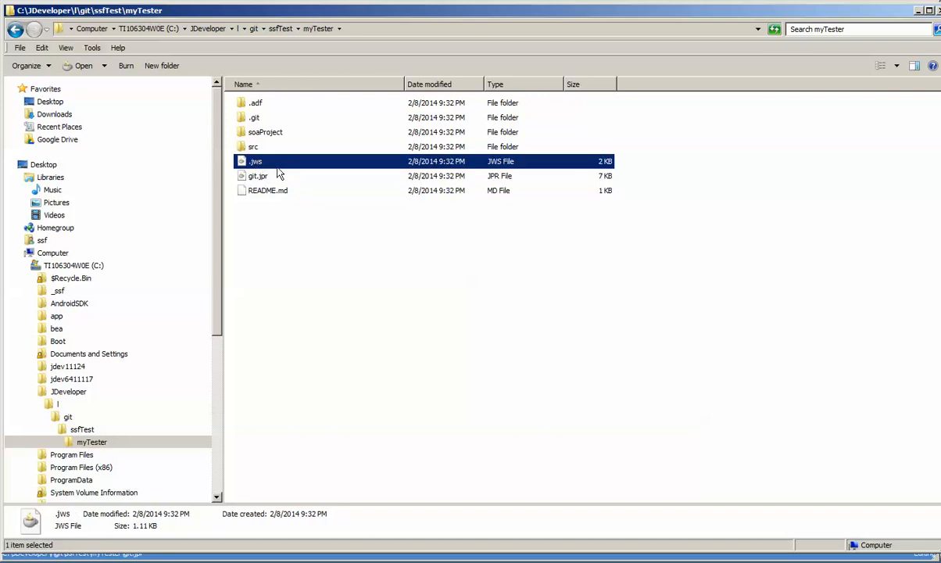
pyautogui.click(256, 117)
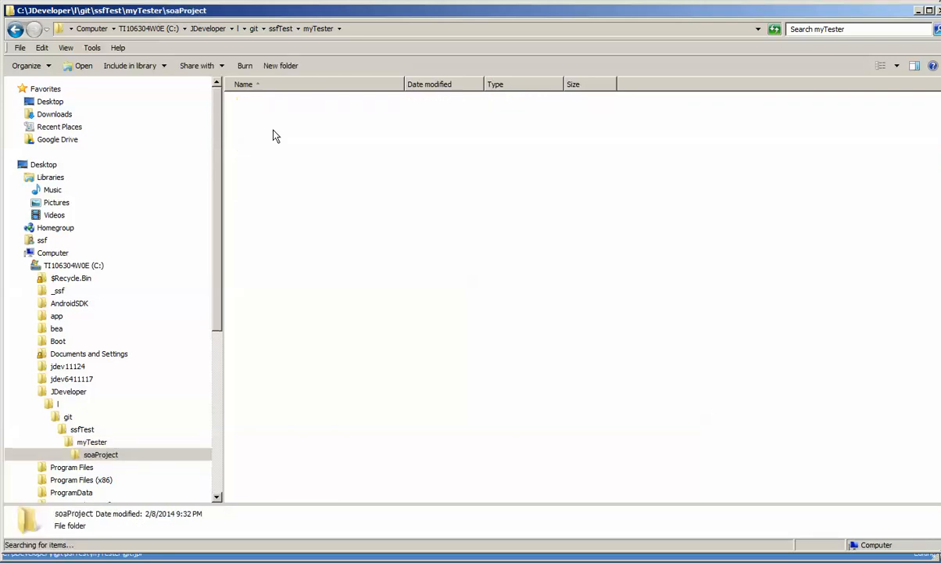
pyautogui.doubleClick(101, 454)
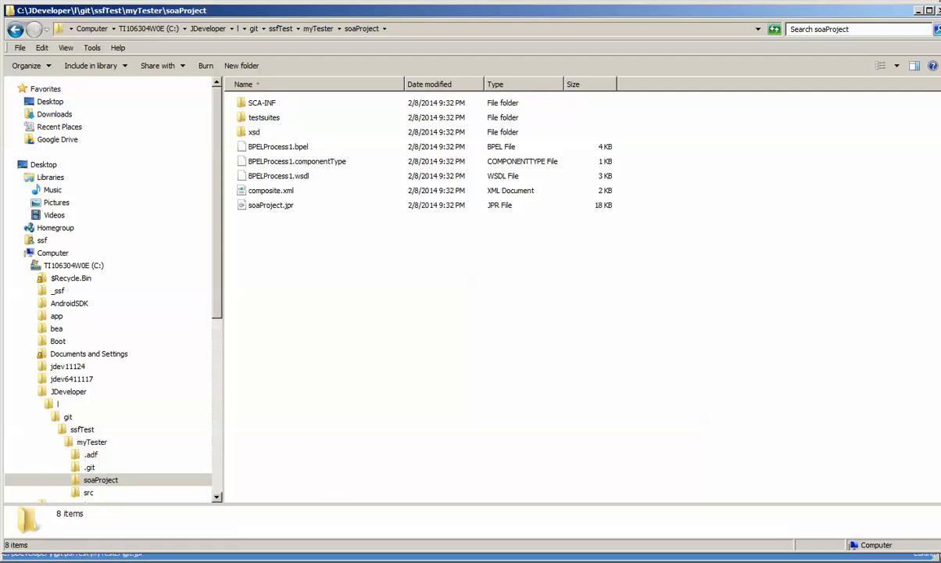
pyautogui.click(92, 442)
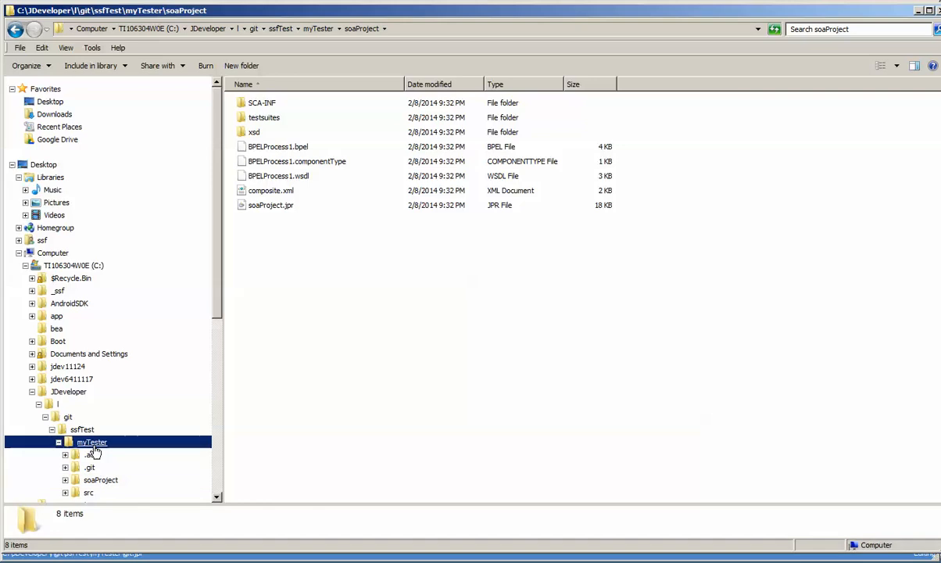
pyautogui.click(91, 442)
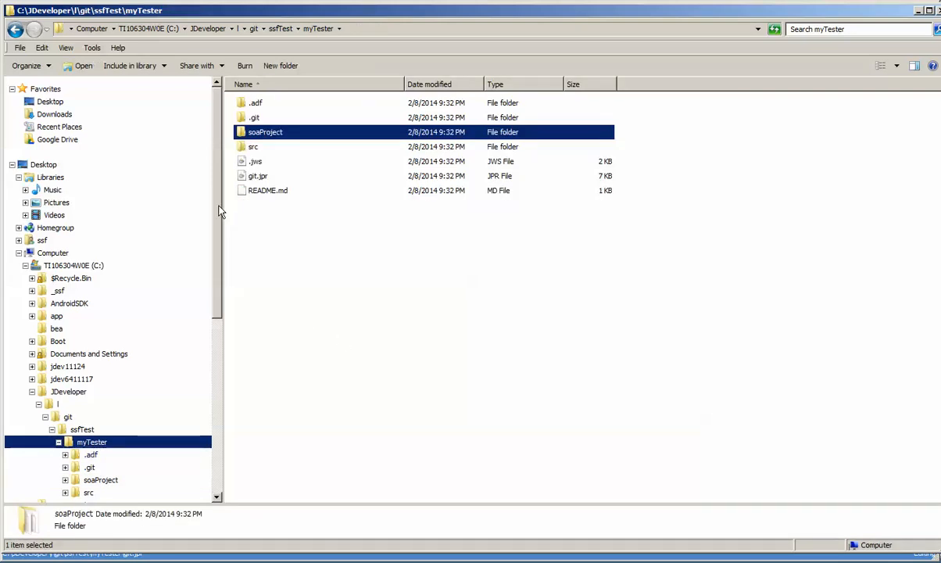
pyautogui.moveTo(227, 119)
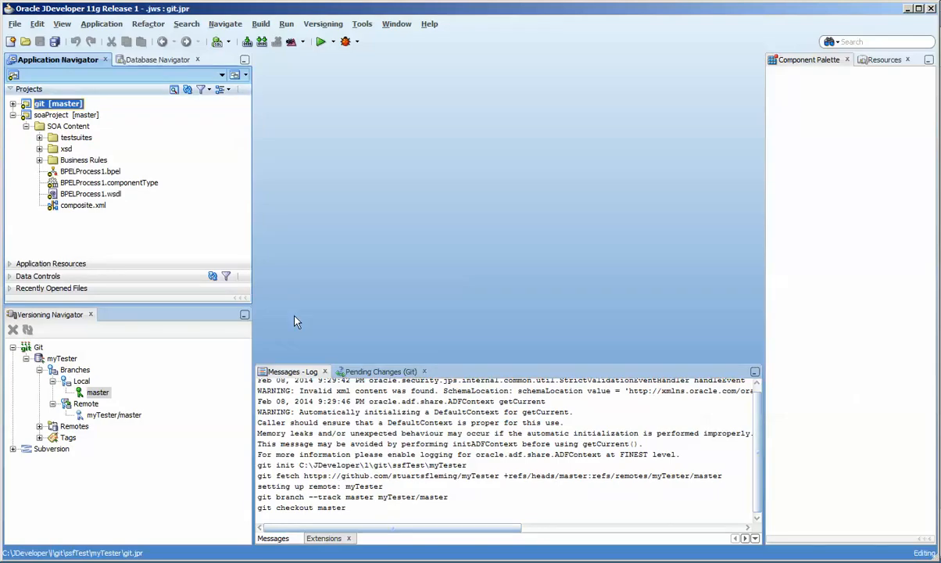
pyautogui.moveTo(105, 151)
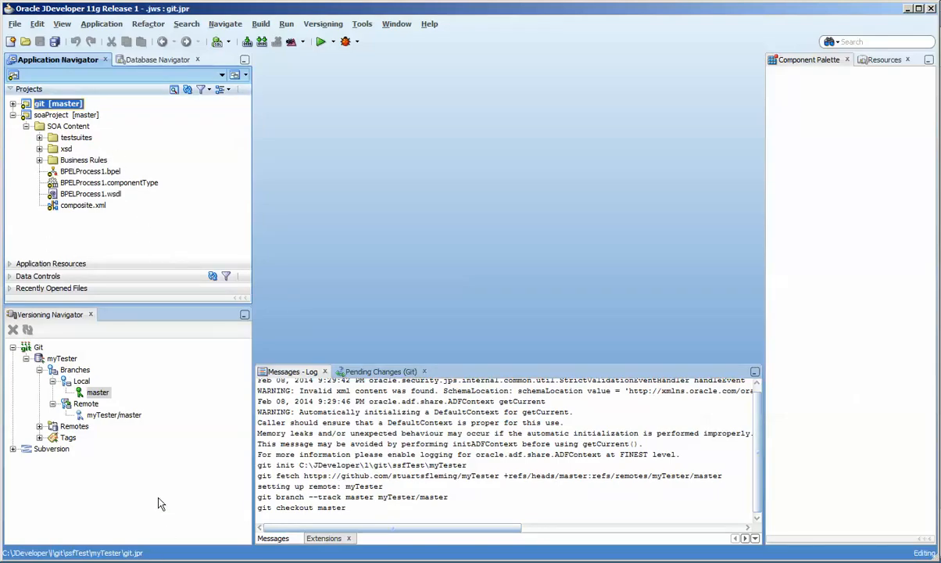
pyautogui.moveTo(126, 470)
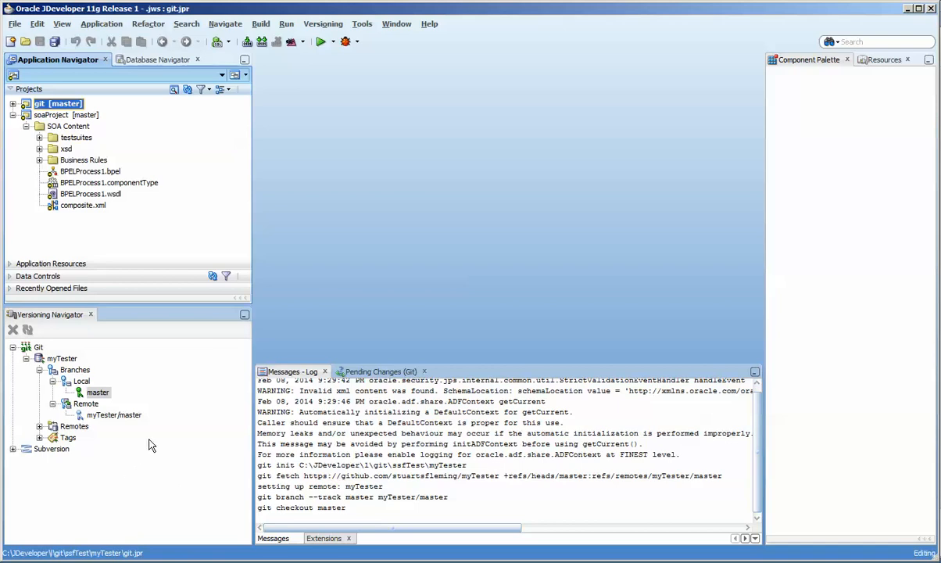
pyautogui.click(114, 414)
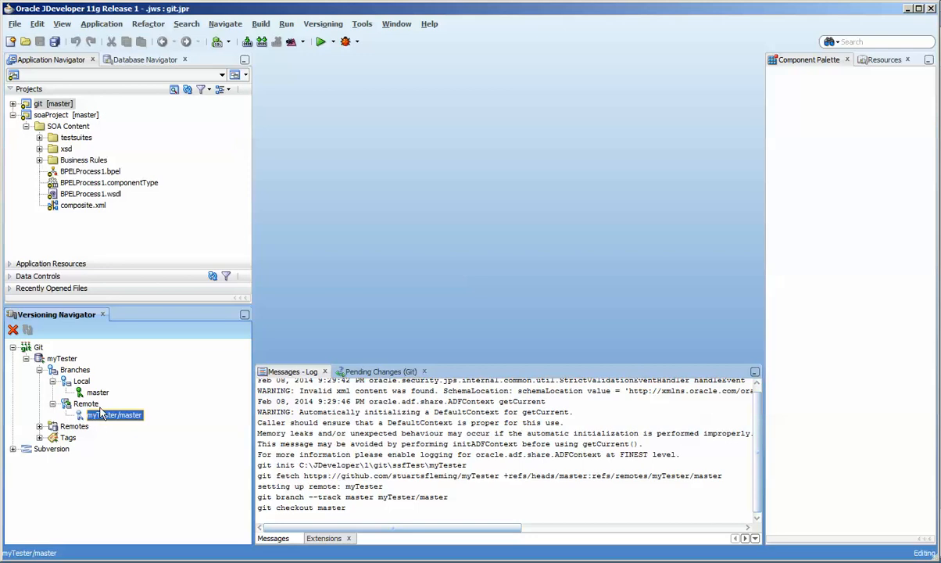
pyautogui.click(98, 392)
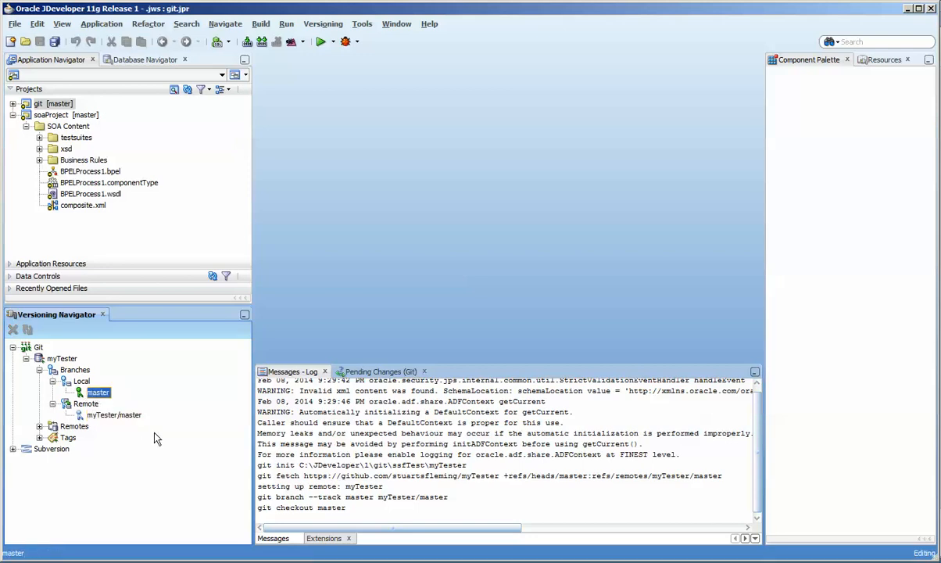
pyautogui.moveTo(106, 430)
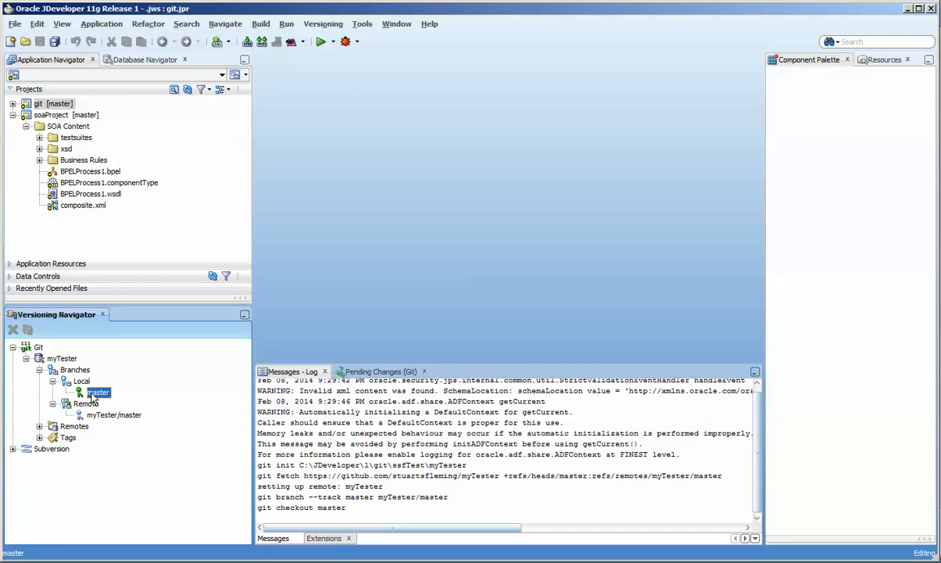
pyautogui.moveTo(98, 392)
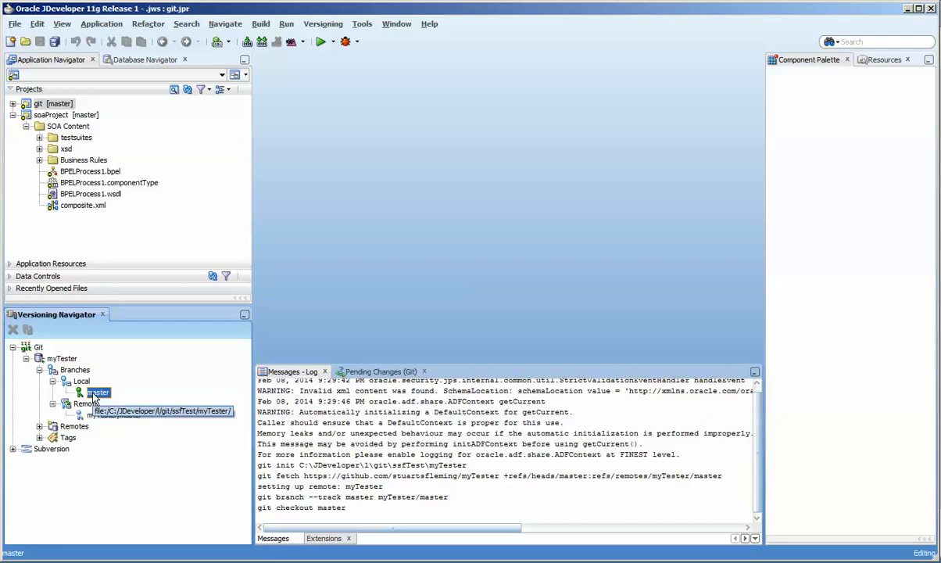
pyautogui.moveTo(105, 53)
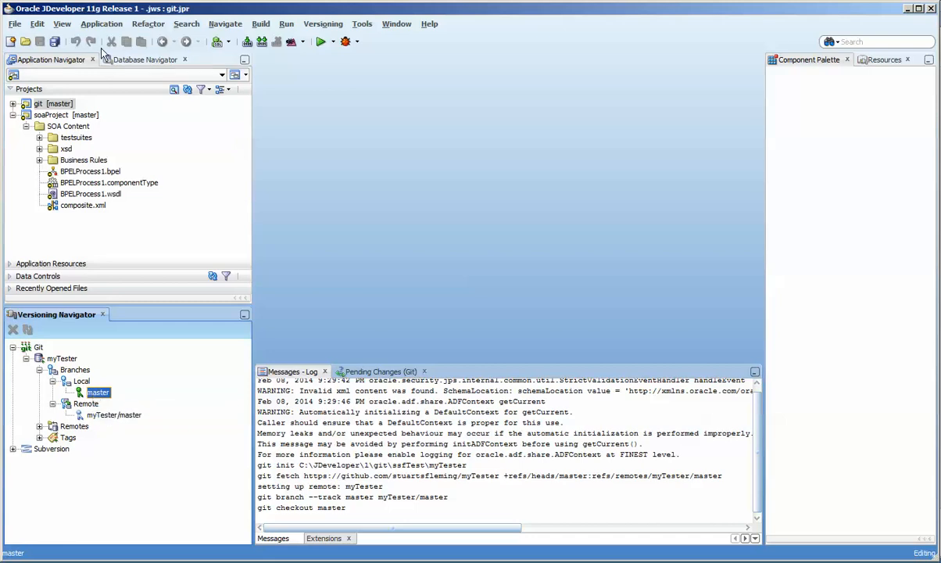
pyautogui.click(58, 103)
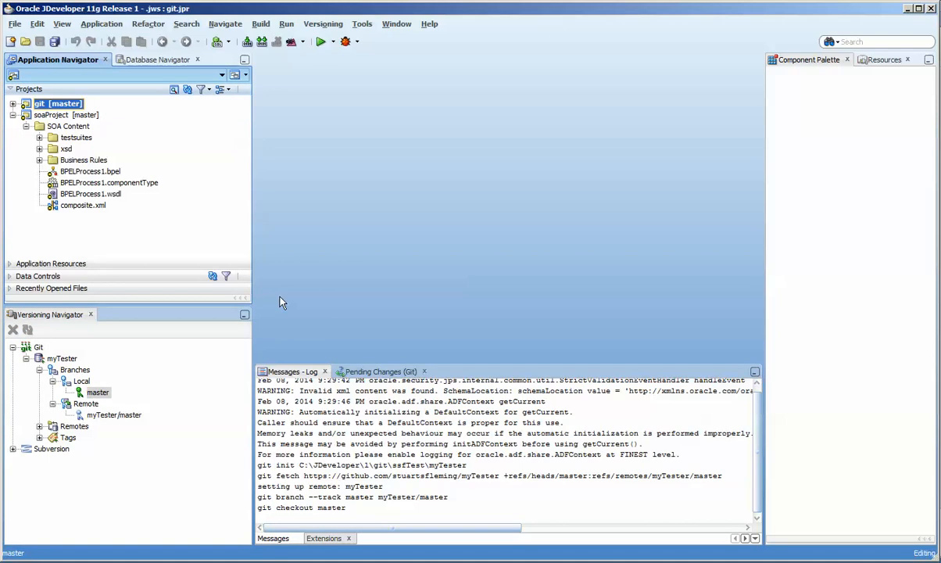
# Show and refresh Pending Changes (Git), confirming zero outgoing changes and candidates.
pyautogui.click(383, 371)
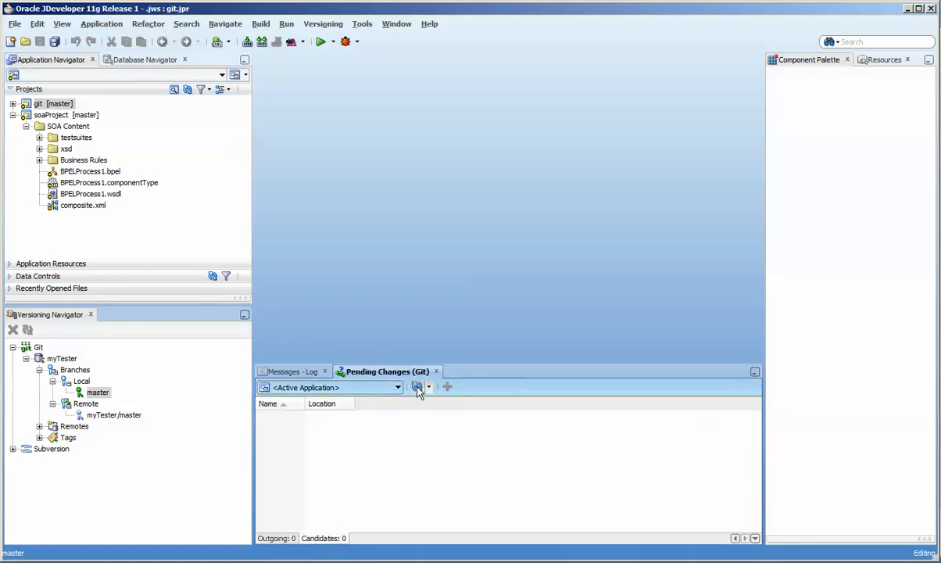
pyautogui.click(83, 204)
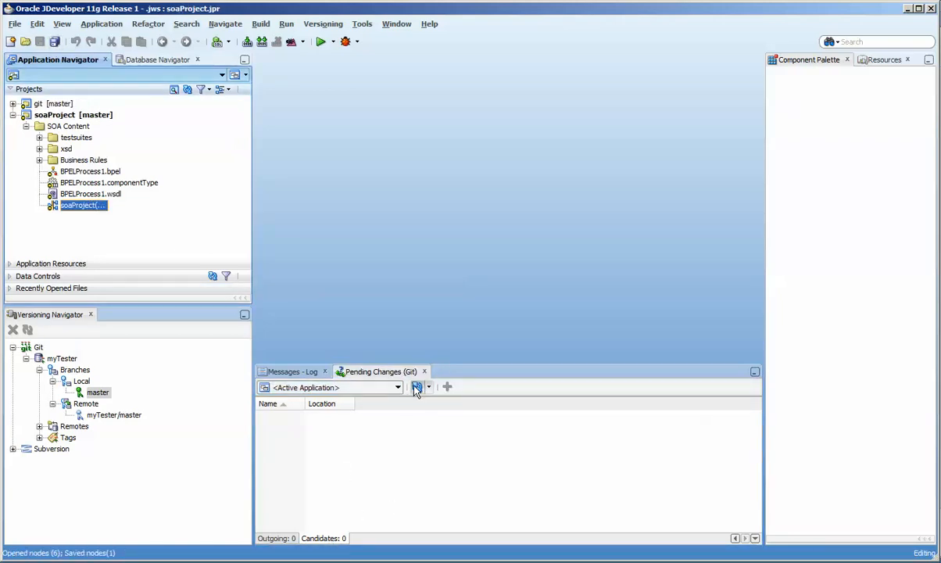
pyautogui.click(416, 386)
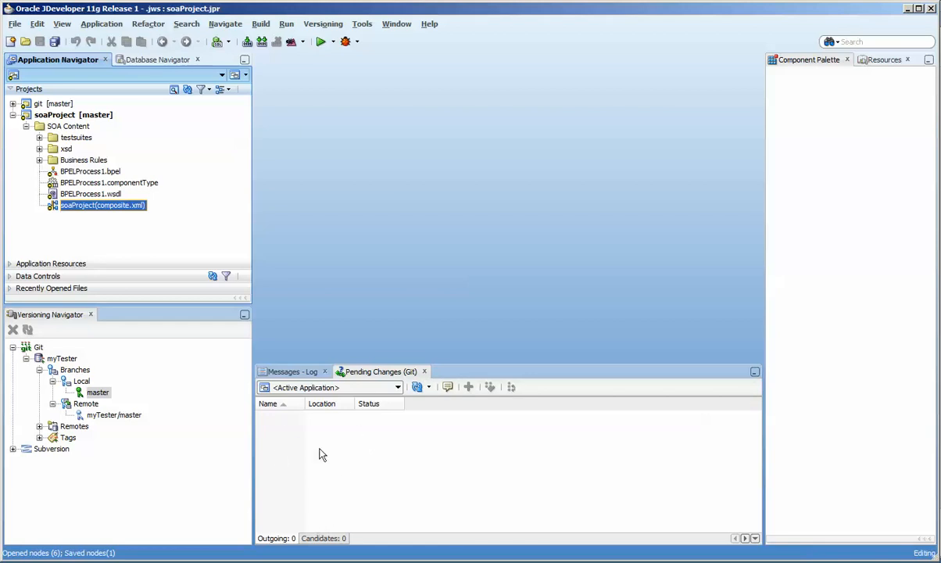
pyautogui.moveTo(90, 284)
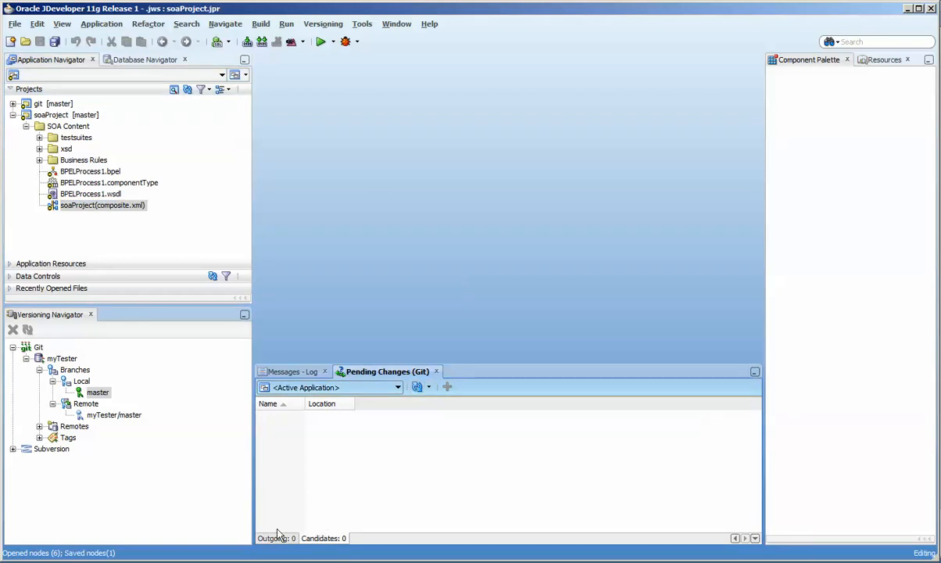
pyautogui.moveTo(362, 361)
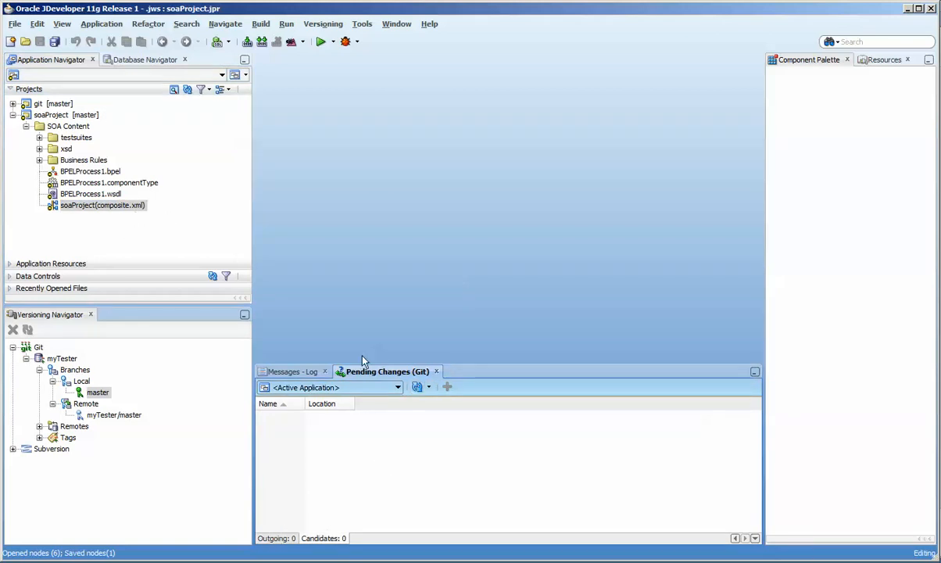
pyautogui.click(90, 193)
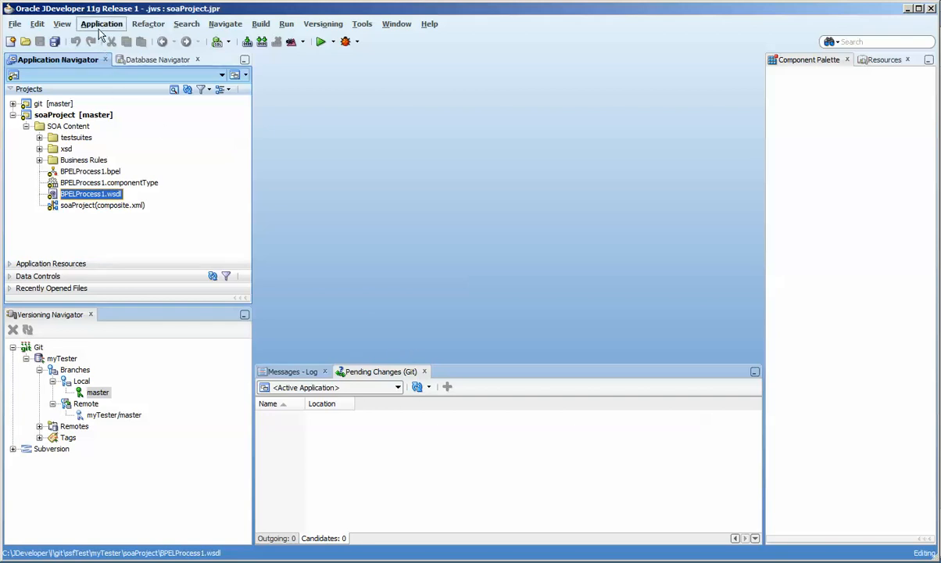
pyautogui.click(61, 24)
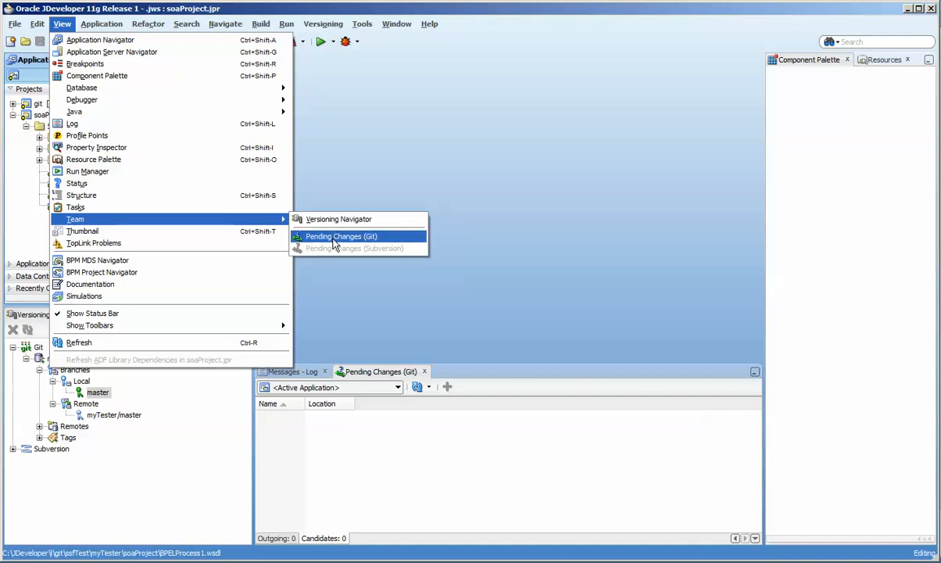
pyautogui.moveTo(338, 218)
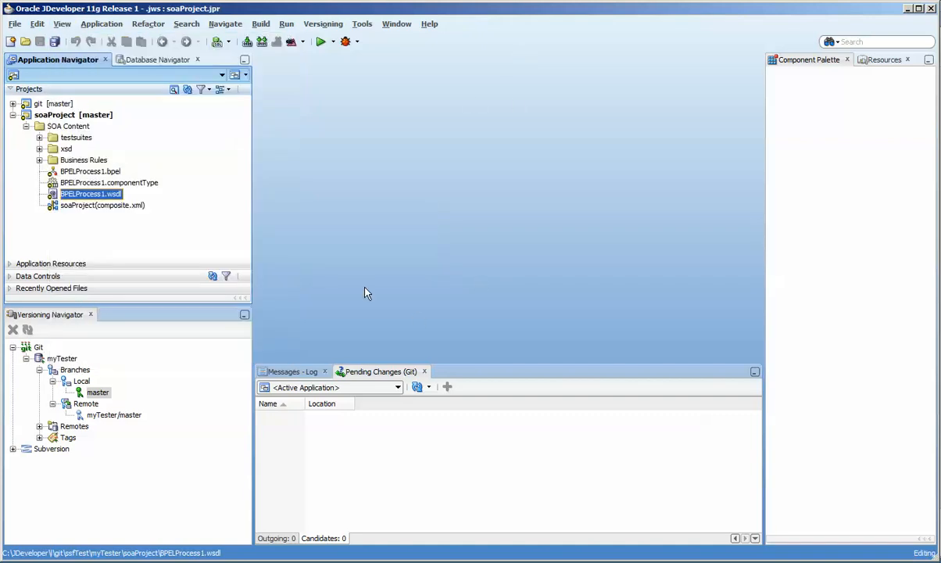
# Create a local branch named play from master and select it under Branches > Local.
pyautogui.click(82, 381)
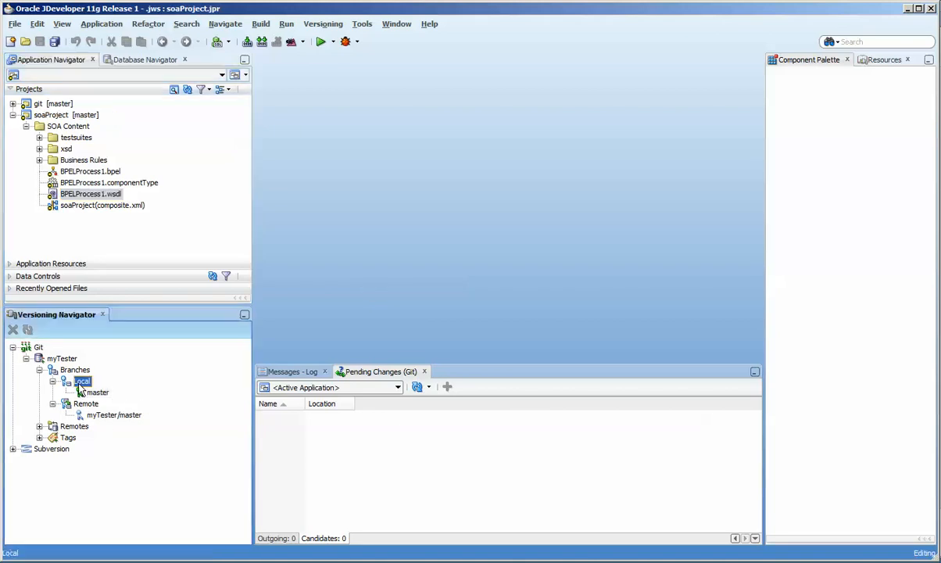
pyautogui.rightClick(82, 381)
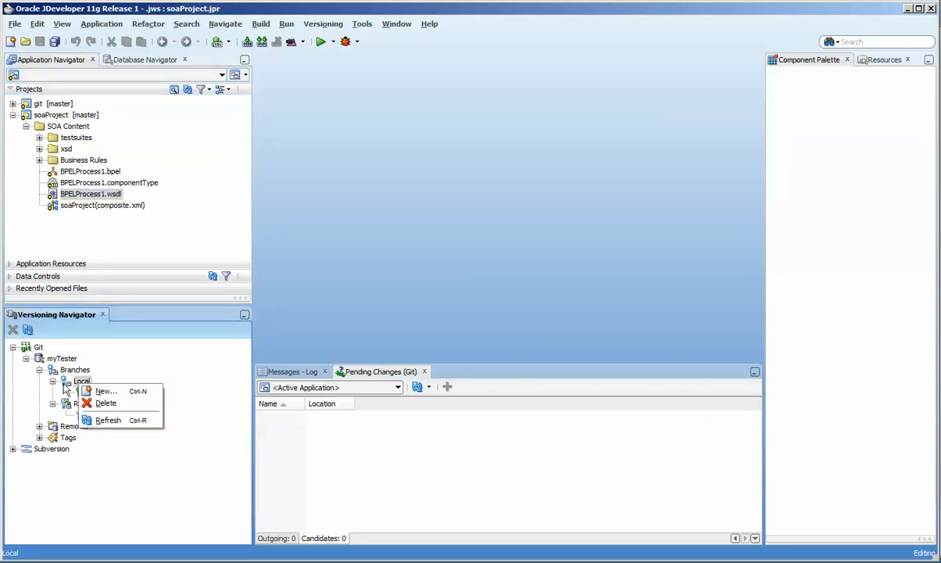
pyautogui.click(323, 23)
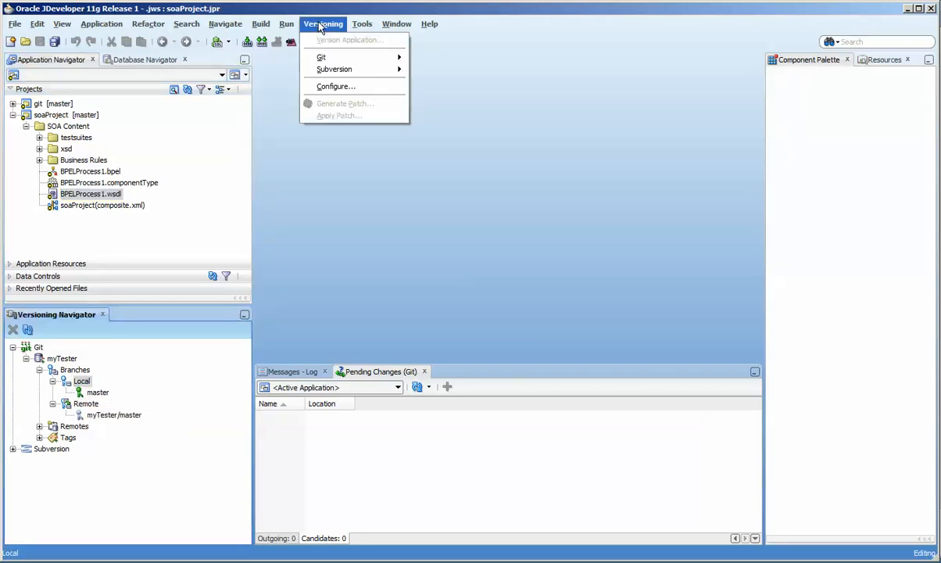
pyautogui.moveTo(326, 110)
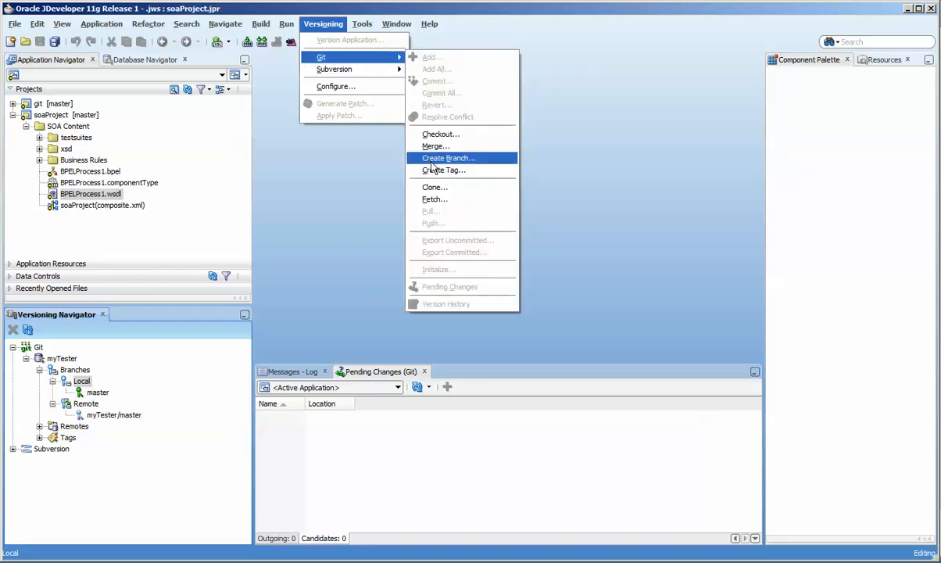
pyautogui.click(449, 158)
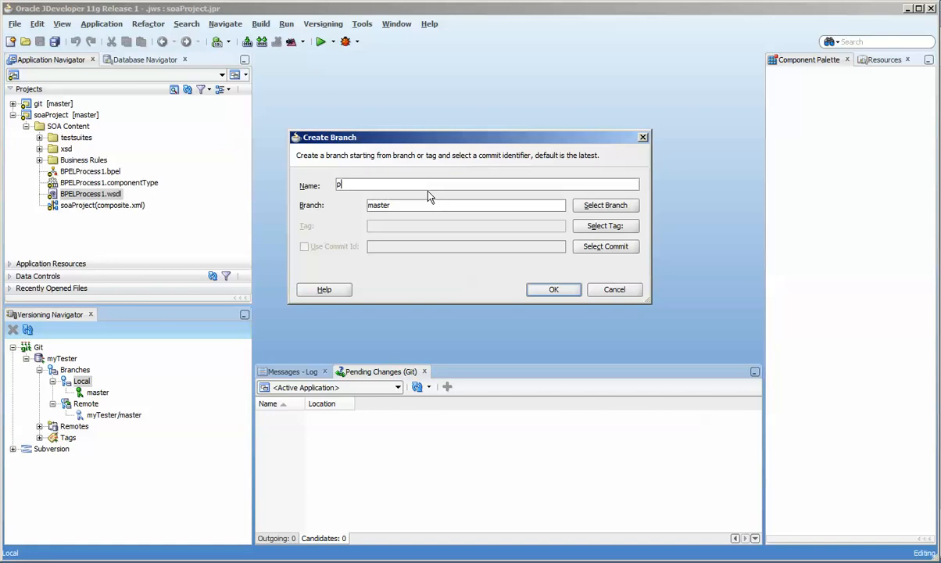
pyautogui.write('lay')
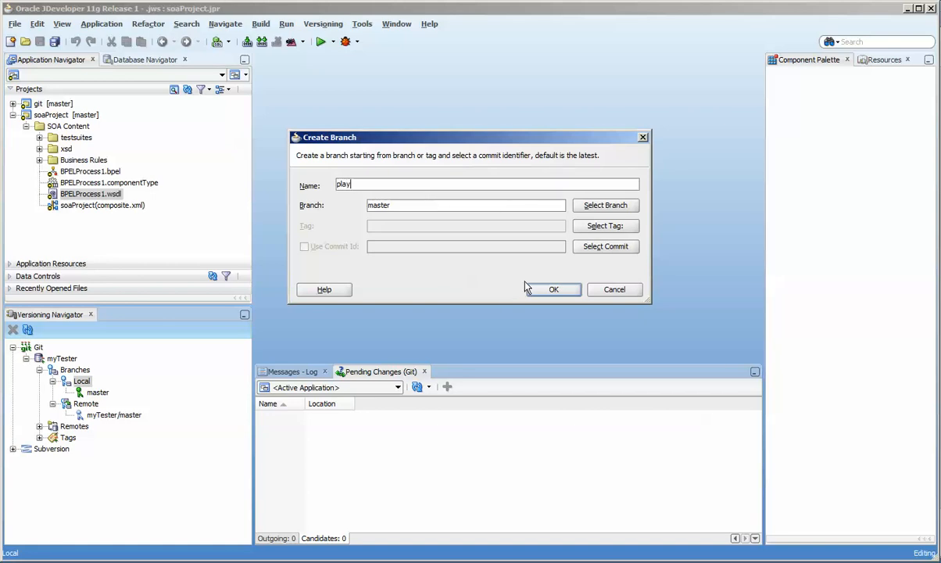
pyautogui.click(554, 290)
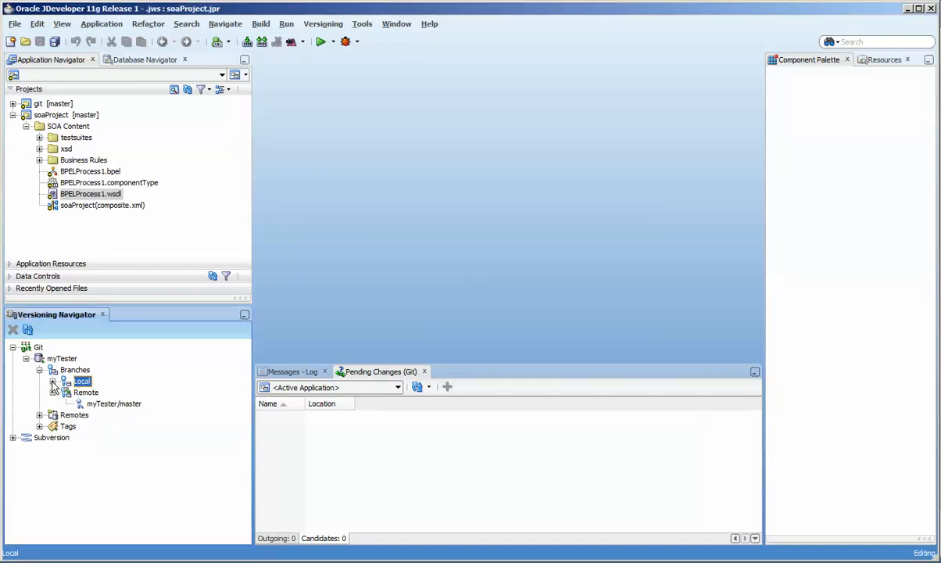
pyautogui.click(53, 381)
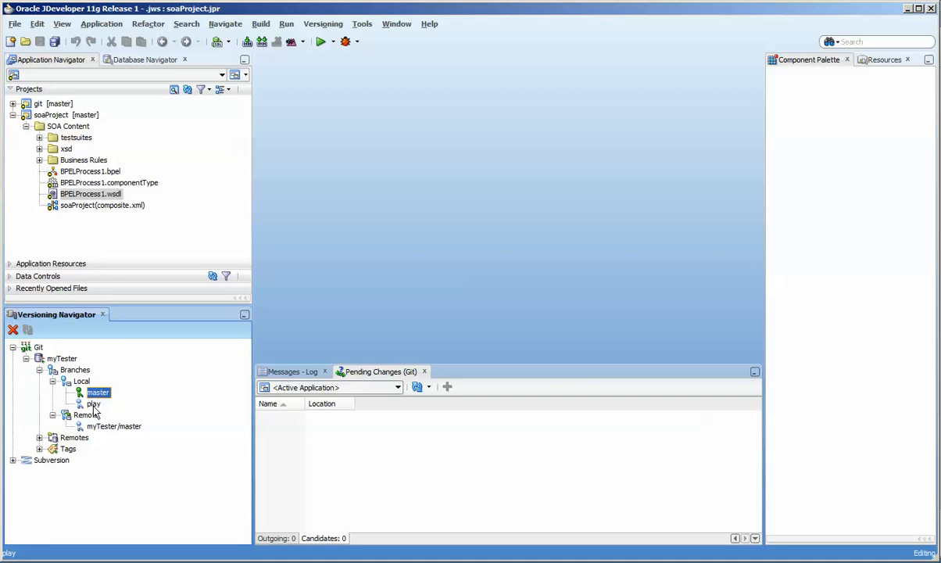
pyautogui.click(94, 404)
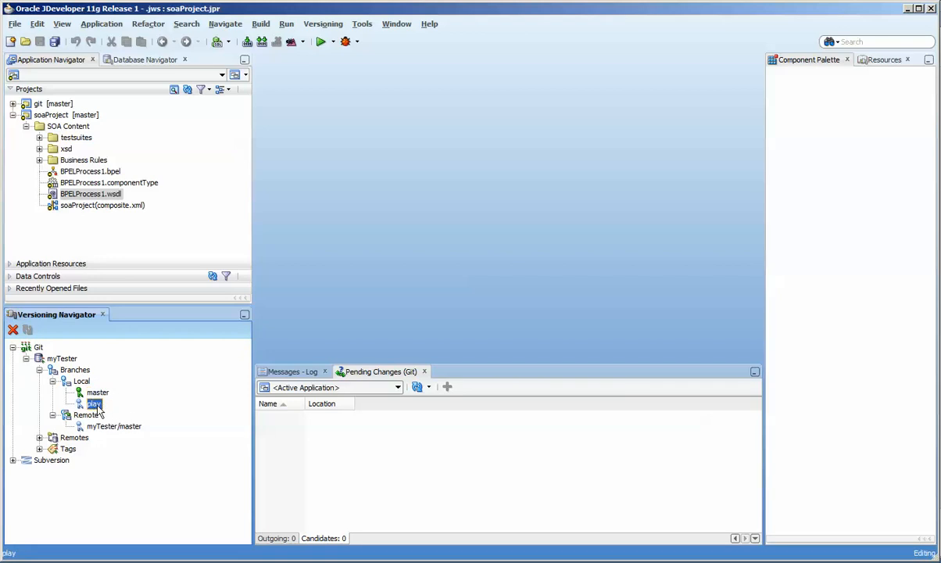
# Check out the play branch, refresh it, and open the soaProject composite diagram.
pyautogui.doubleClick(93, 404)
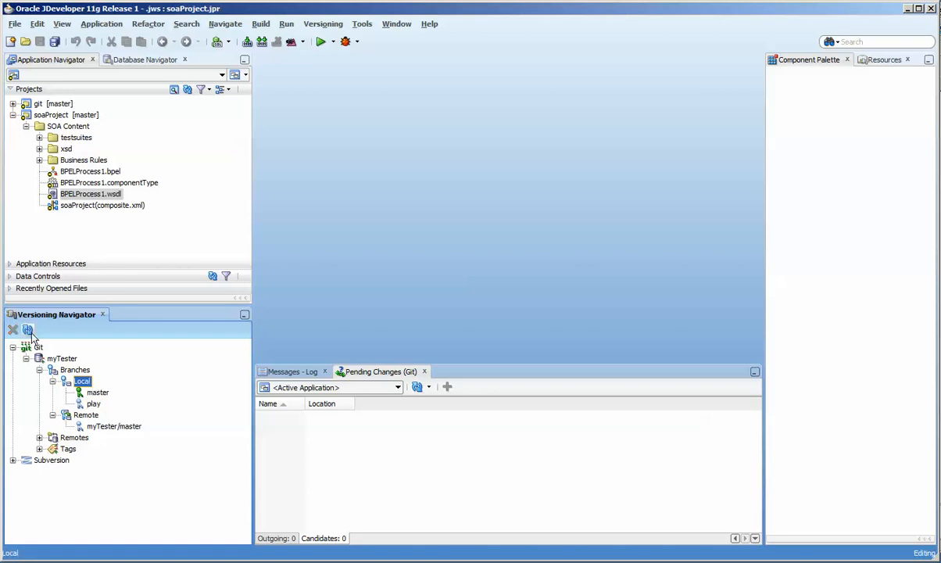
pyautogui.click(94, 403)
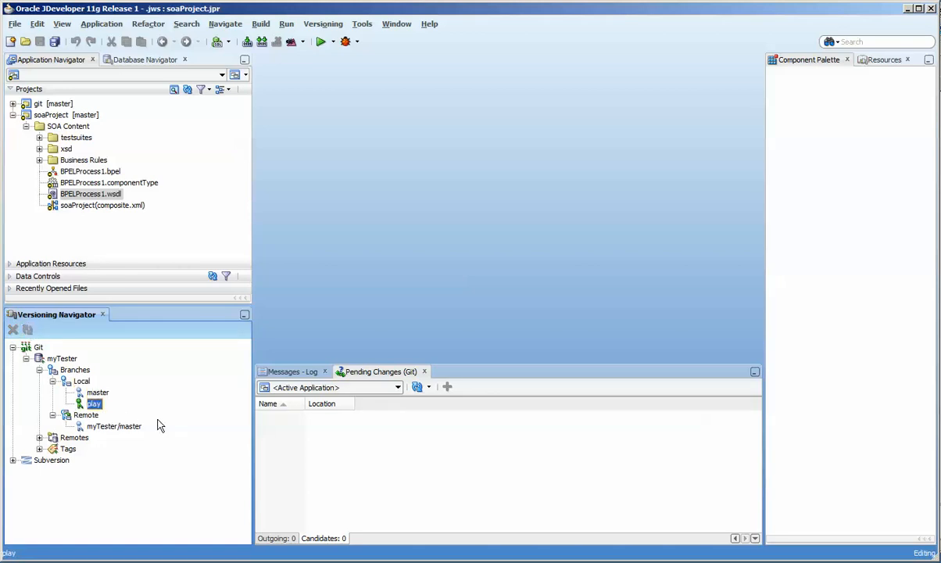
pyautogui.click(102, 204)
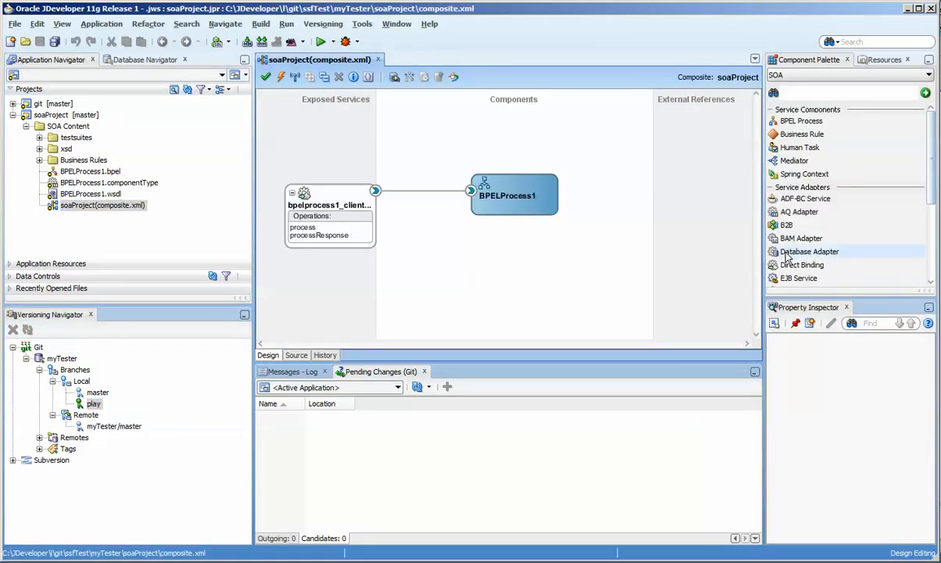
pyautogui.moveTo(796, 160)
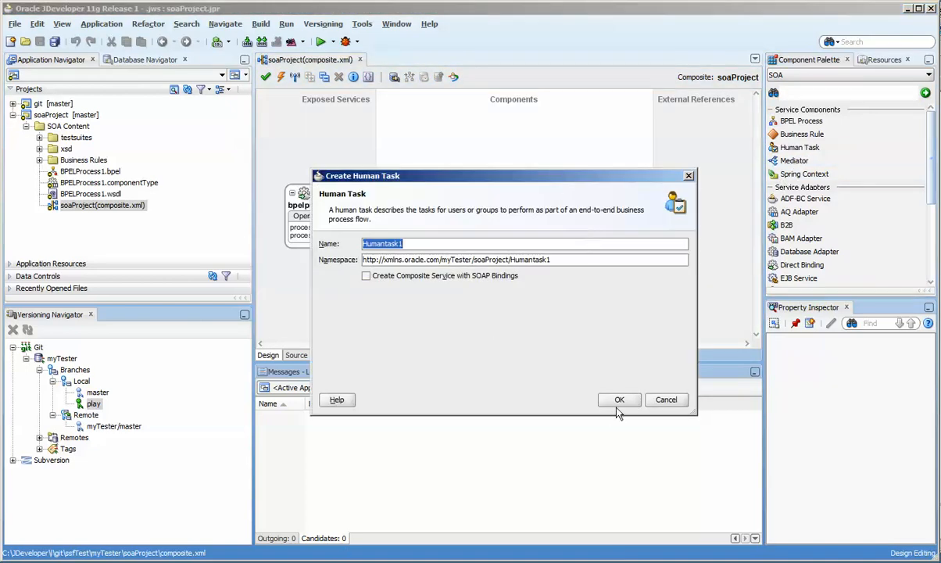
# Confirm the Humantask1 human task, save all, and close the composite editor.
pyautogui.click(619, 400)
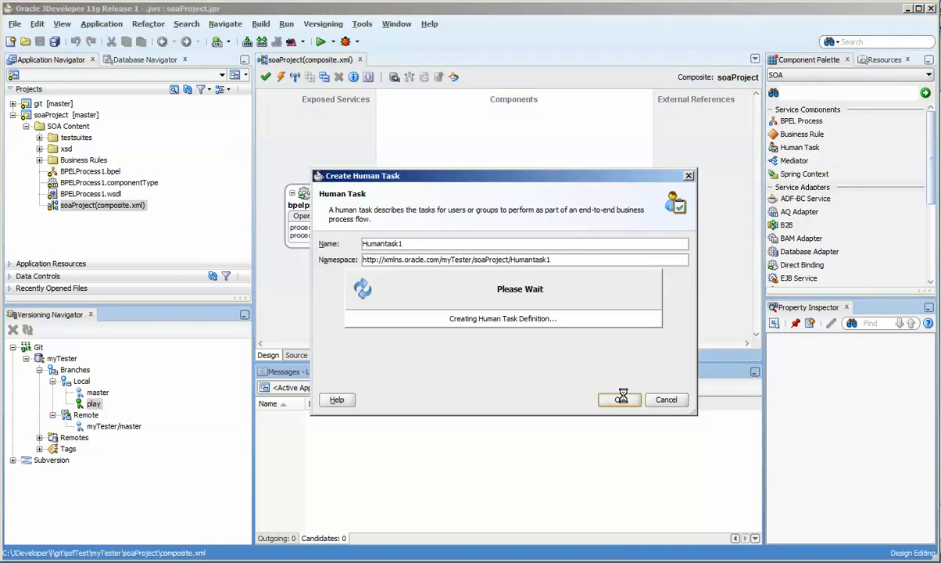
pyautogui.click(619, 399)
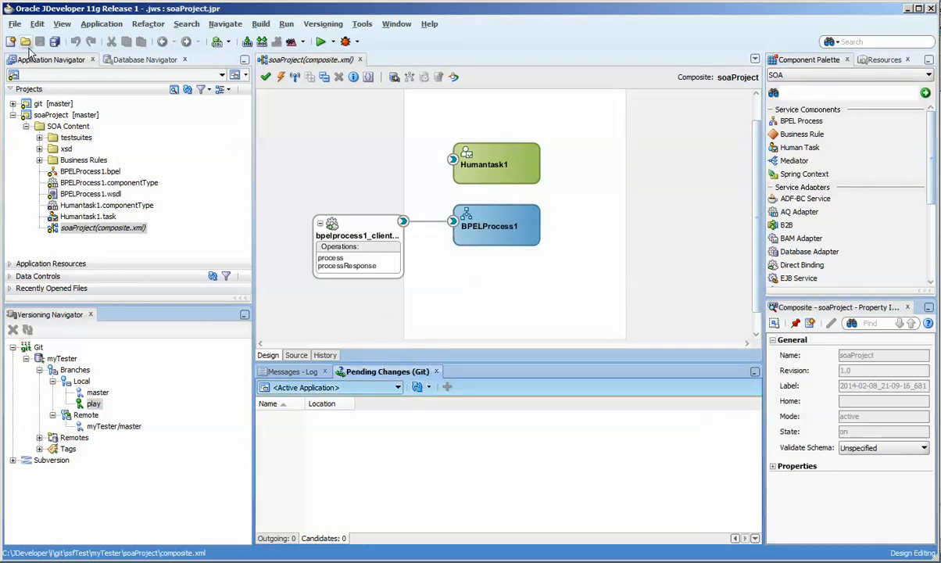
pyautogui.click(26, 42)
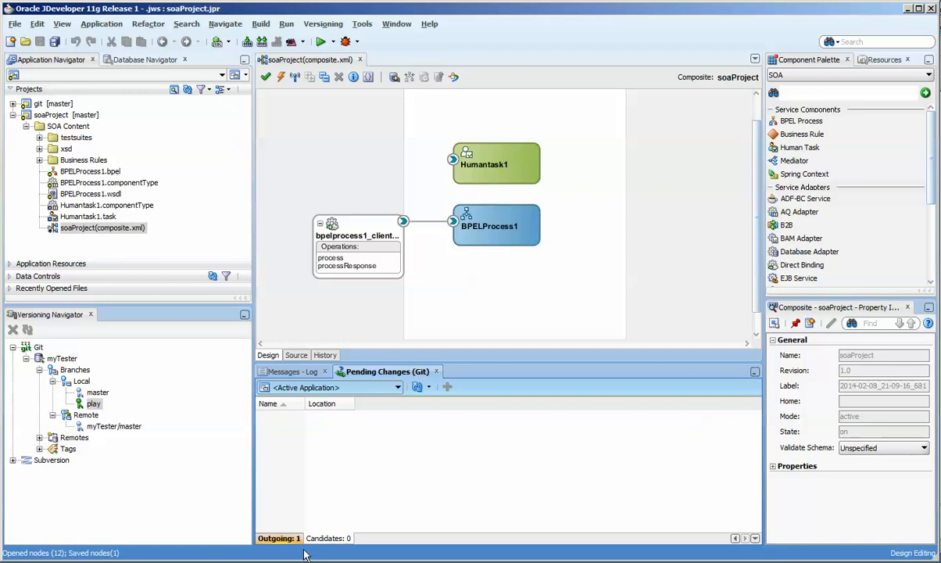
pyautogui.moveTo(190, 415)
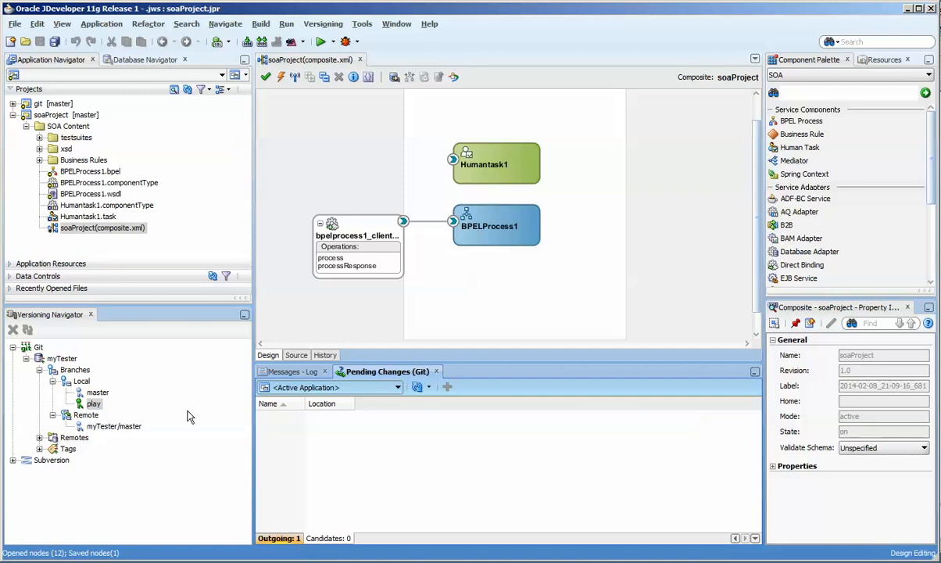
pyautogui.click(360, 59)
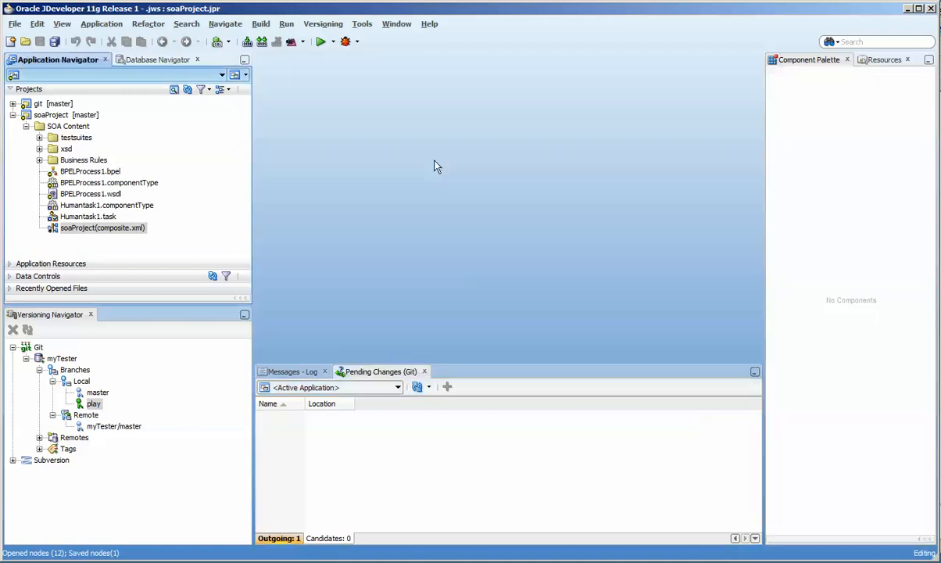
pyautogui.moveTo(349, 487)
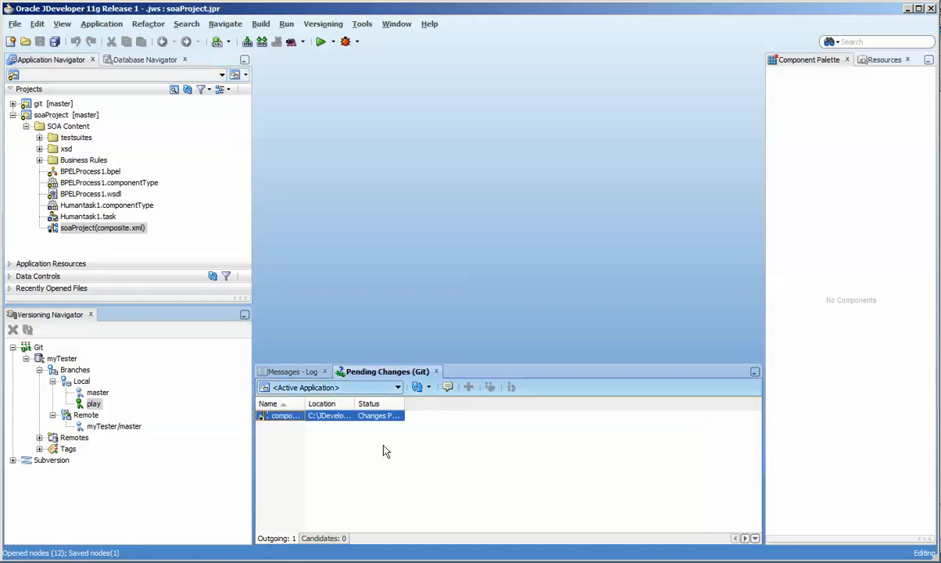
# Add the five Humantask1 candidate files to Git and refresh the pending changes.
pyautogui.click(468, 387)
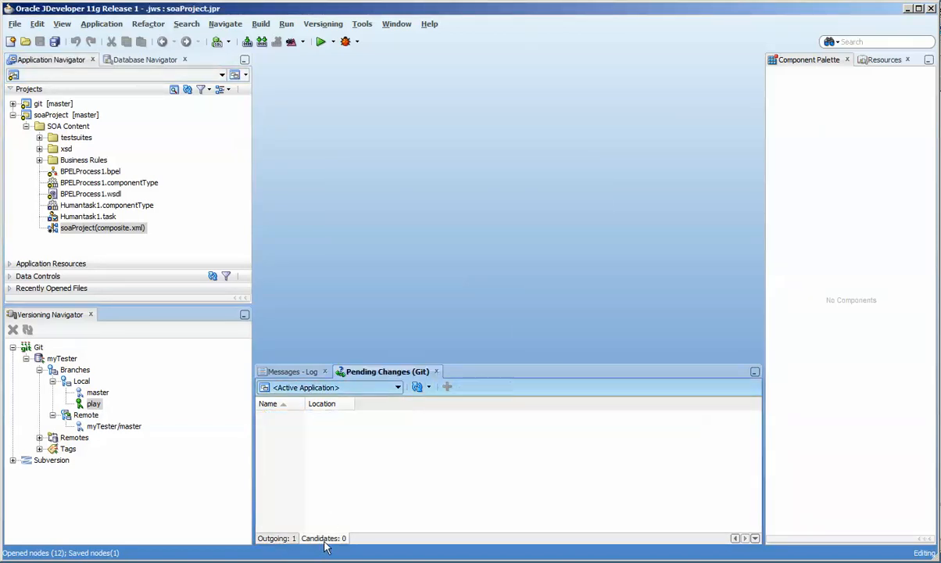
pyautogui.click(417, 387)
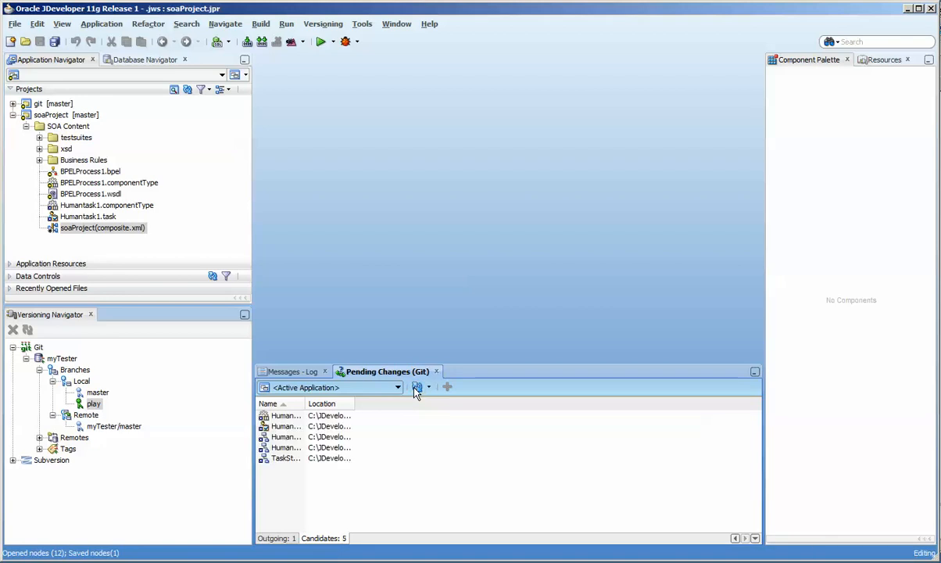
pyautogui.click(448, 387)
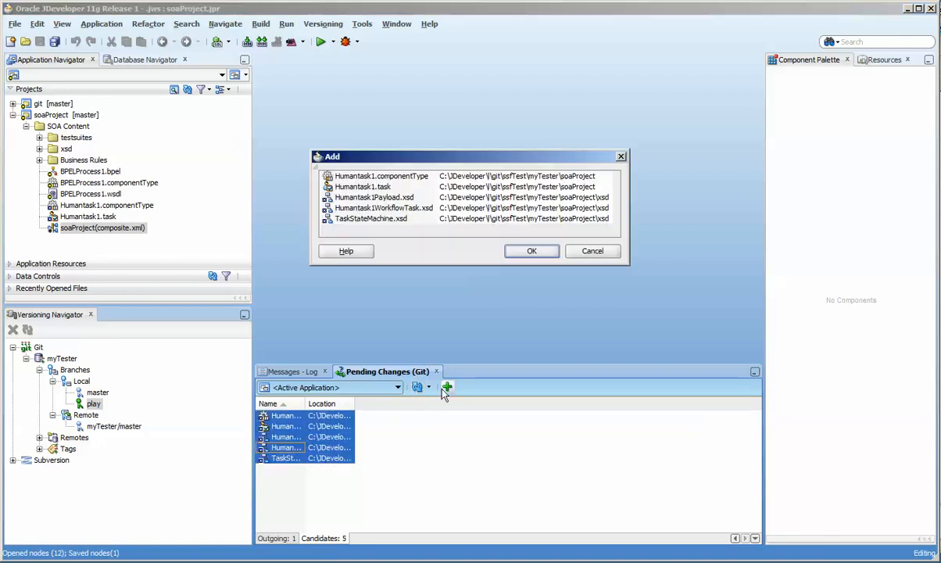
pyautogui.click(532, 251)
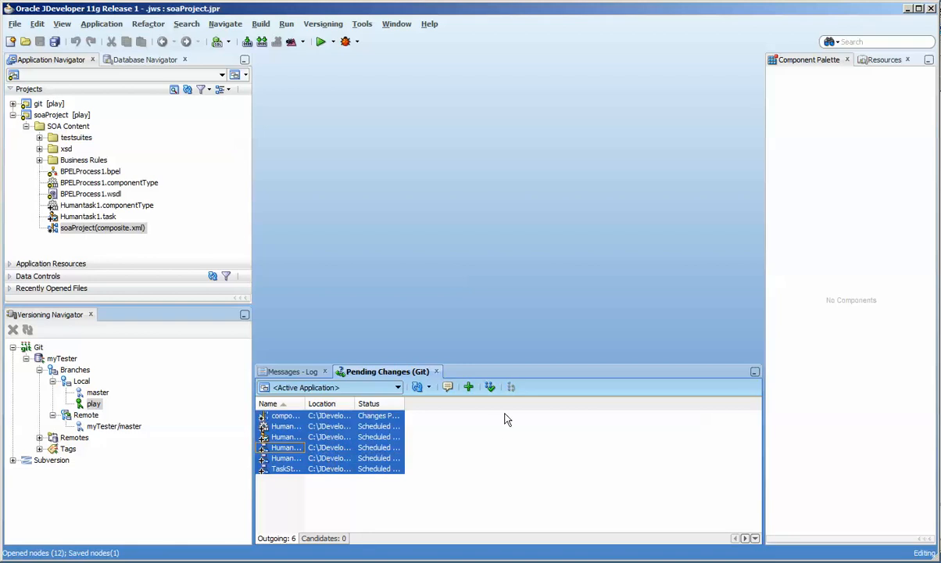
pyautogui.moveTo(534, 334)
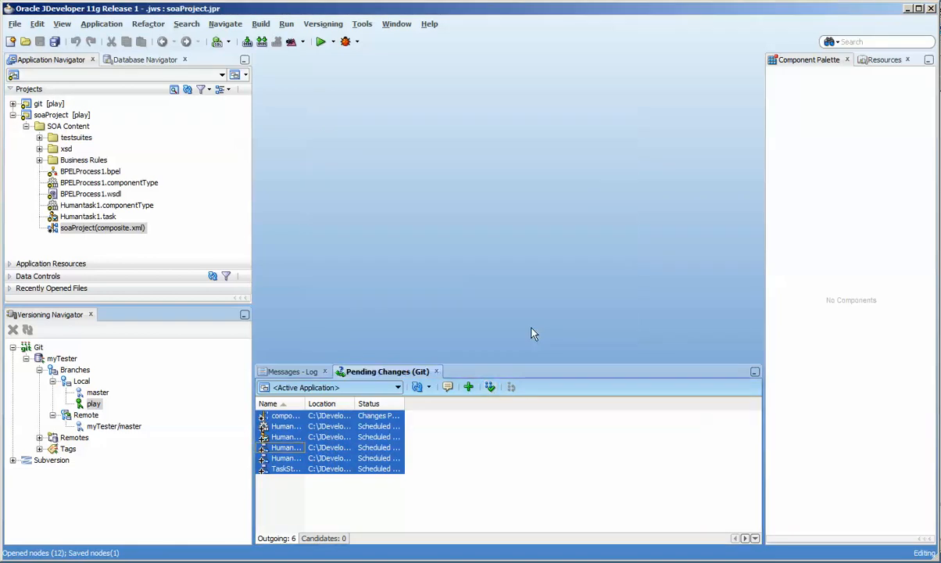
pyautogui.click(469, 387)
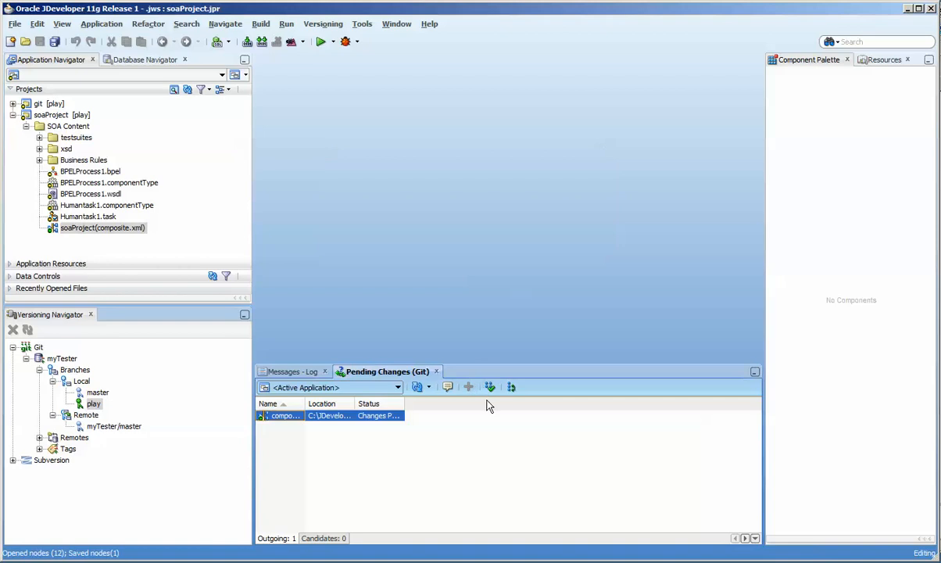
pyautogui.moveTo(491, 387)
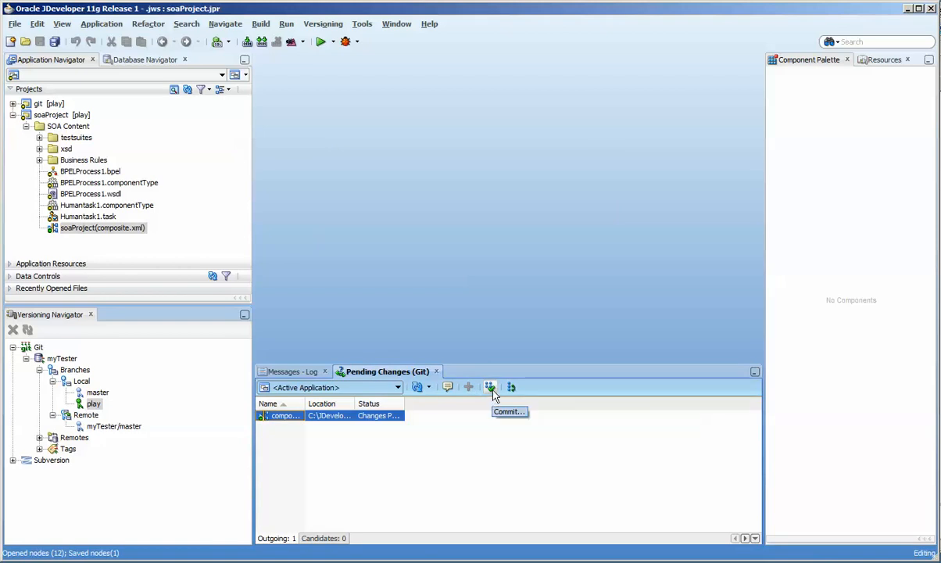
pyautogui.moveTo(492, 330)
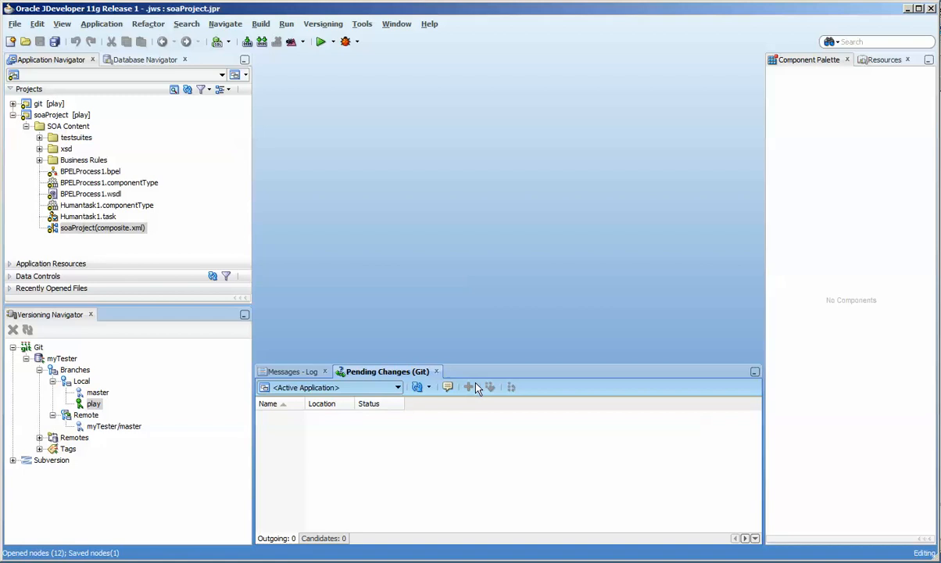
pyautogui.moveTo(244, 376)
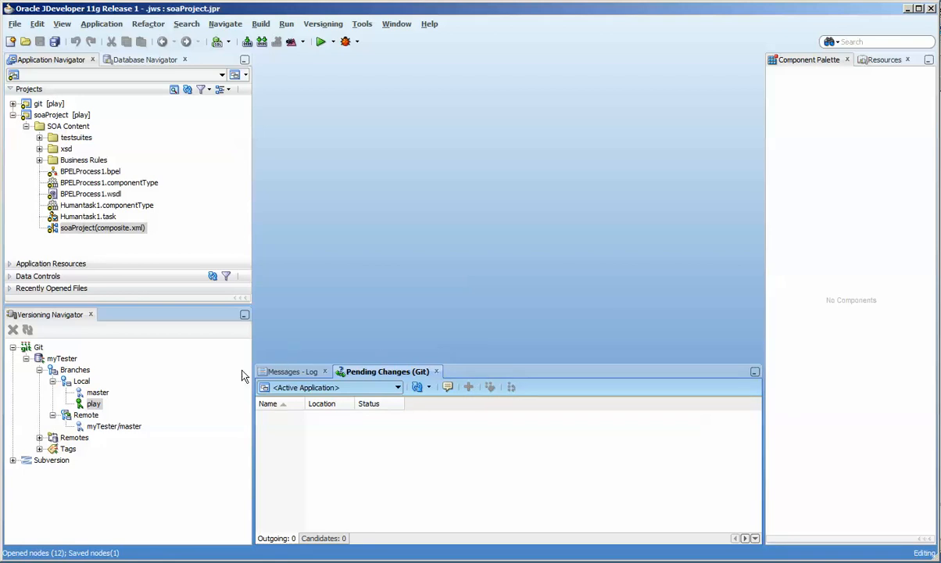
# Select the checked-out play branch in the Versioning Navigator.
pyautogui.click(94, 404)
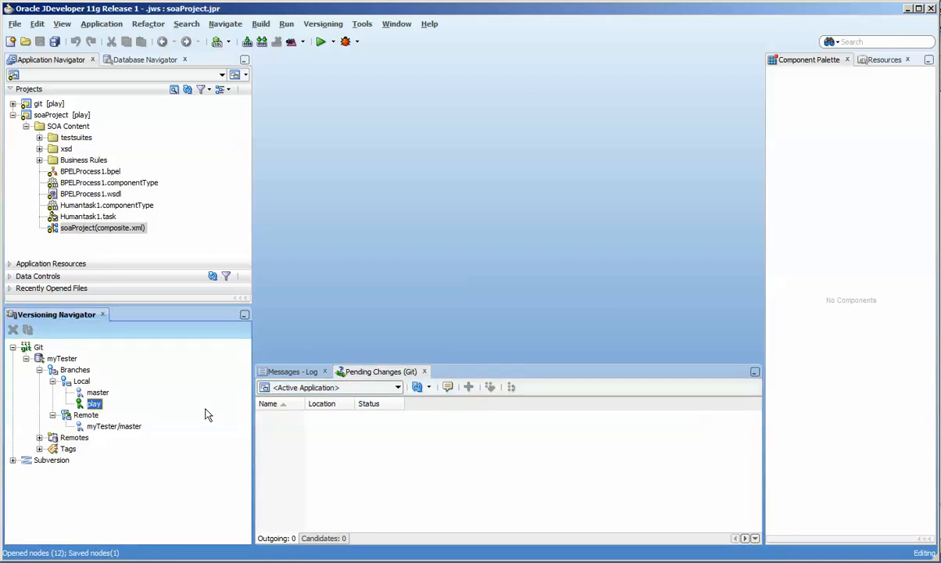
pyautogui.moveTo(99, 424)
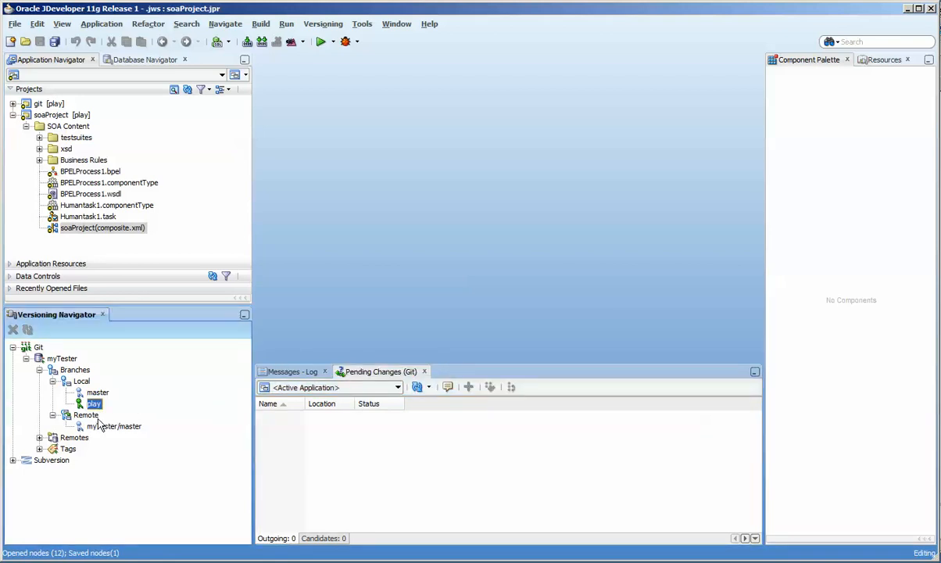
# Check out the master branch from the play branch's Checkout dialog.
pyautogui.rightClick(93, 403)
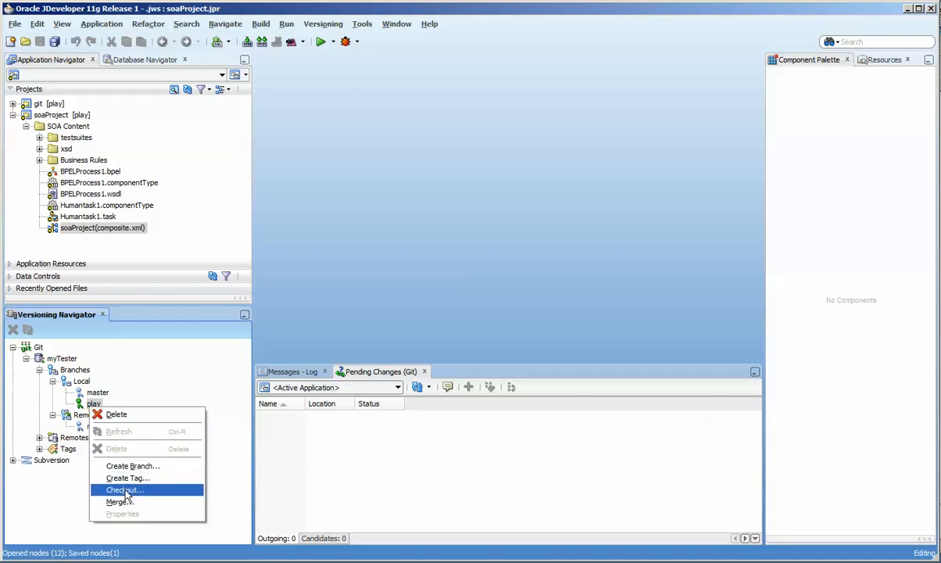
pyautogui.click(123, 491)
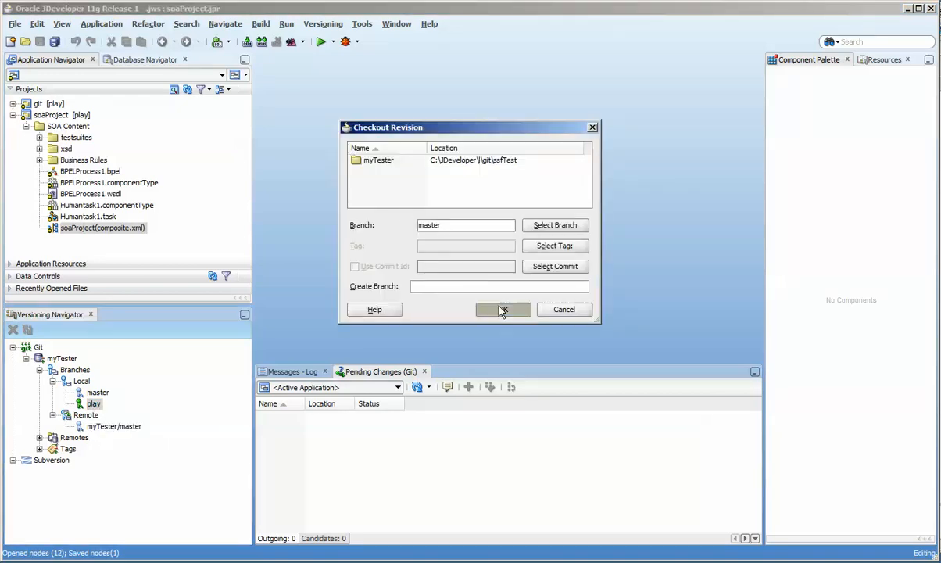
pyautogui.click(502, 309)
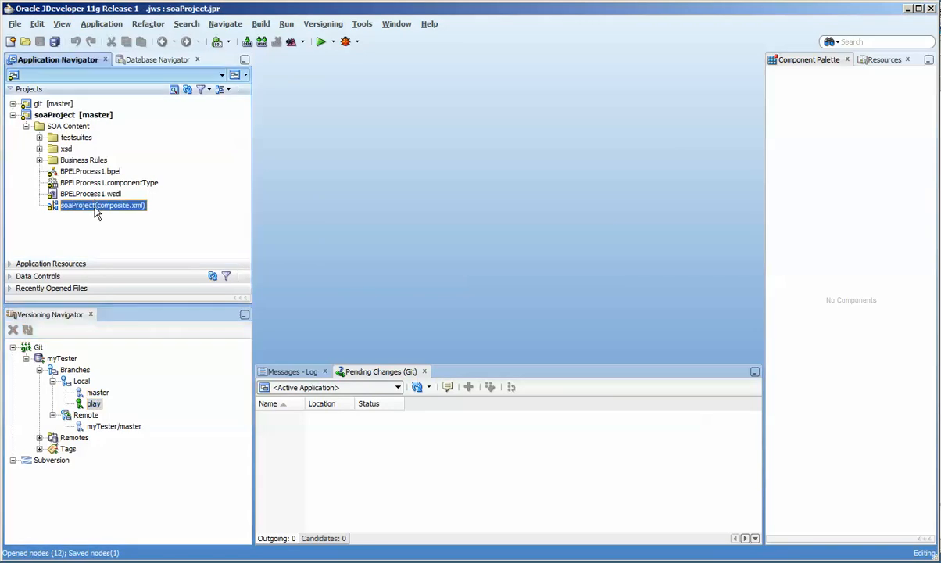
# Expand git > Application Sources > soaProject to confirm the Humantask1 files are absent.
pyautogui.click(14, 104)
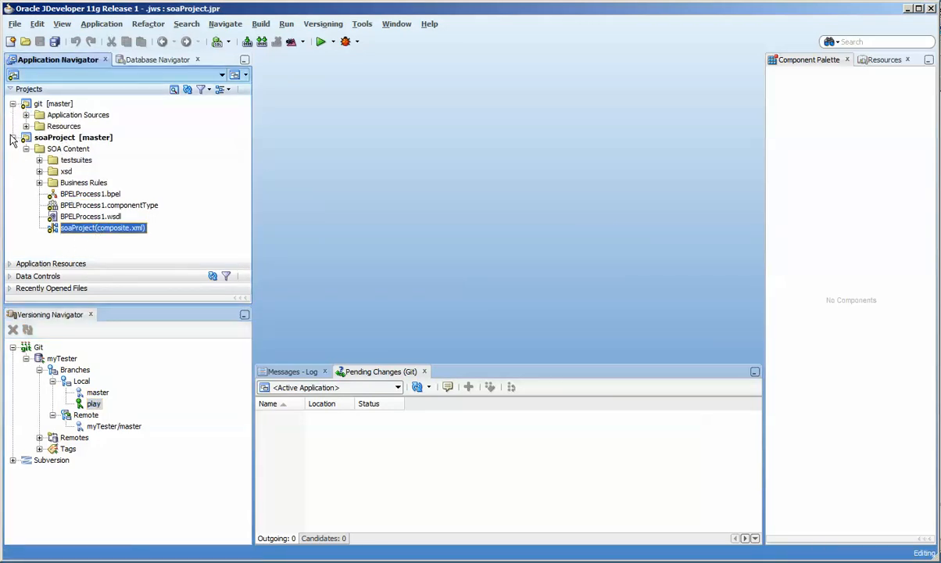
pyautogui.click(25, 114)
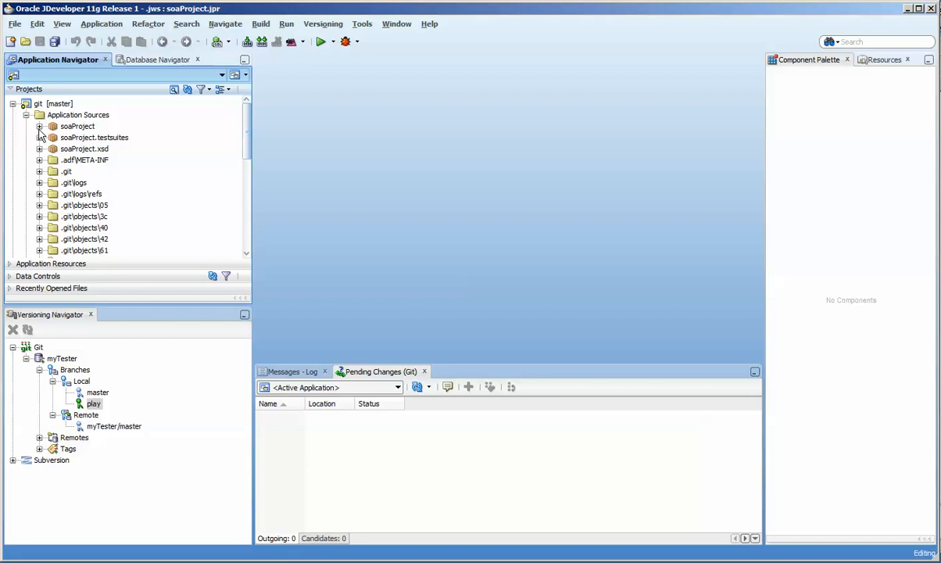
pyautogui.click(39, 126)
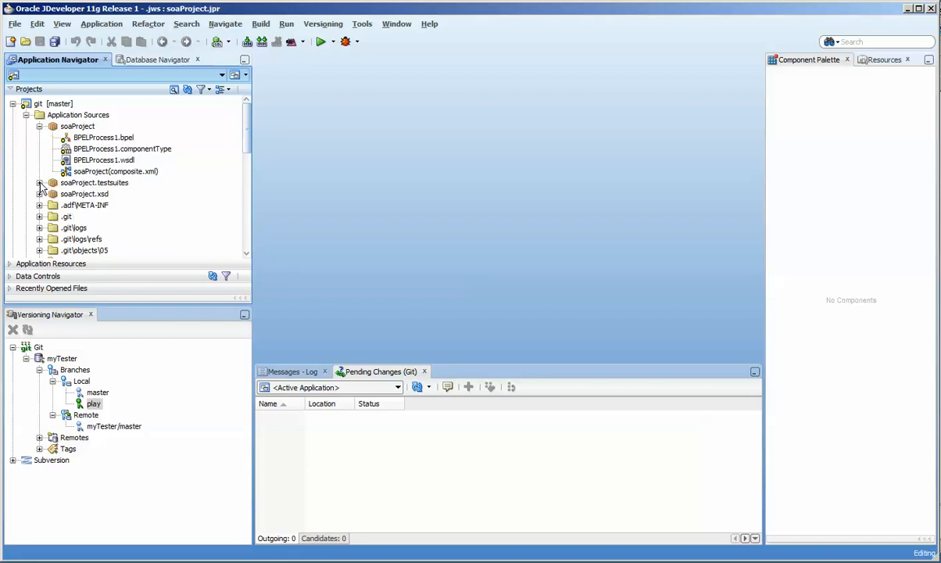
pyautogui.click(40, 183)
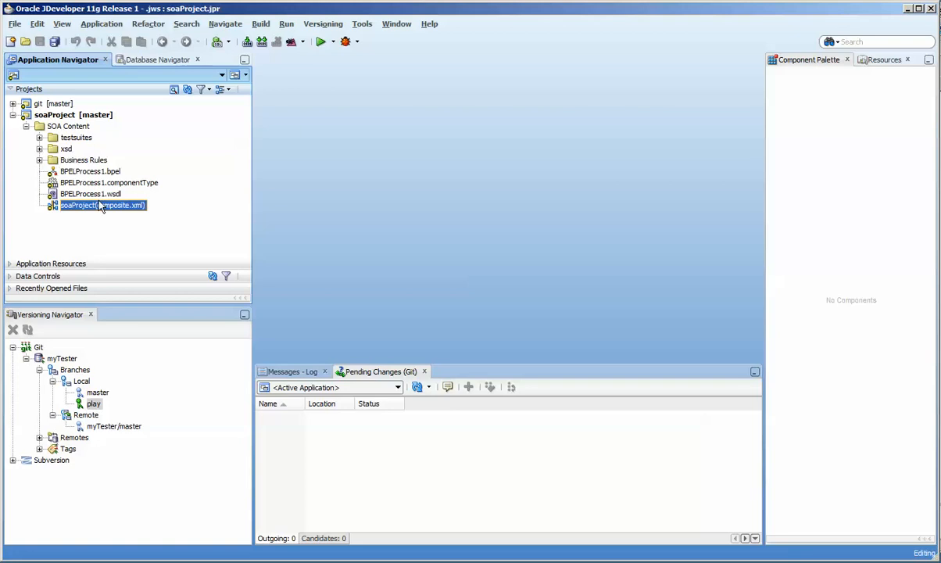
pyautogui.click(84, 160)
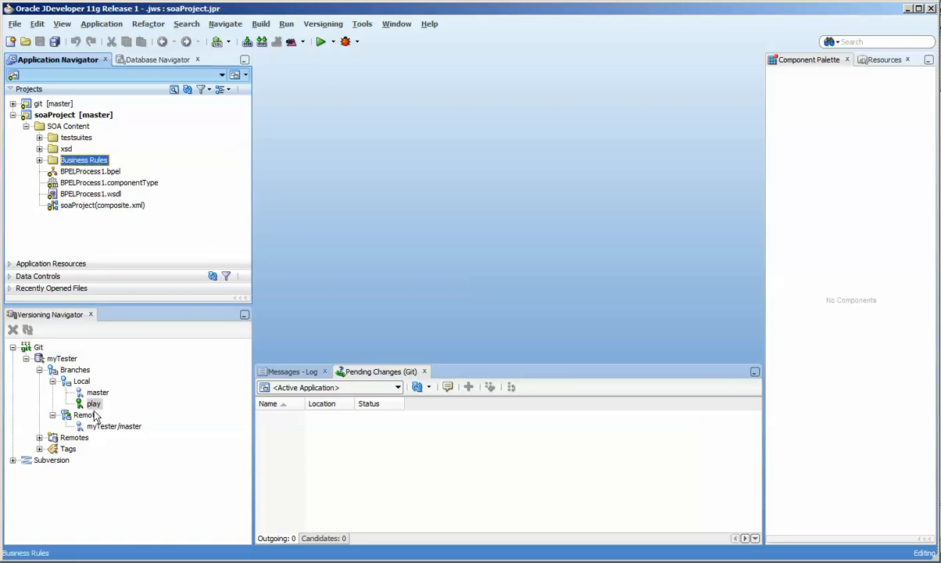
pyautogui.click(94, 403)
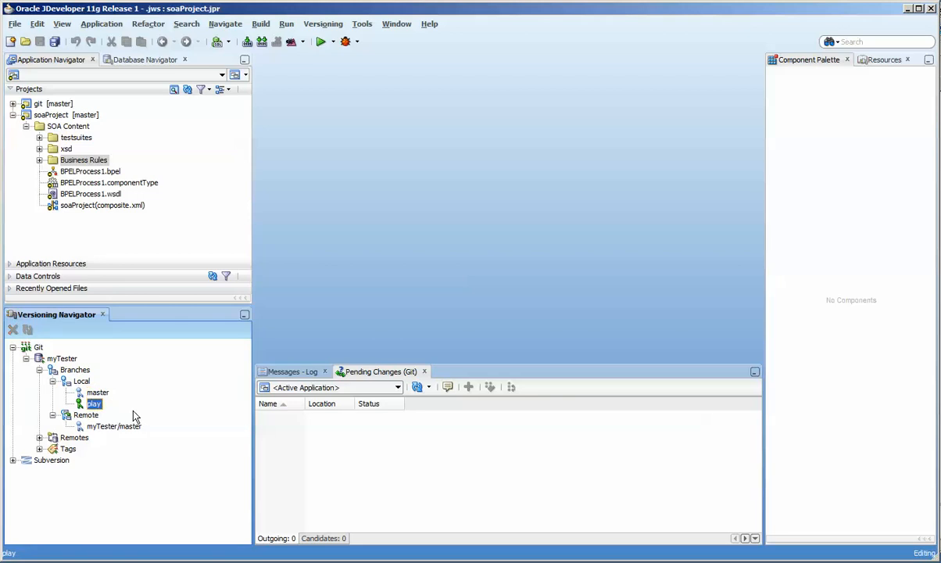
pyautogui.moveTo(75, 397)
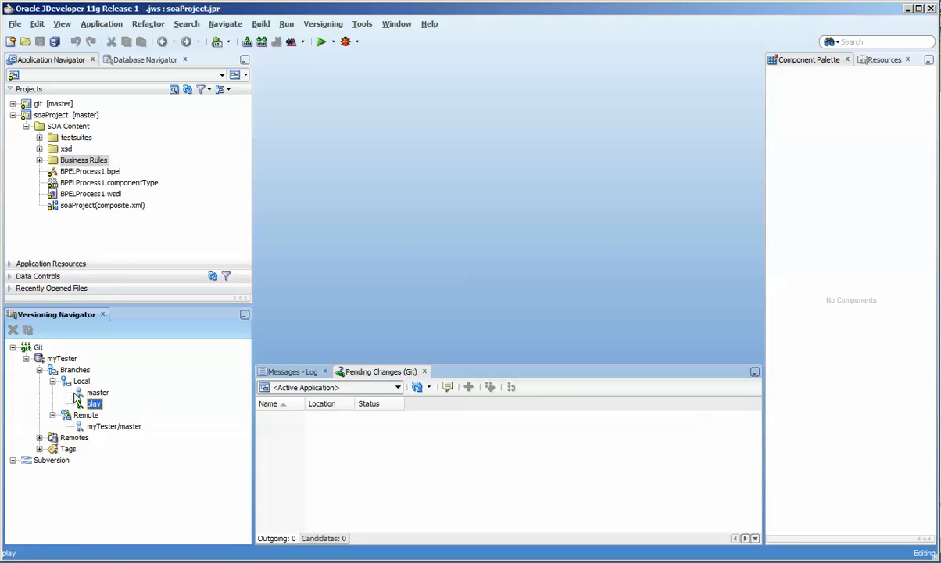
# Select master under Local branches and review the Versioning > Git commands.
pyautogui.click(98, 393)
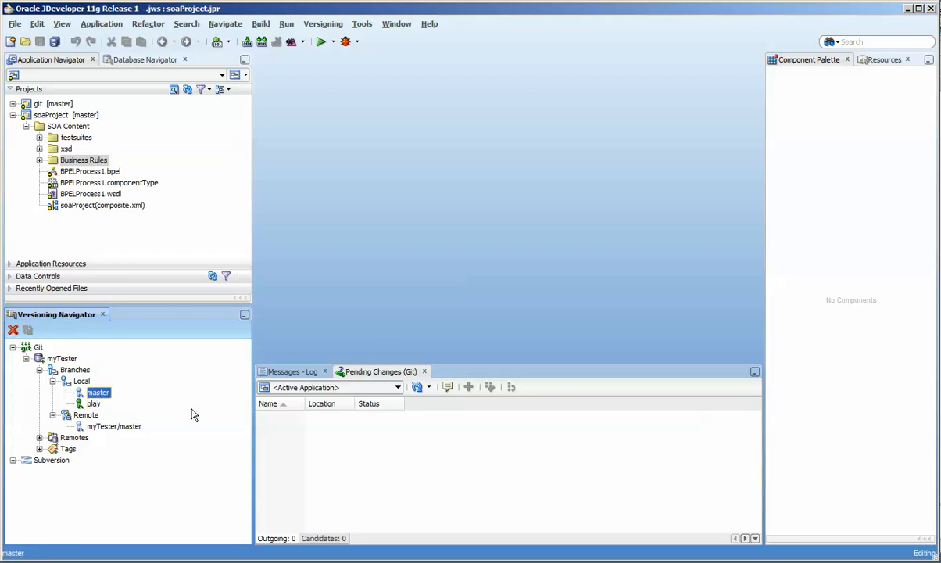
pyautogui.moveTo(250, 200)
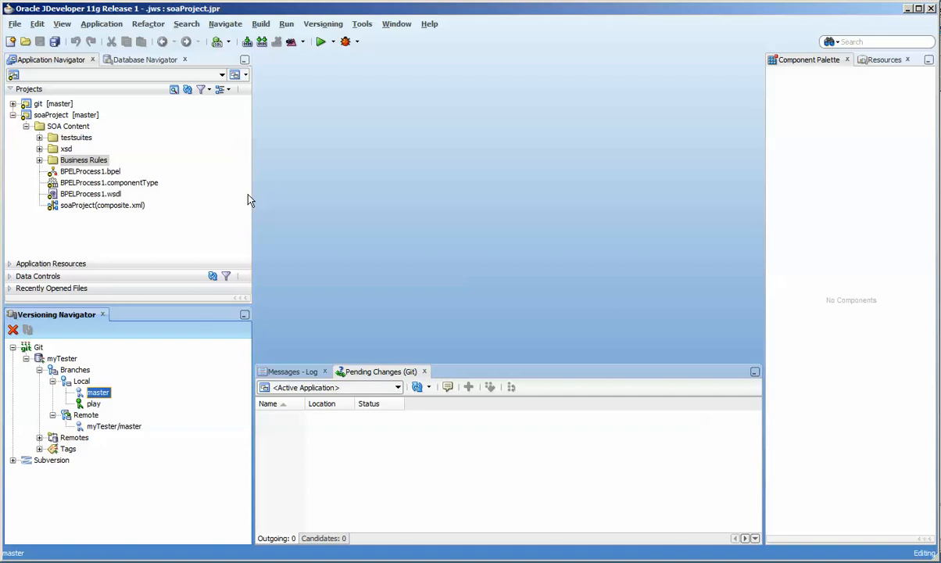
pyautogui.moveTo(276, 221)
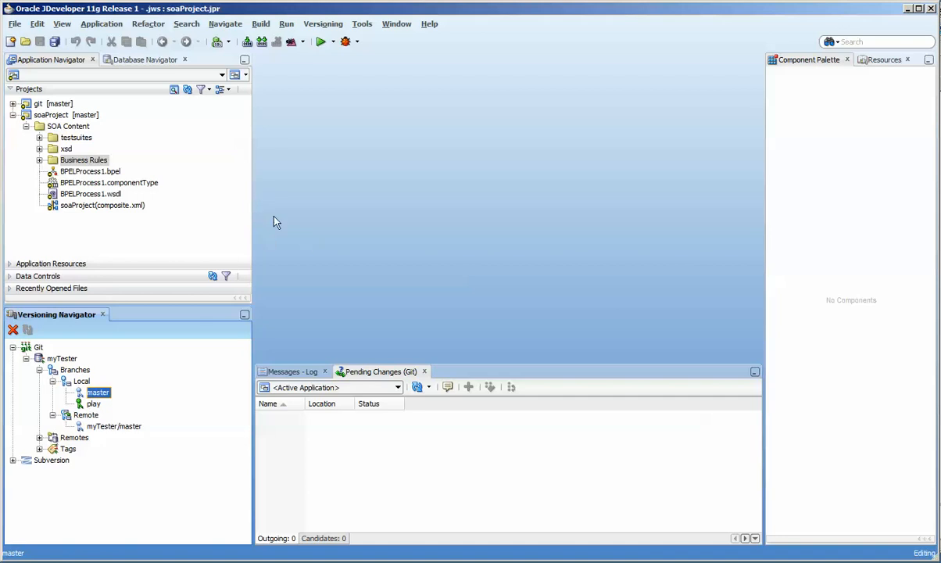
pyautogui.moveTo(322, 23)
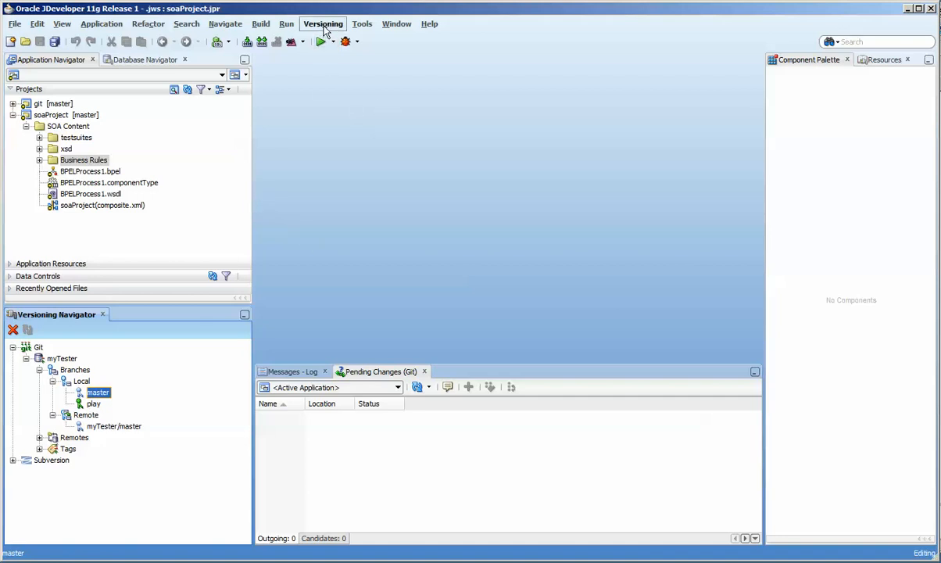
pyautogui.click(322, 23)
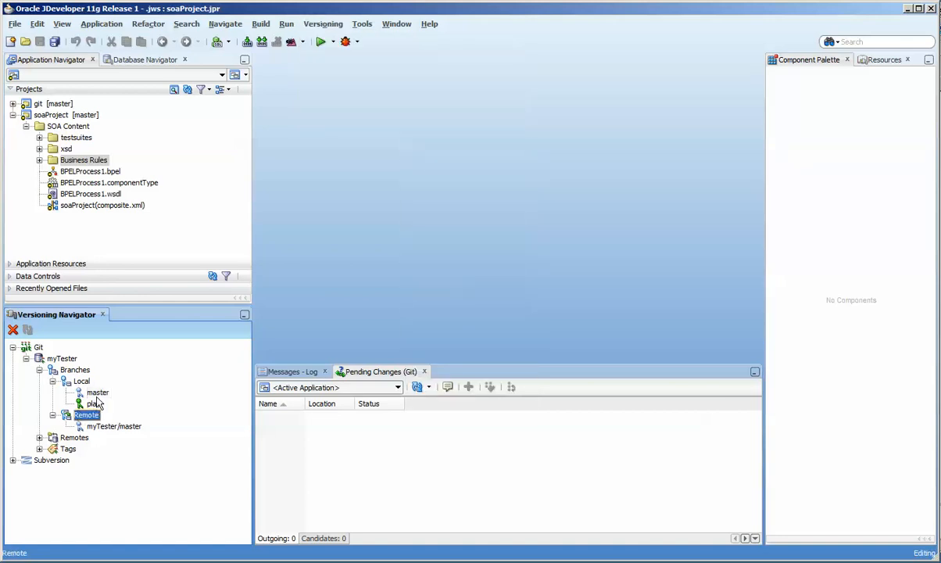
pyautogui.click(98, 392)
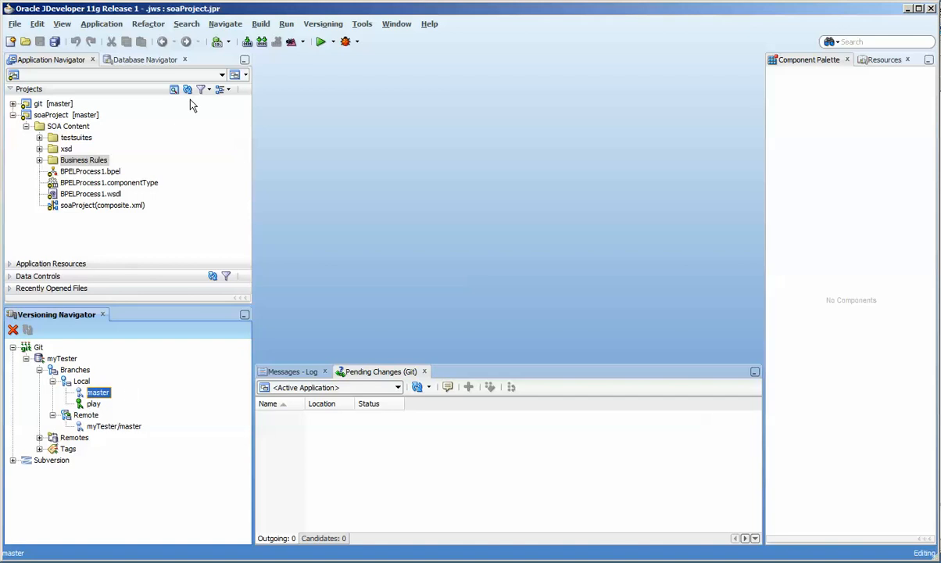
pyautogui.click(323, 24)
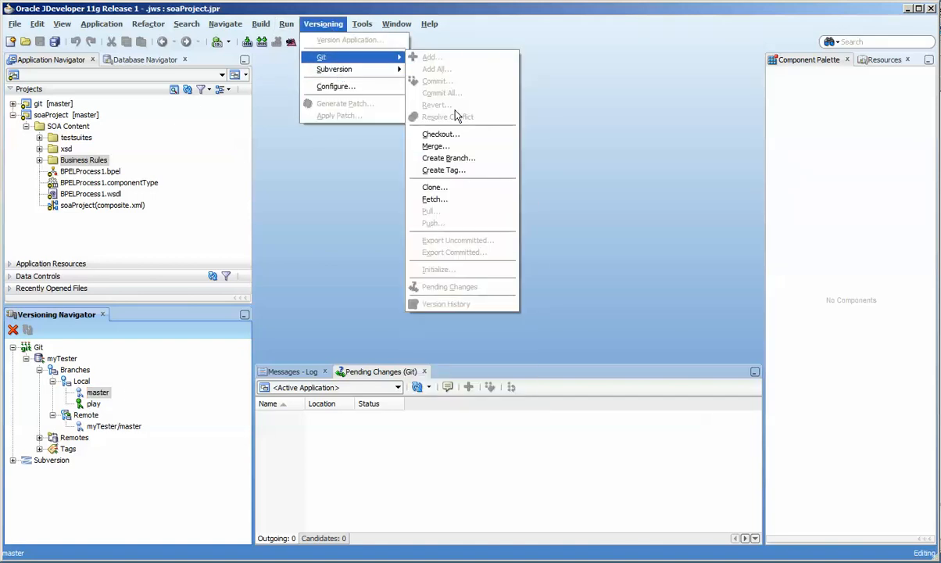
pyautogui.click(441, 134)
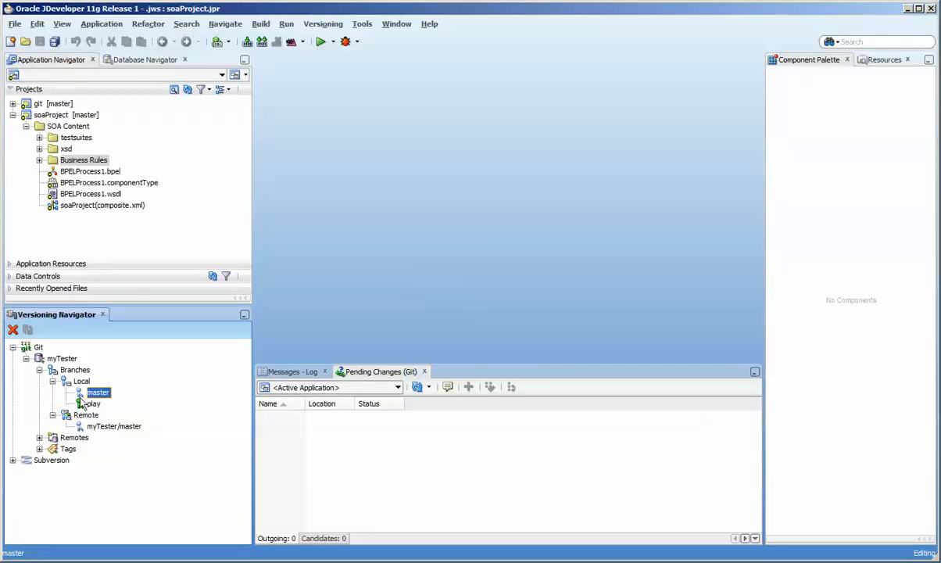
pyautogui.click(81, 381)
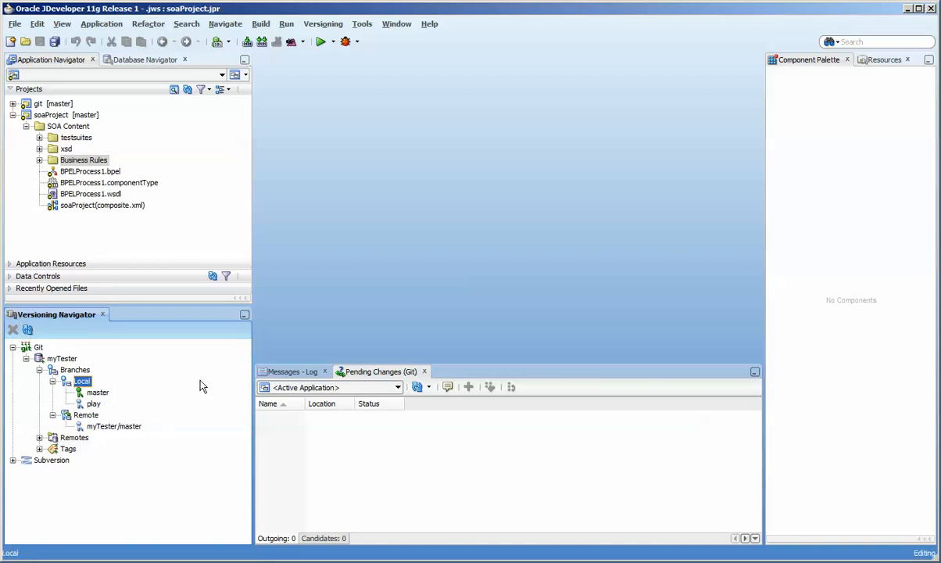
pyautogui.click(97, 391)
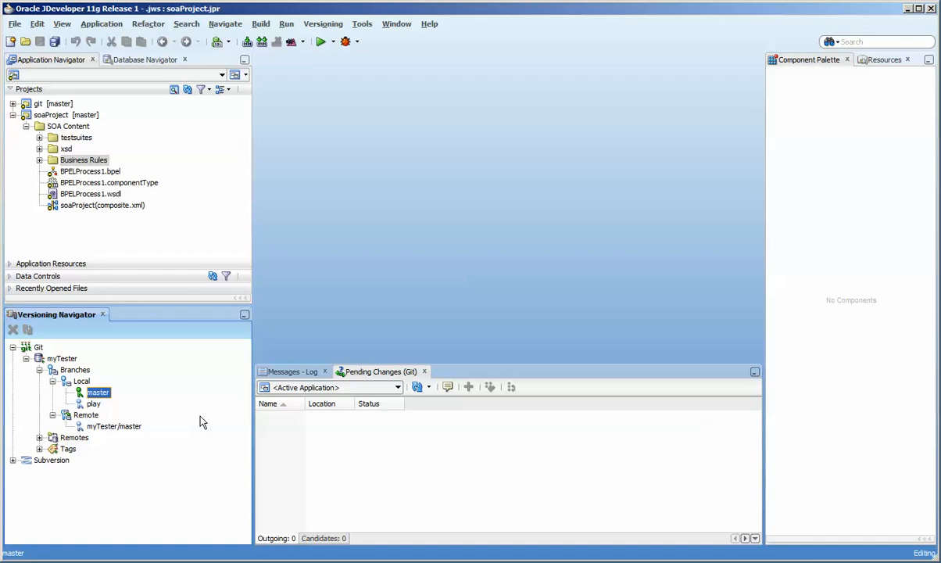
pyautogui.click(93, 404)
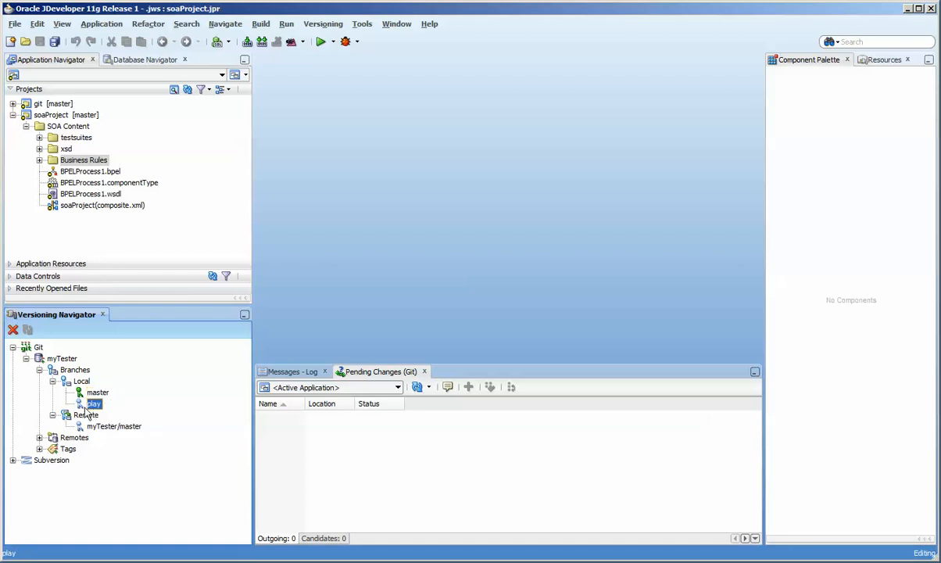
pyautogui.moveTo(92, 415)
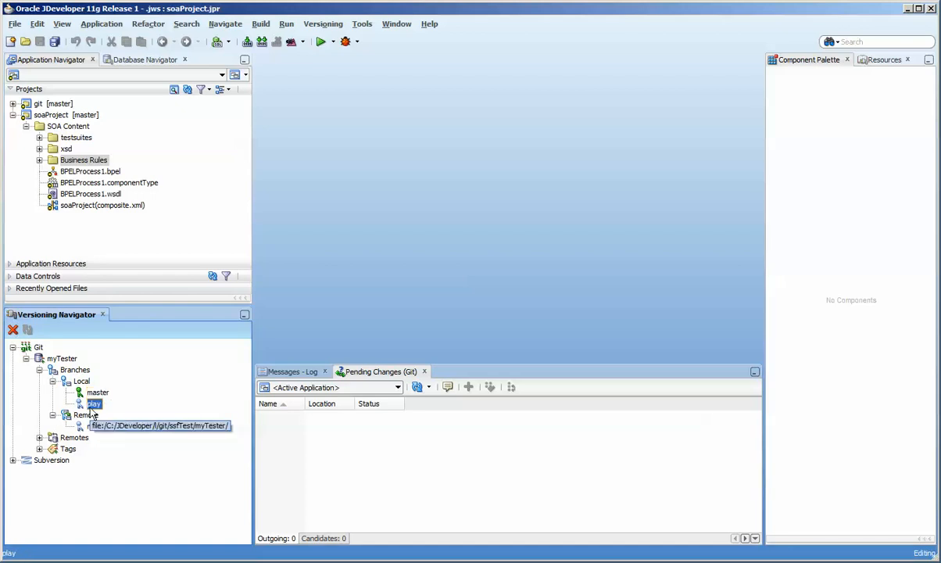
pyautogui.click(98, 392)
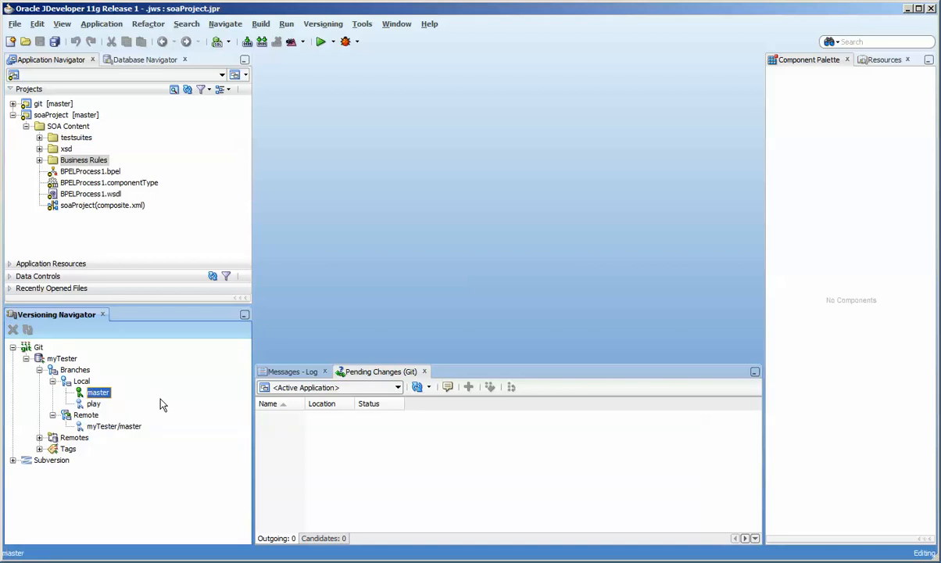
pyautogui.moveTo(161, 494)
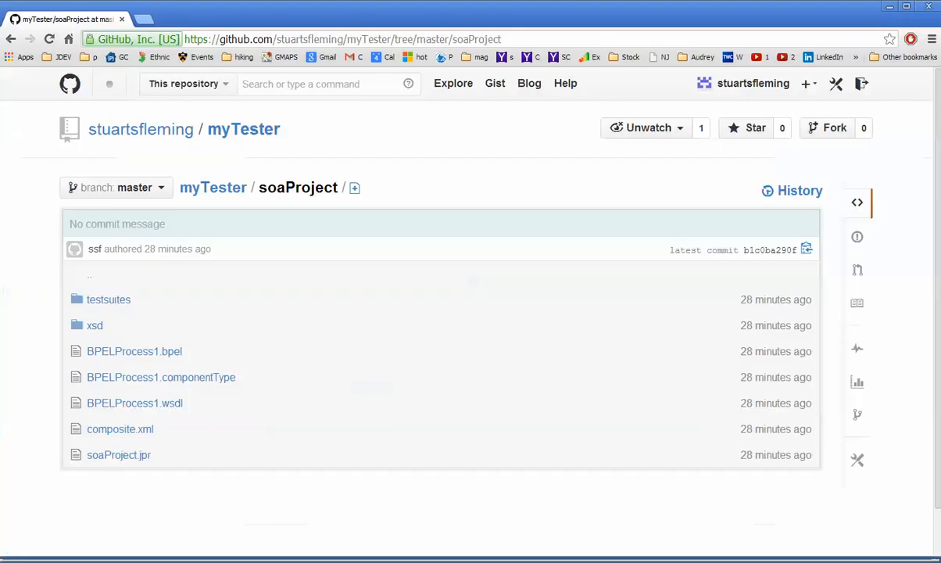
pyautogui.scroll(-3)
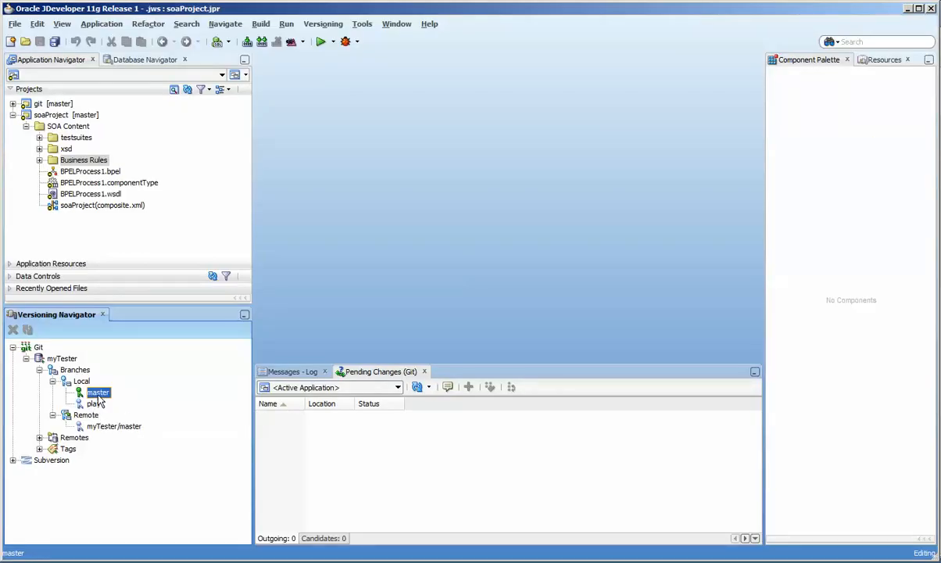
# Select the play branch and show the Versioning > Git menu with Merge.
pyautogui.click(95, 403)
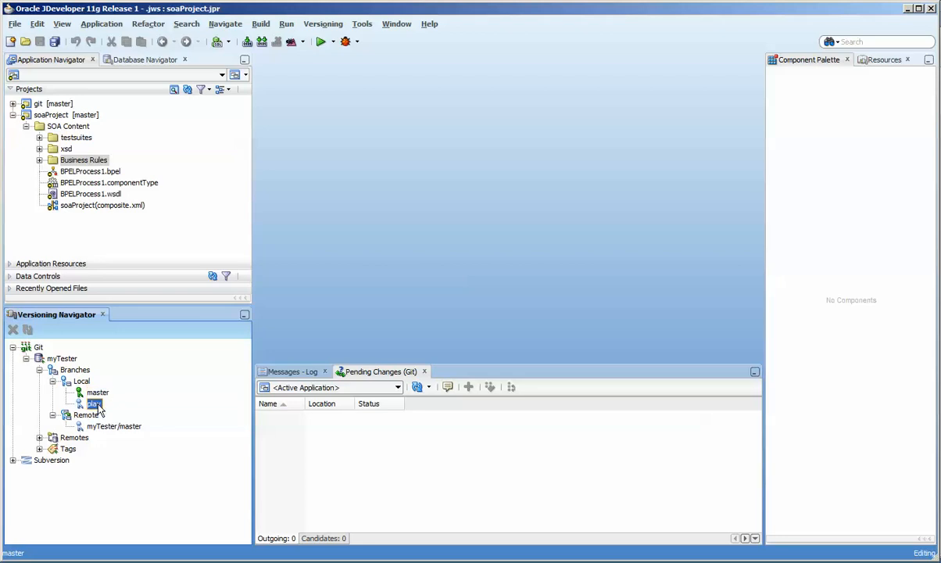
pyautogui.click(94, 403)
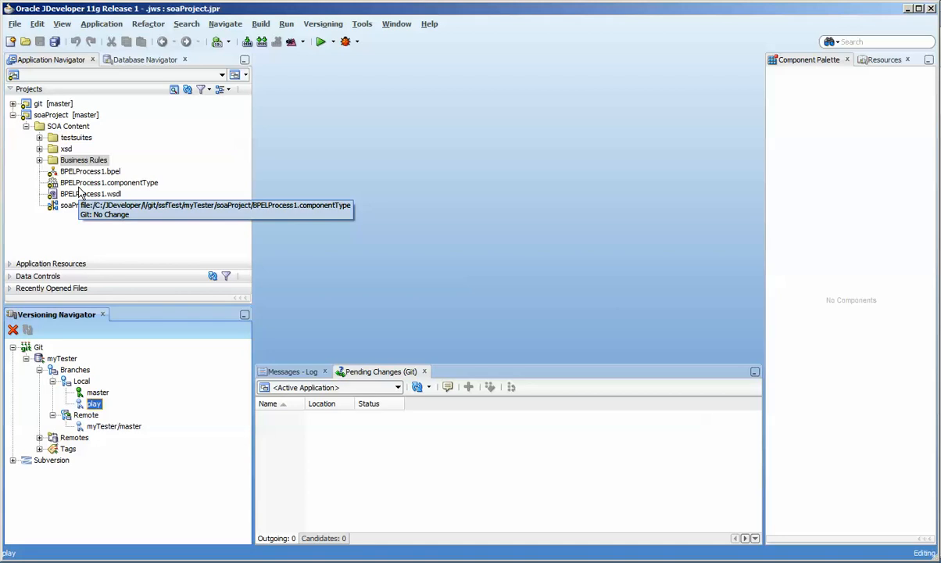
pyautogui.moveTo(101, 159)
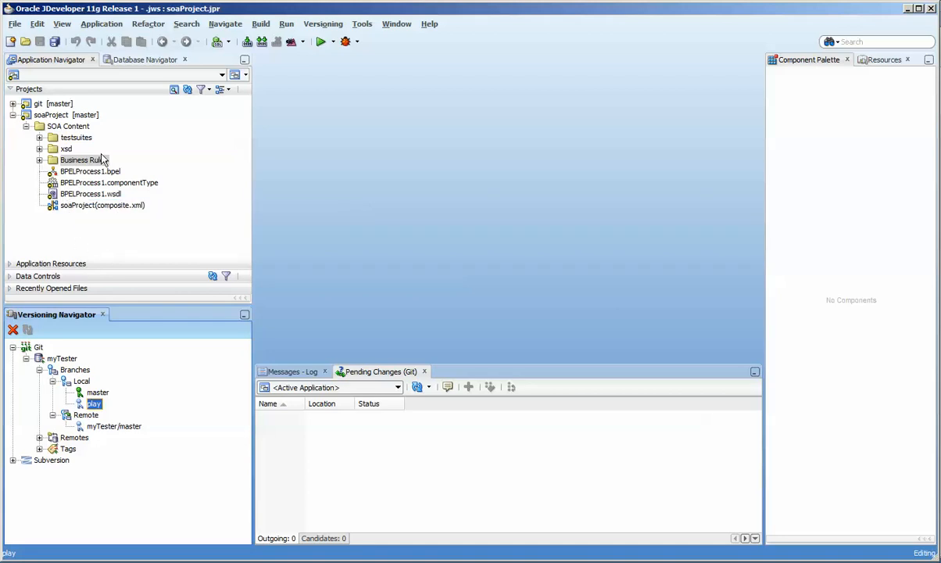
pyautogui.click(323, 23)
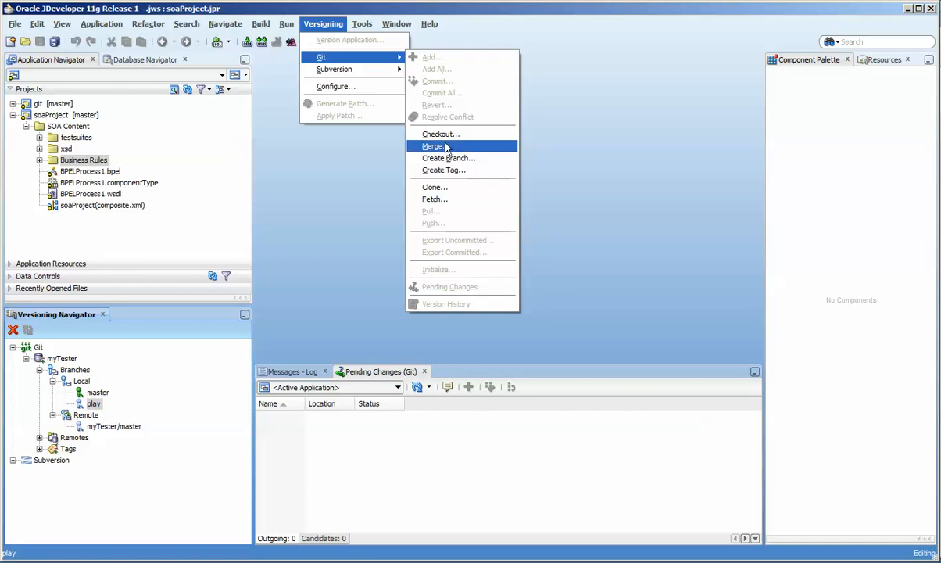
# Merge play into master, then expand the git application to check soaProject.
pyautogui.click(432, 147)
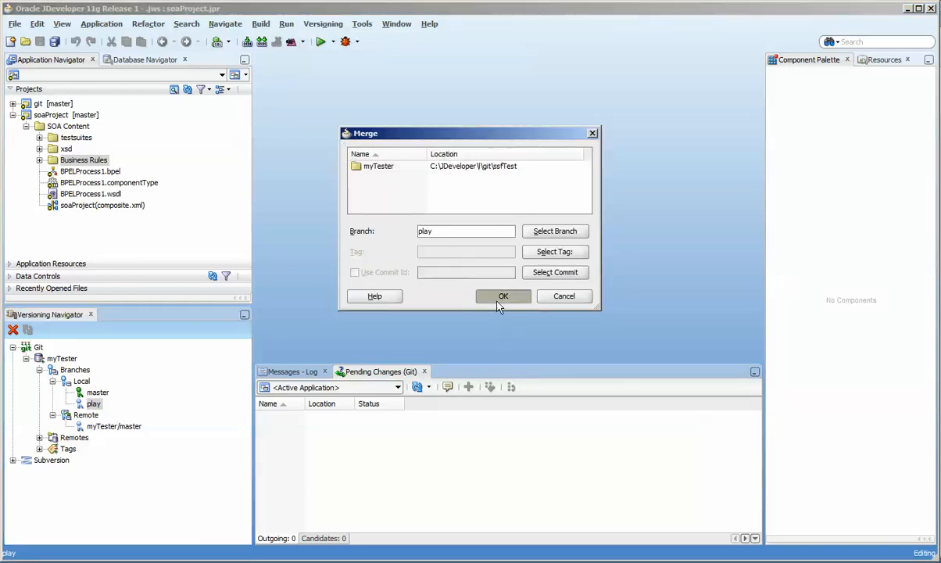
pyautogui.click(503, 296)
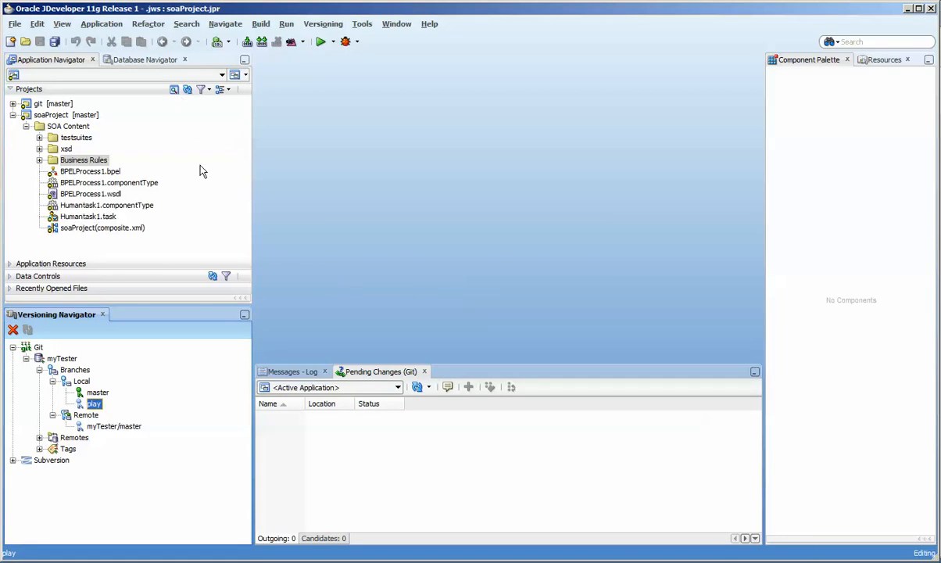
pyautogui.moveTo(53, 365)
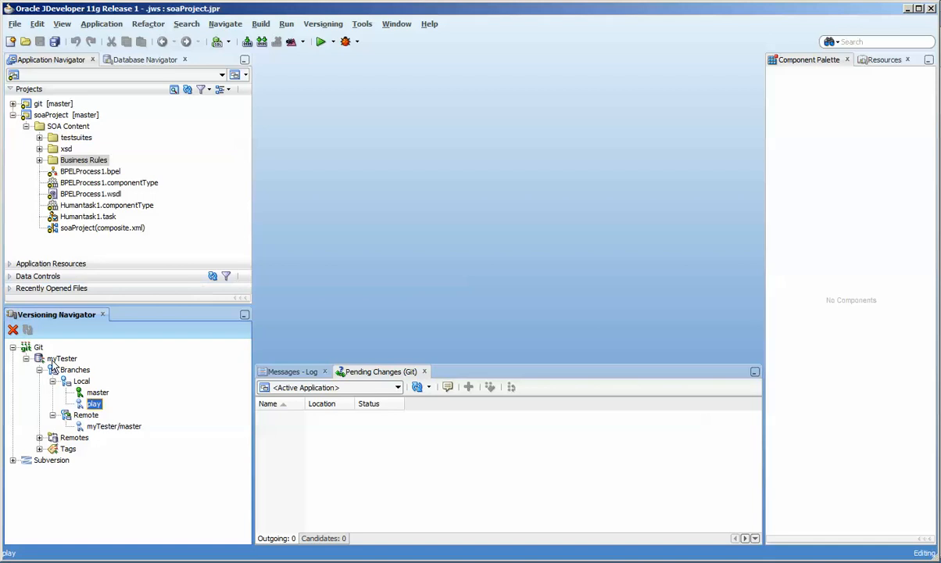
pyautogui.moveTo(85, 205)
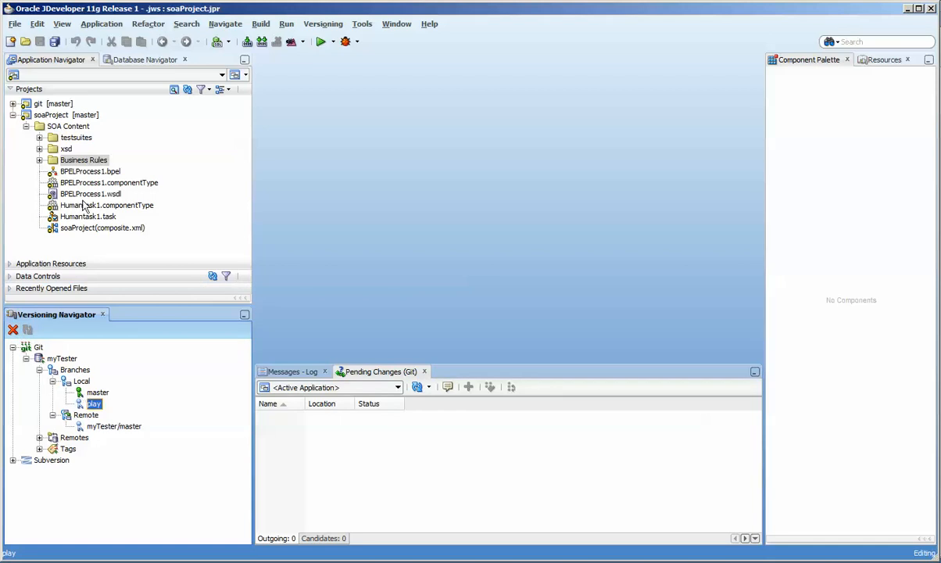
pyautogui.moveTo(97, 246)
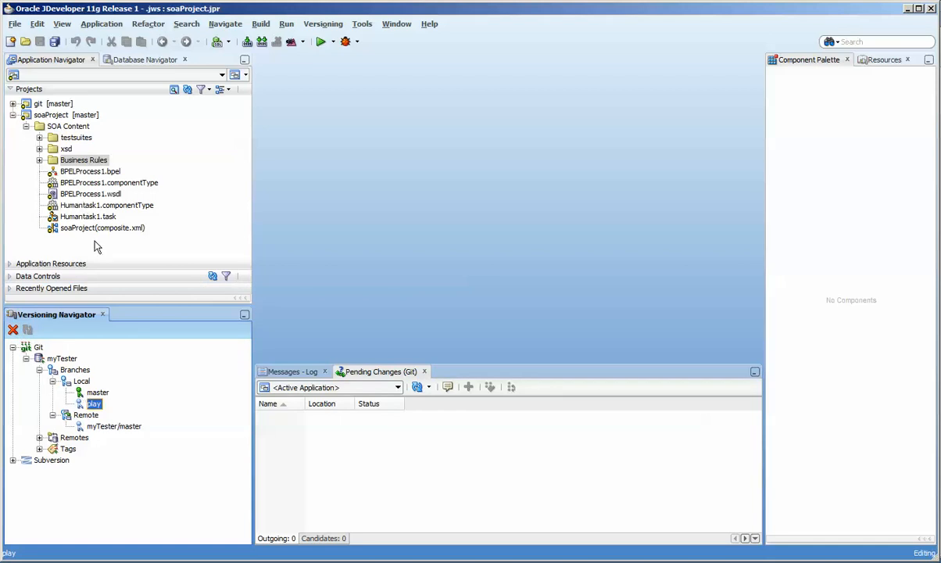
pyautogui.click(14, 100)
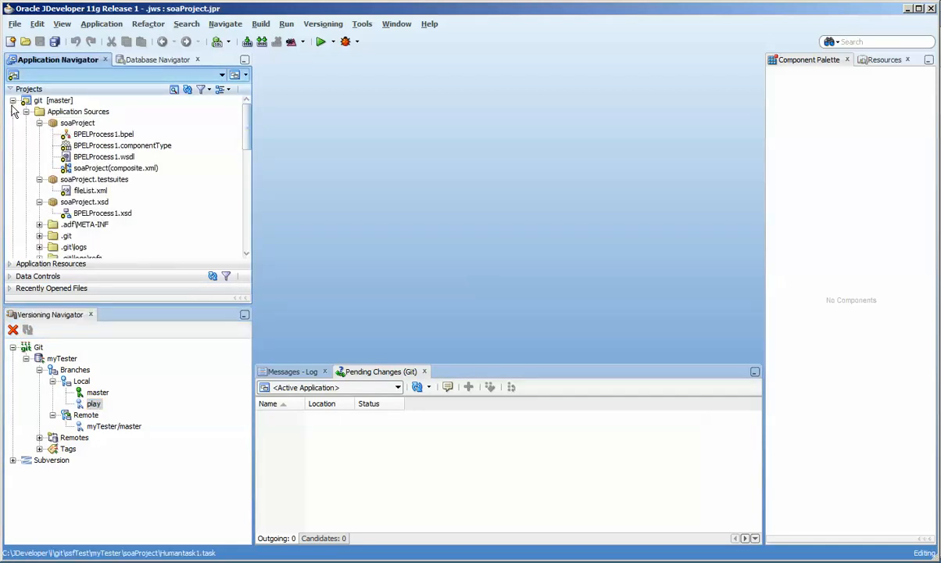
pyautogui.click(78, 123)
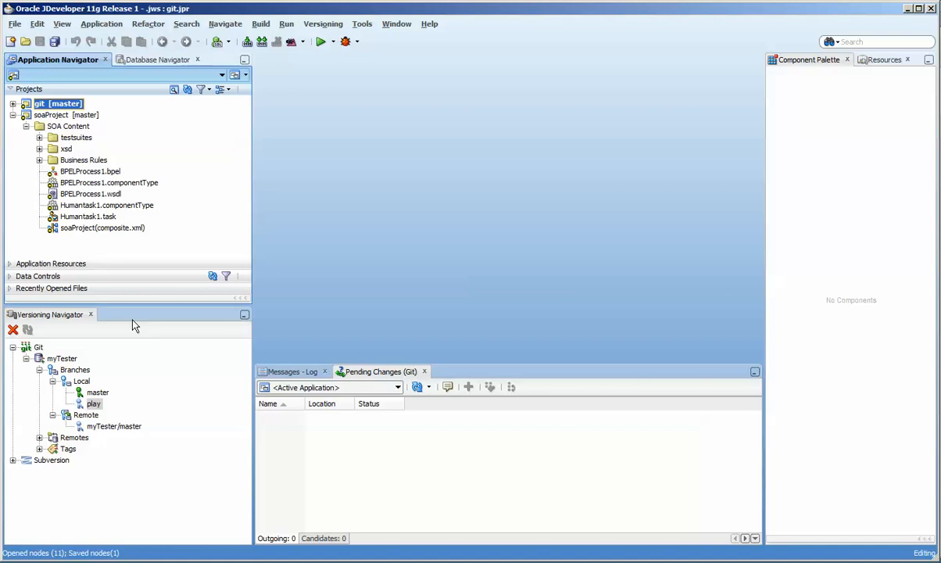
# Delete the play branch, confirm, and continue past the unexpected error dialog.
pyautogui.rightClick(93, 403)
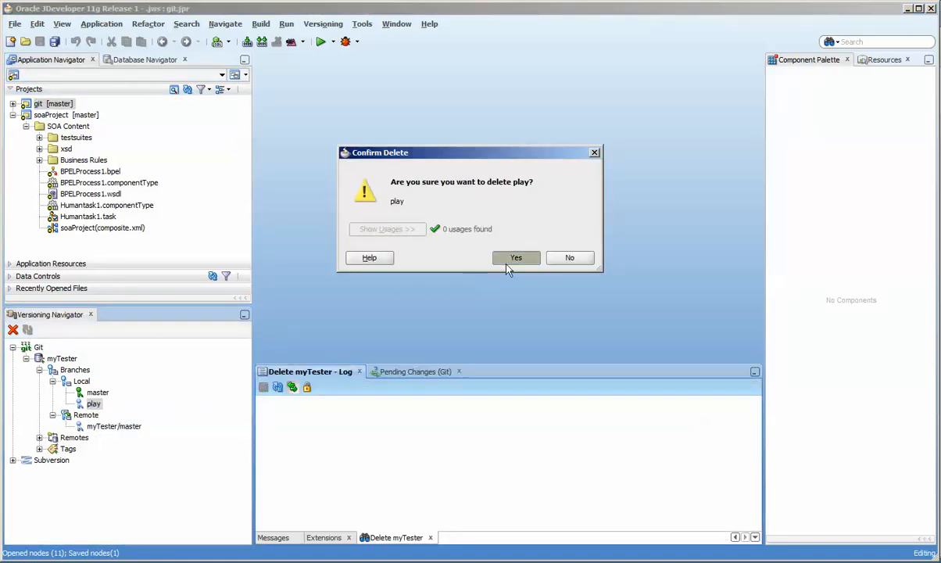
pyautogui.click(516, 258)
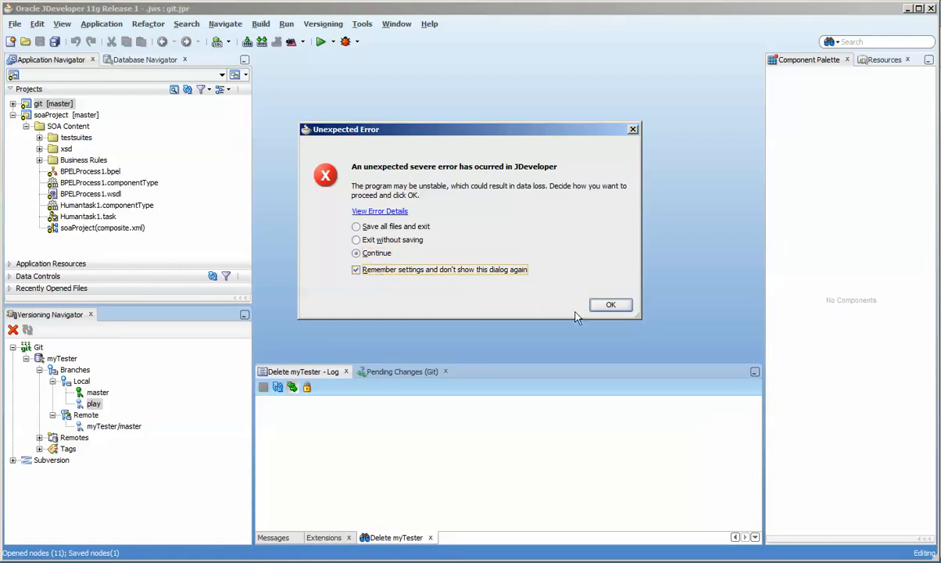
pyautogui.click(611, 304)
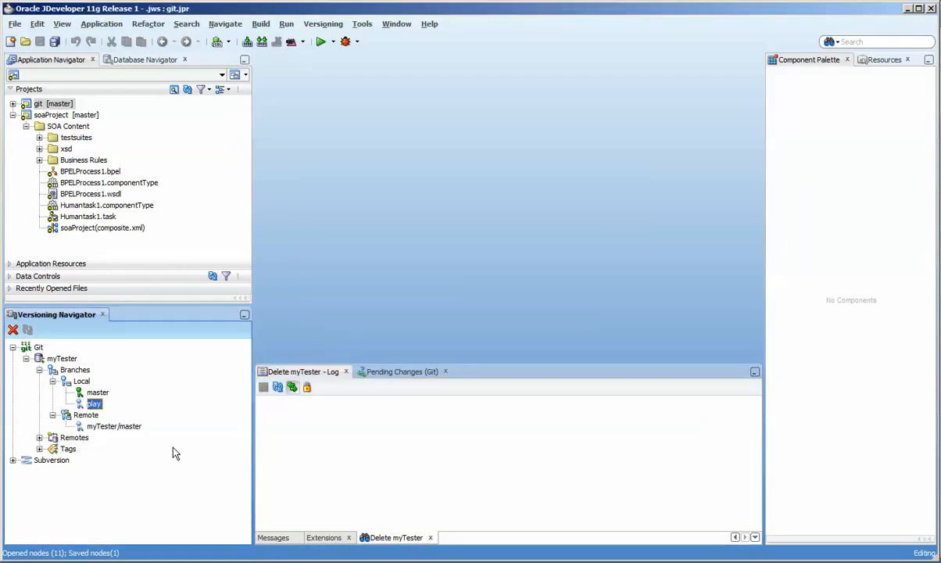
pyautogui.click(81, 382)
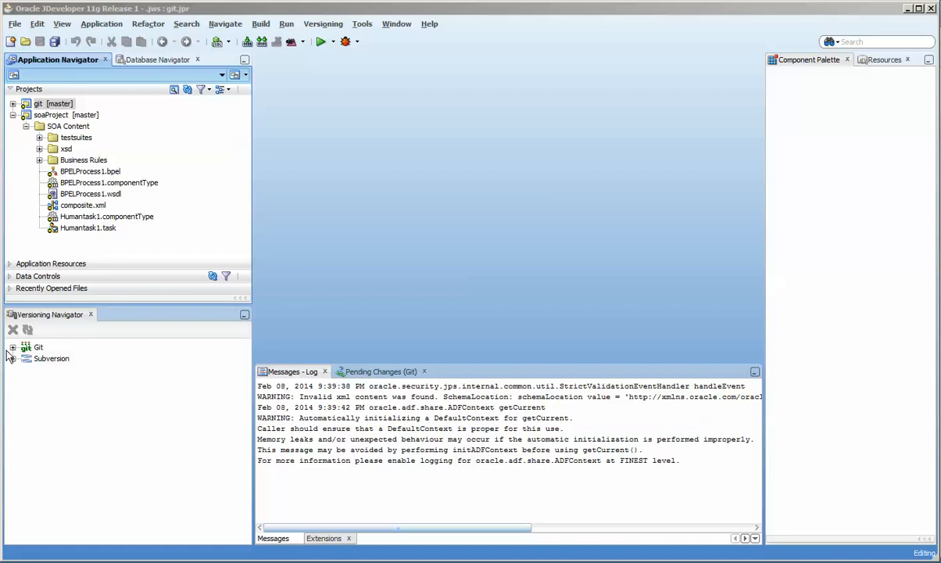
# Expand myTester's local branches and delete the extra play branch.
pyautogui.click(12, 347)
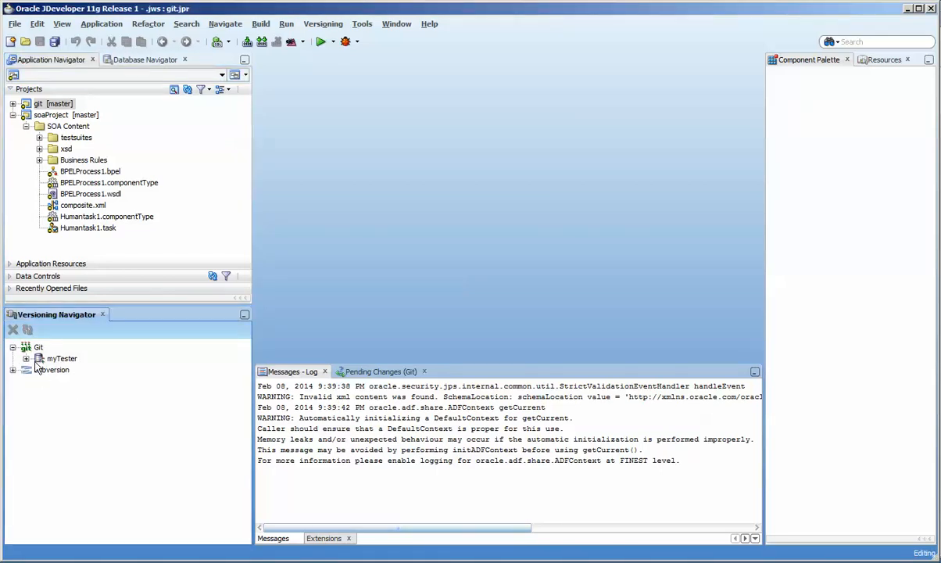
pyautogui.click(39, 359)
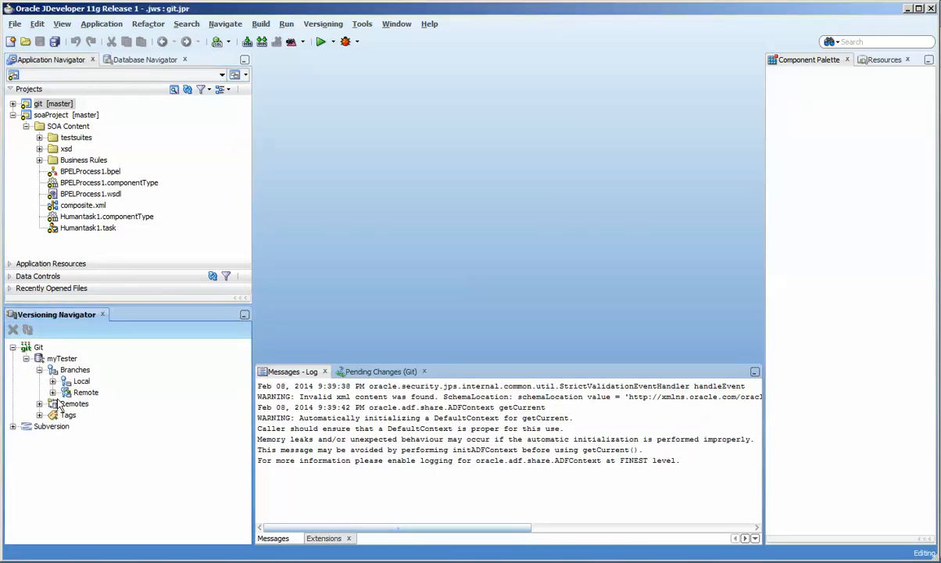
pyautogui.click(54, 380)
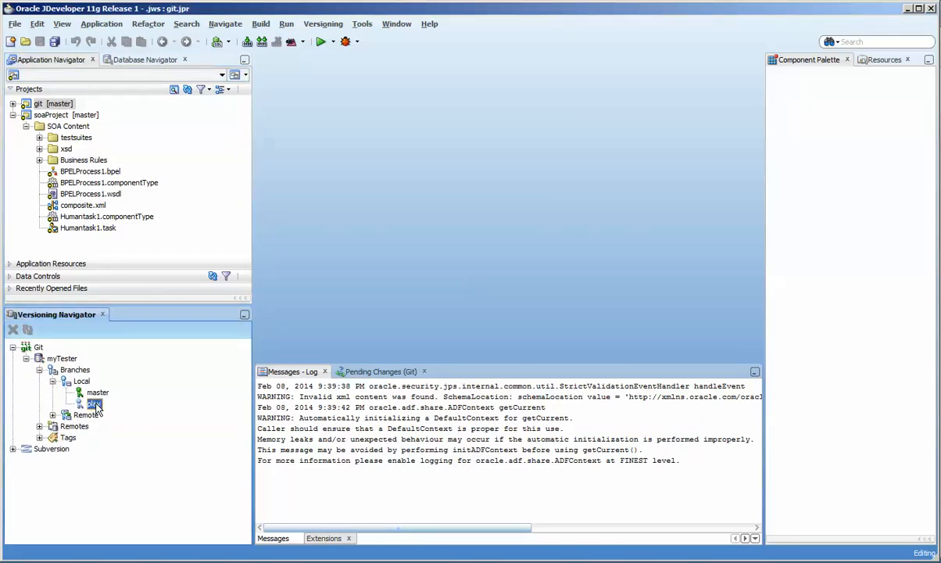
pyautogui.rightClick(94, 403)
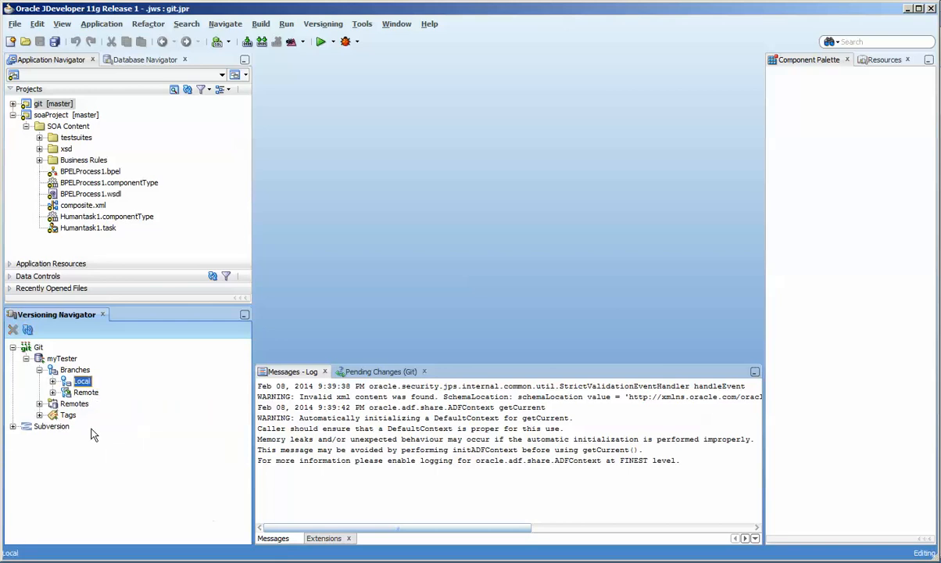
pyautogui.click(53, 381)
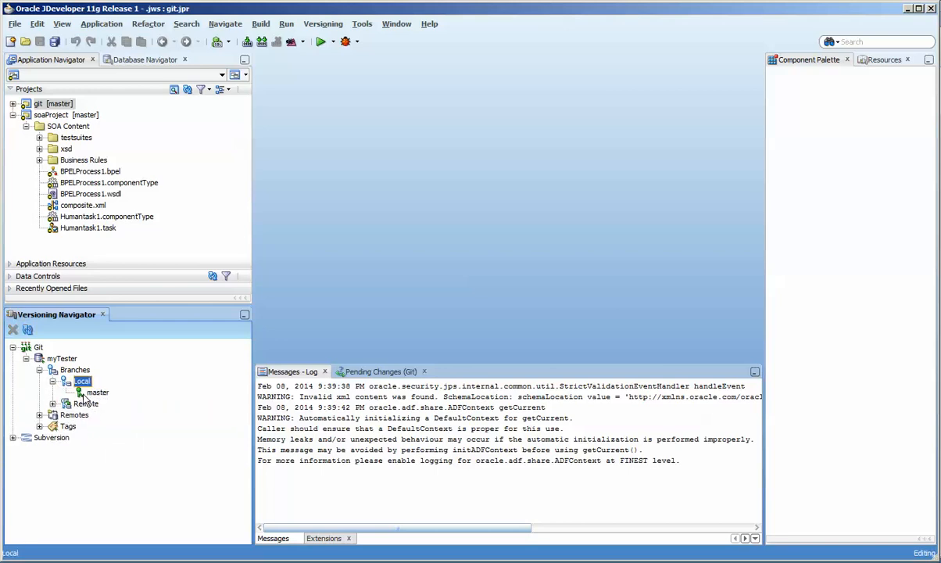
# Select local master and expand Remote to show myTester/master.
pyautogui.click(98, 392)
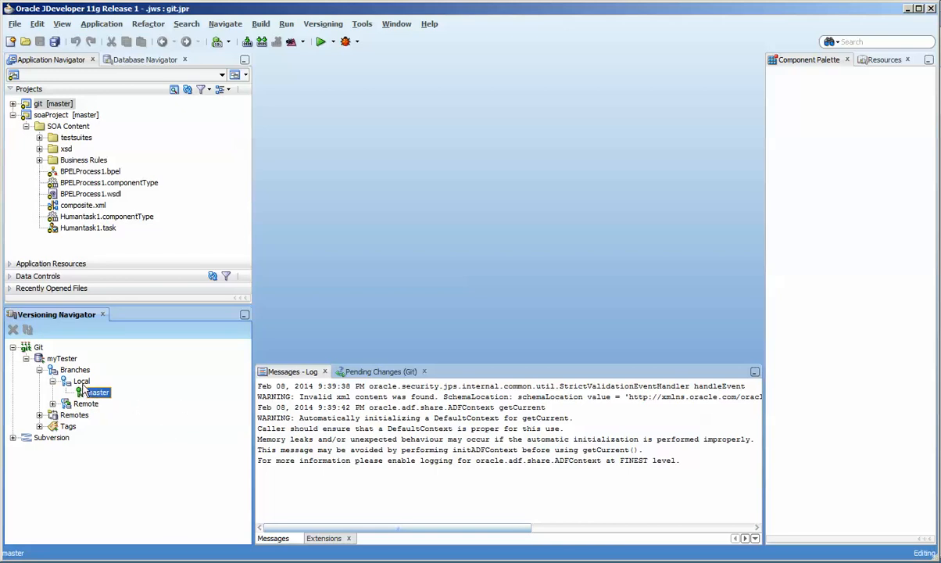
pyautogui.click(81, 381)
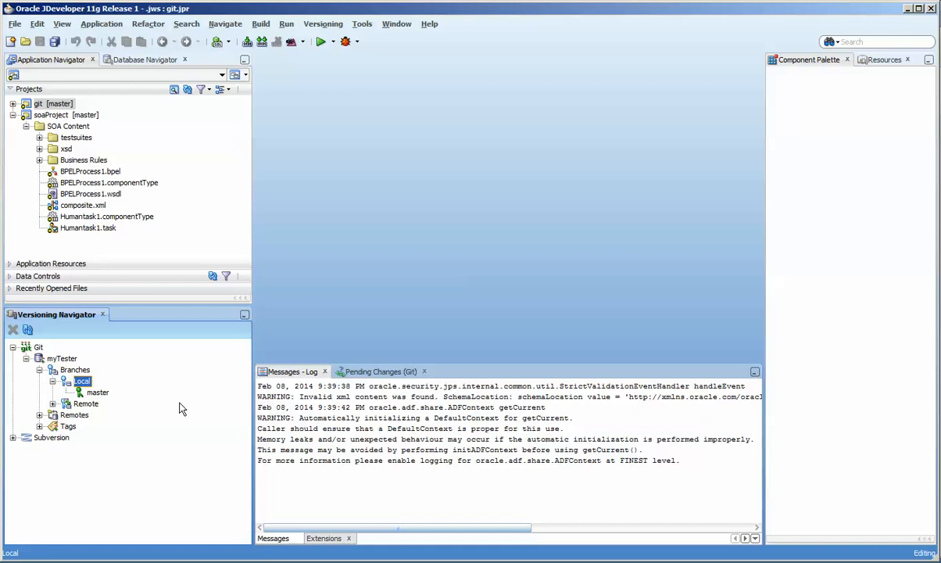
pyautogui.click(53, 404)
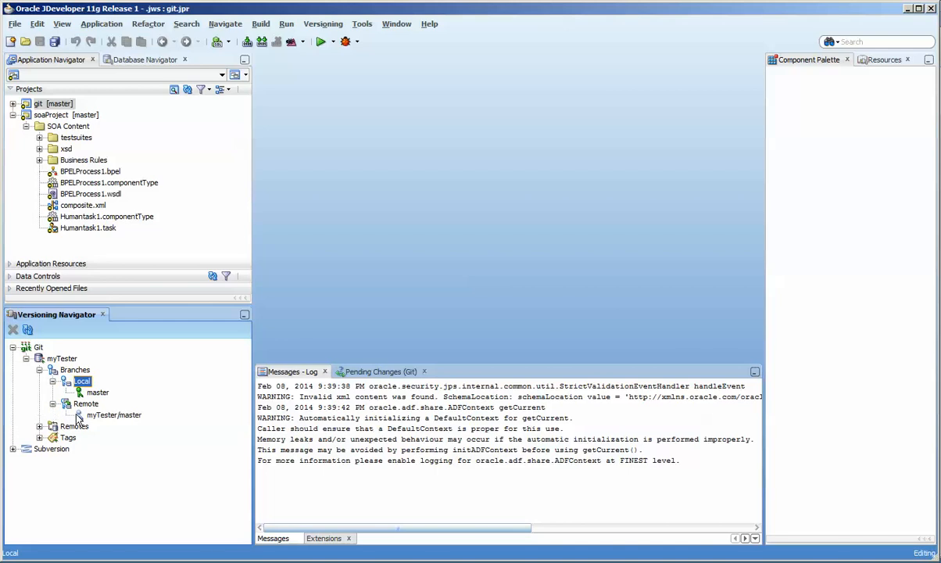
pyautogui.click(114, 414)
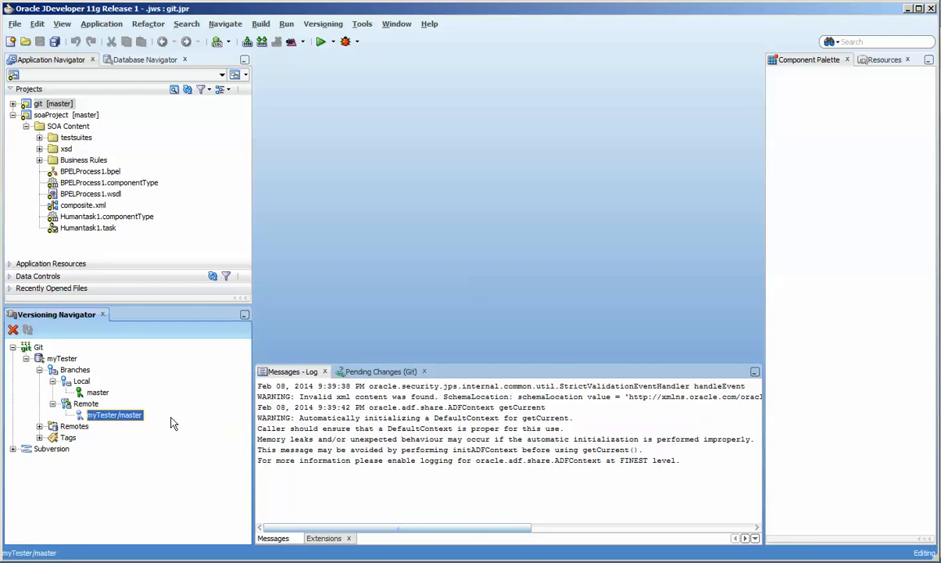
pyautogui.click(98, 392)
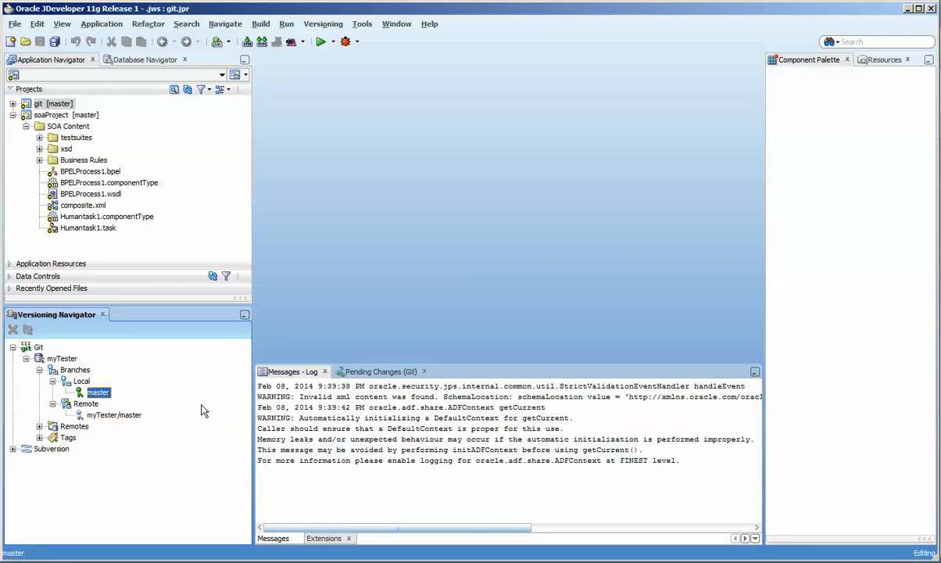
pyautogui.moveTo(116, 326)
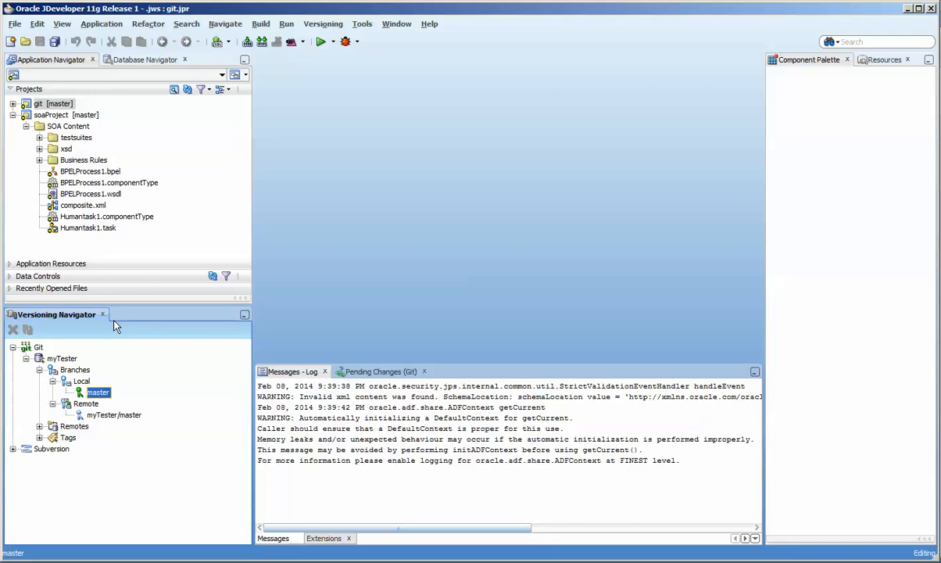
pyautogui.moveTo(107, 405)
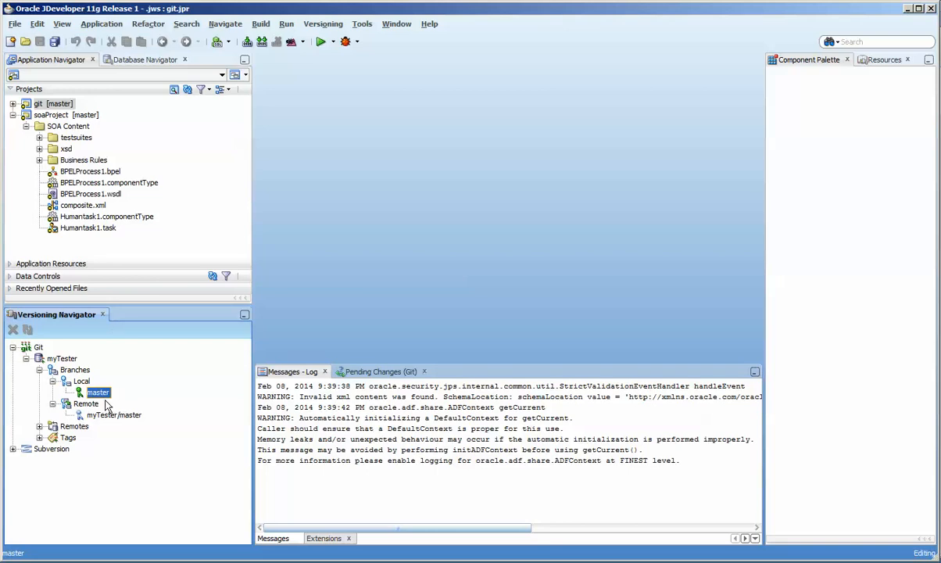
pyautogui.moveTo(311, 48)
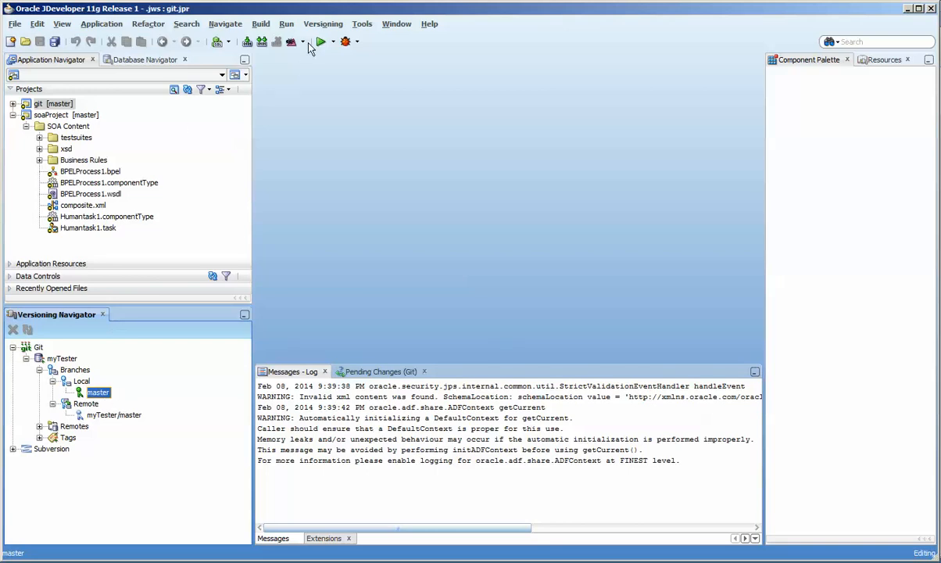
# Show the empty Git Pending Changes list and reopen the Git menu with Push enabled.
pyautogui.click(323, 24)
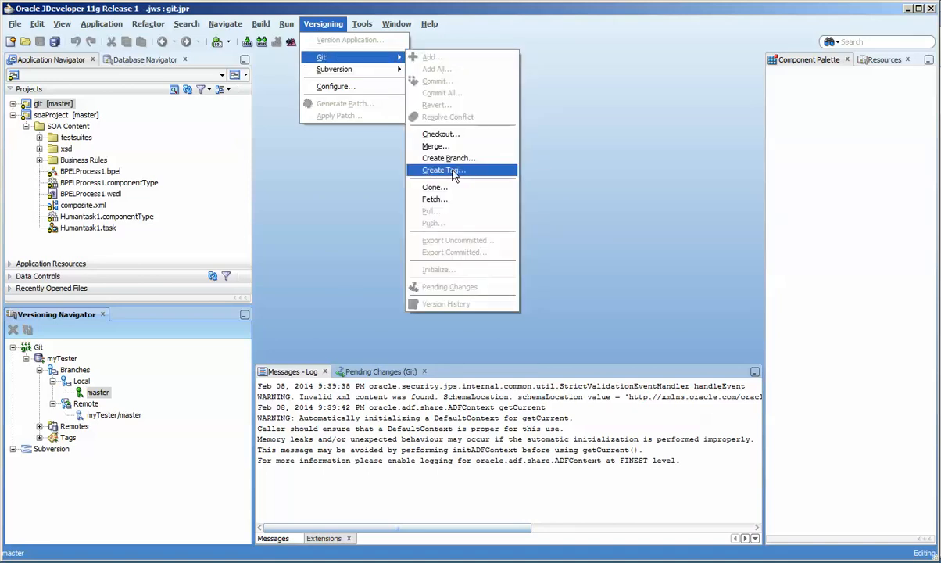
pyautogui.moveTo(176, 163)
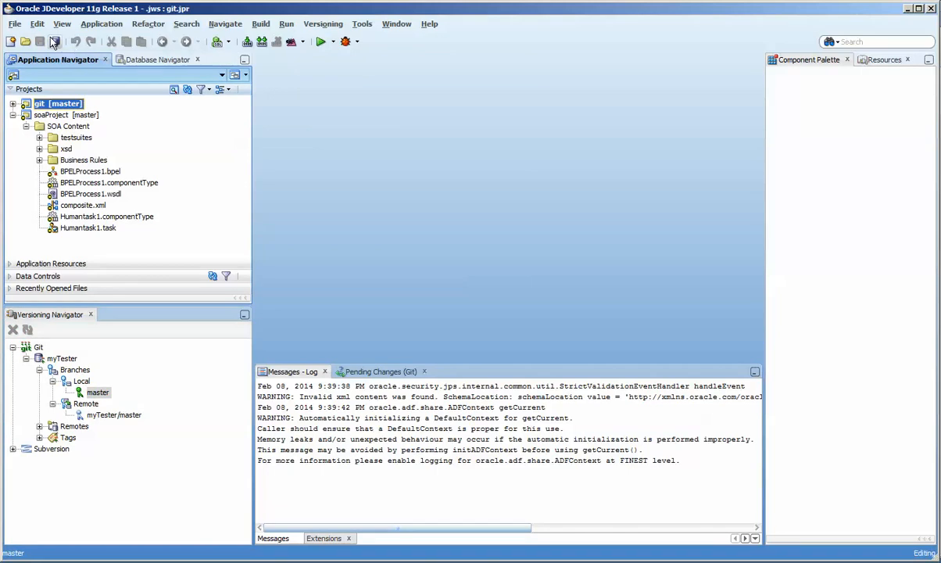
pyautogui.click(381, 372)
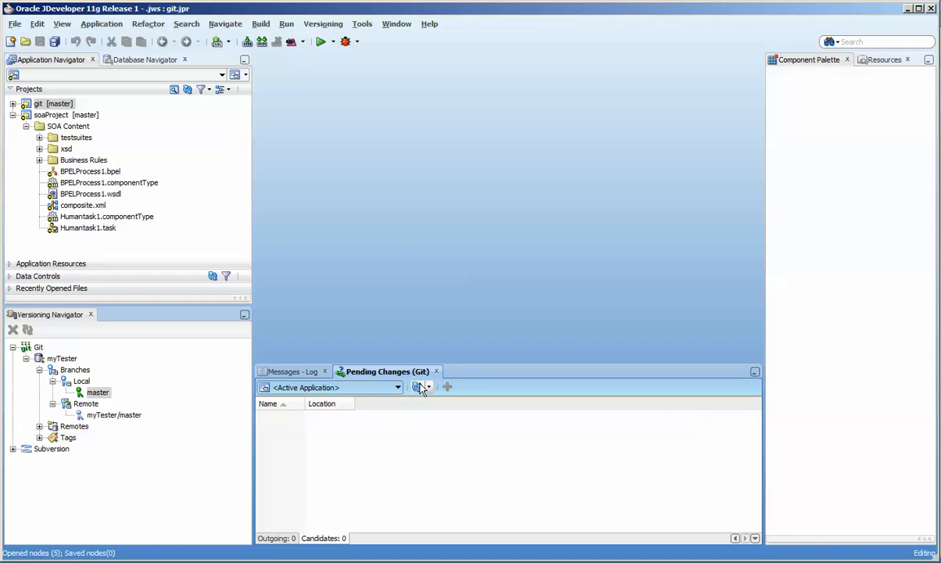
pyautogui.click(417, 387)
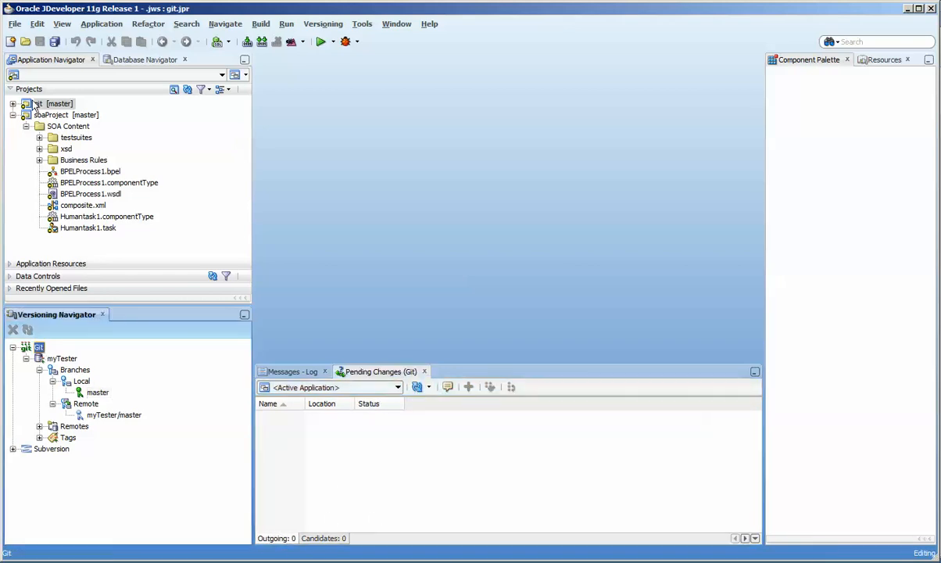
pyautogui.click(323, 23)
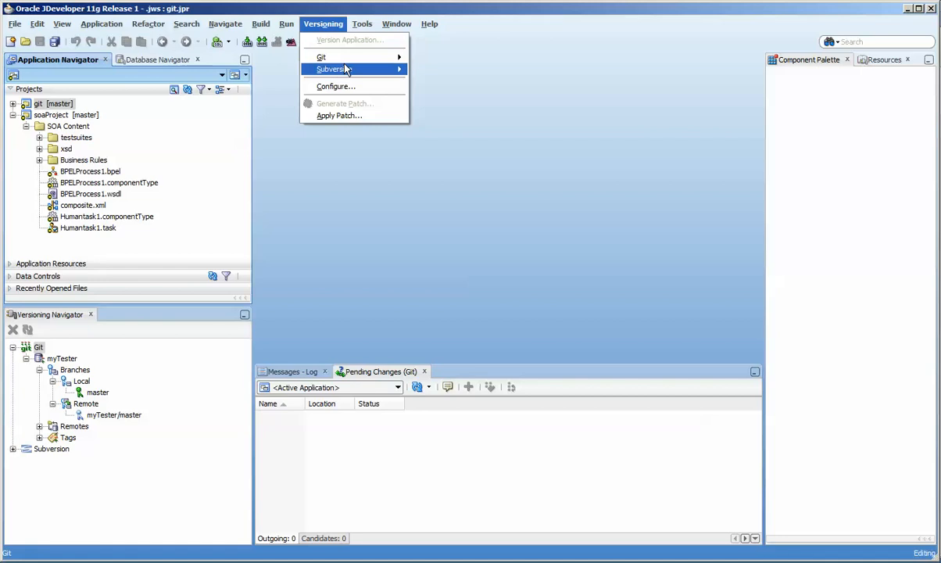
pyautogui.moveTo(320, 56)
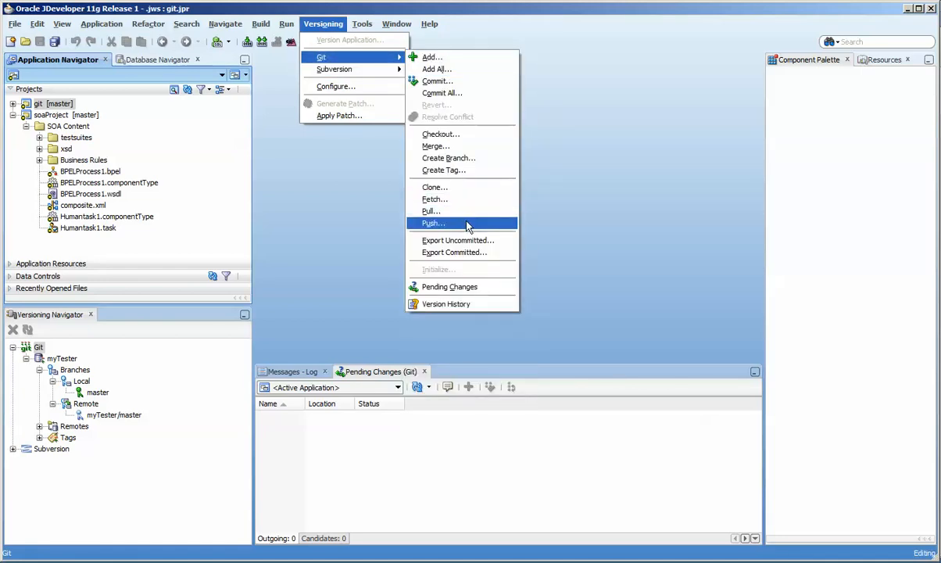
# Push local master to myTester on GitHub using the GitHub credentials.
pyautogui.click(433, 223)
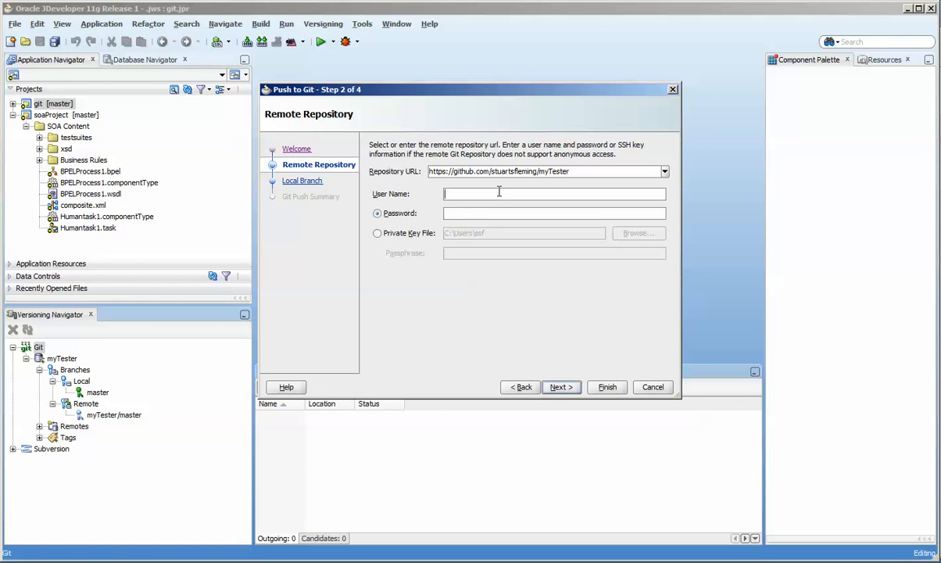
pyautogui.write('stuartsfleming')
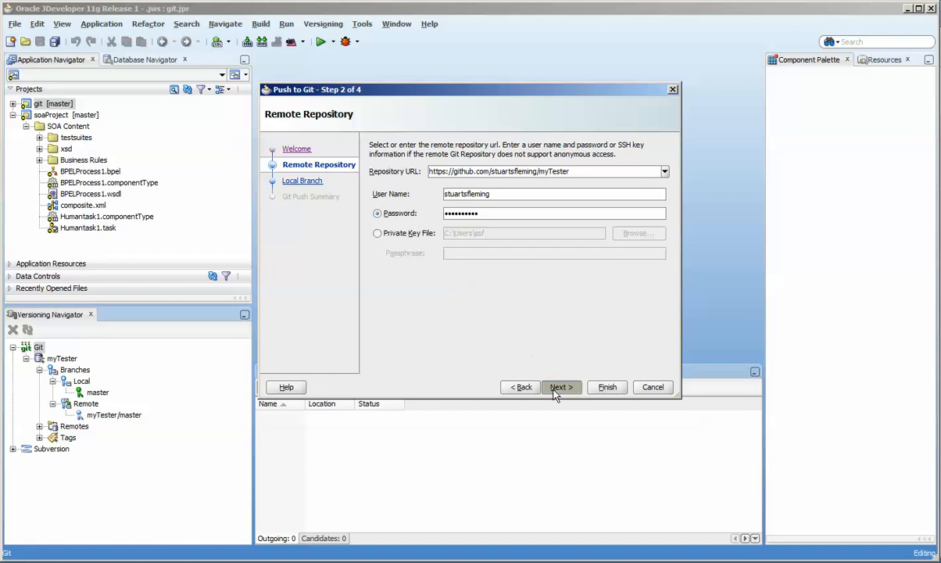
pyautogui.click(562, 388)
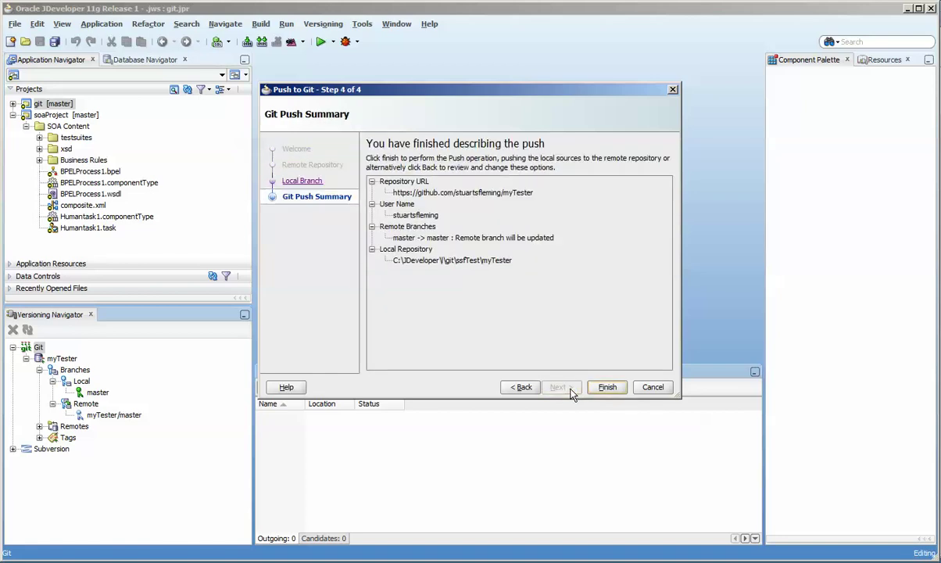
pyautogui.click(607, 387)
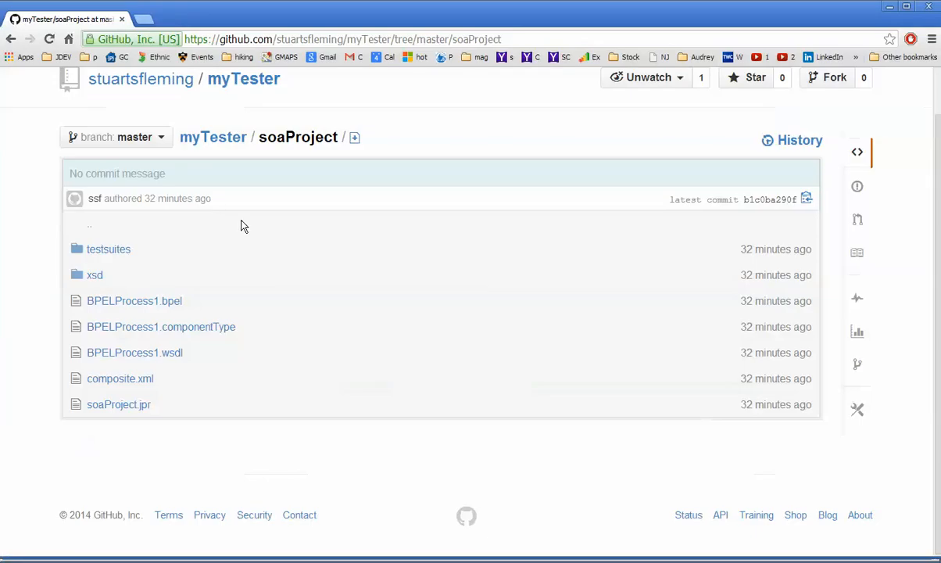
# Open soaProject/Humantask1.task on GitHub, scroll through it, and return to myTester's home.
pyautogui.click(213, 137)
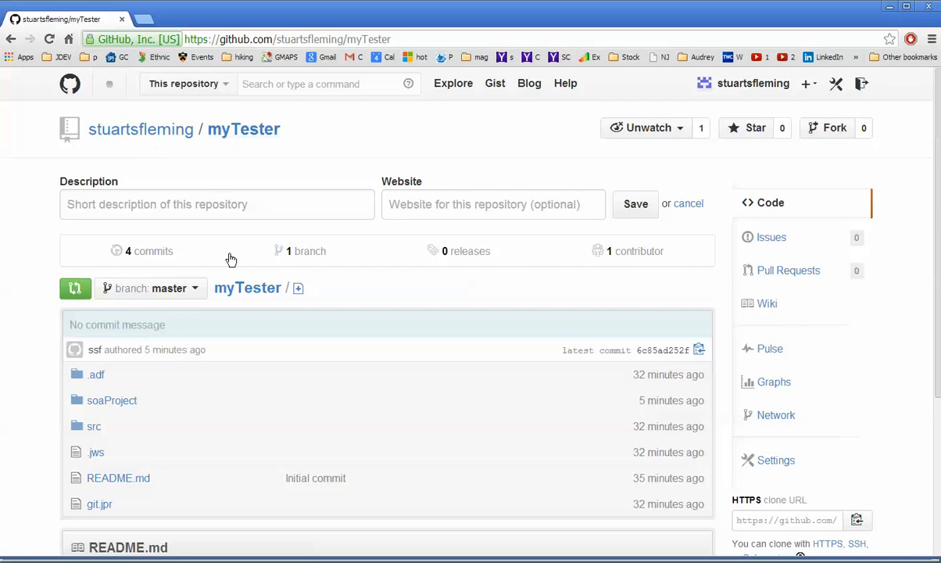
pyautogui.click(111, 399)
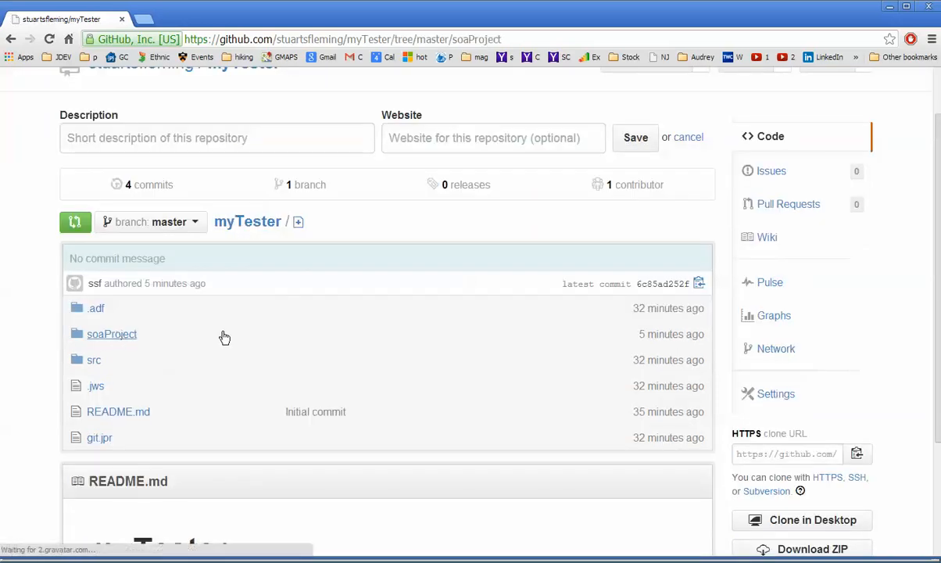
pyautogui.click(112, 334)
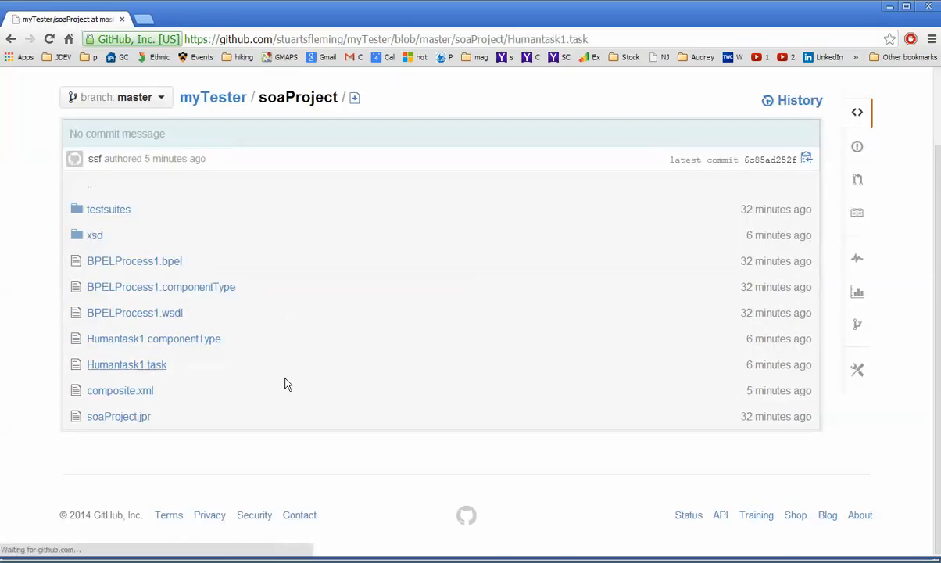
pyautogui.click(127, 364)
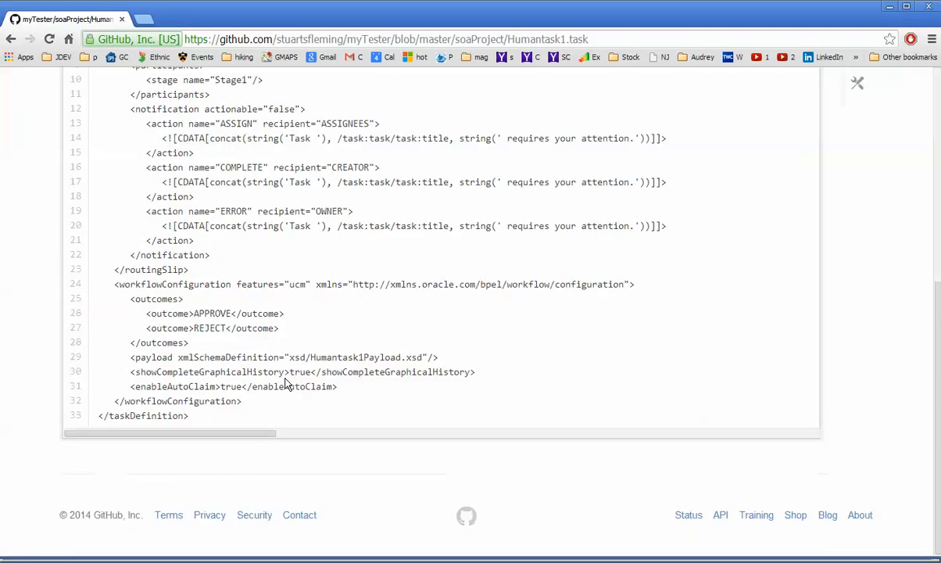
pyautogui.scroll(3)
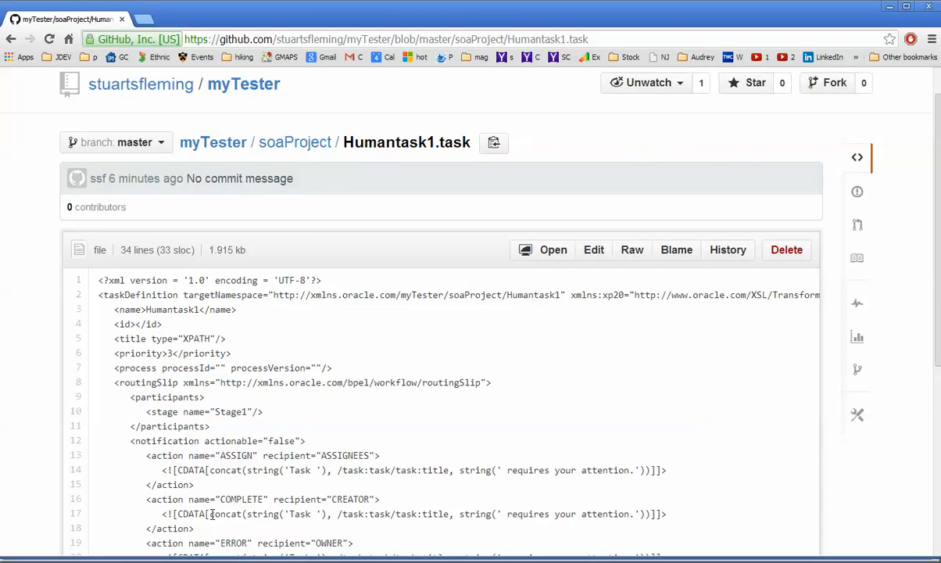
pyautogui.click(243, 83)
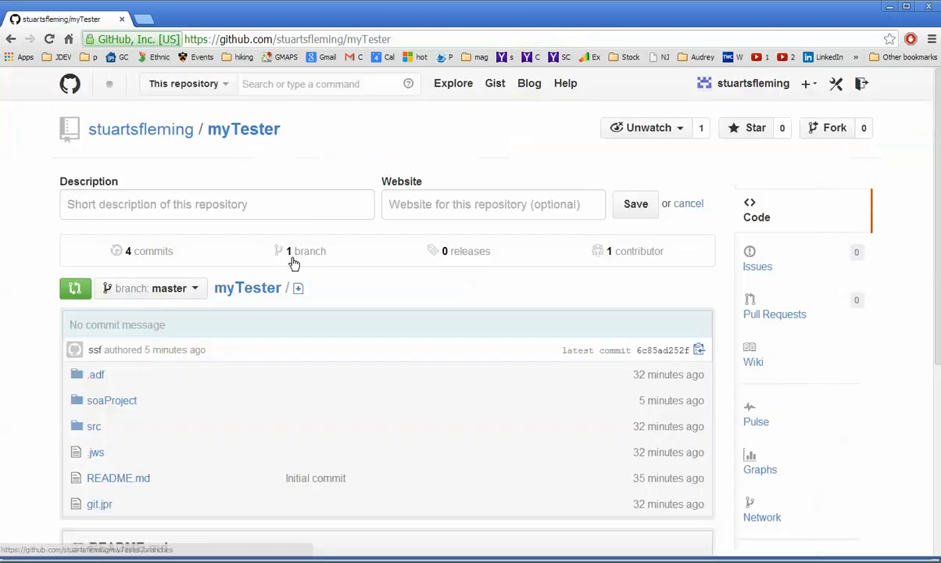